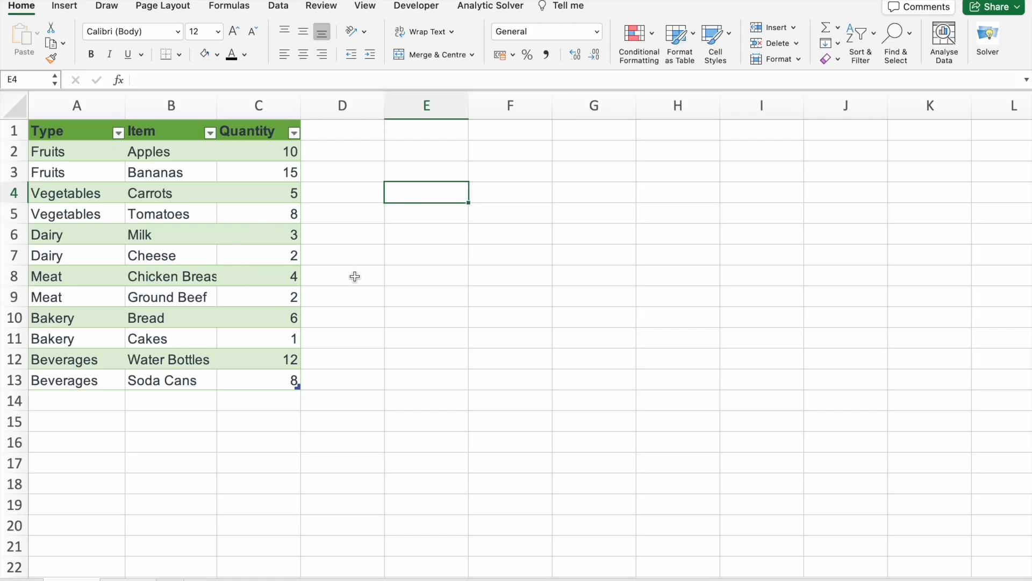
# - Enter =C2*2 in E2 to double the Apples quantity, giving 20
pyautogui.click(426, 172)
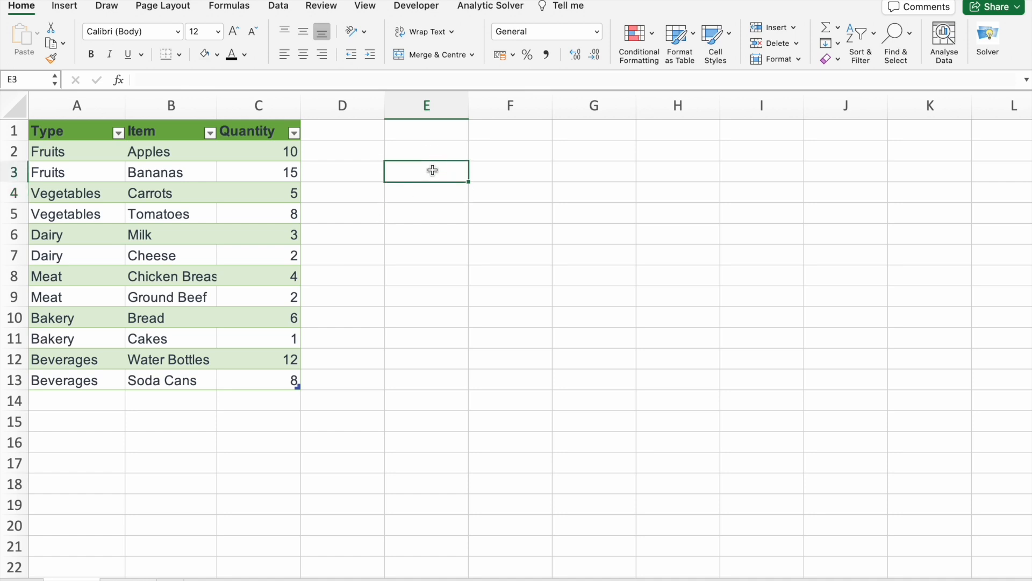
pyautogui.click(426, 151)
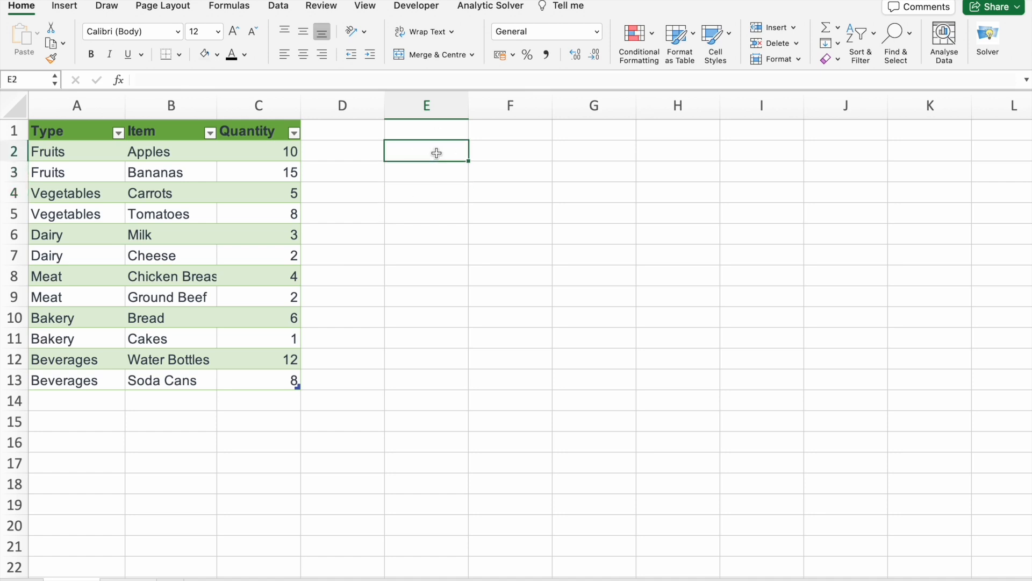
pyautogui.write('=')
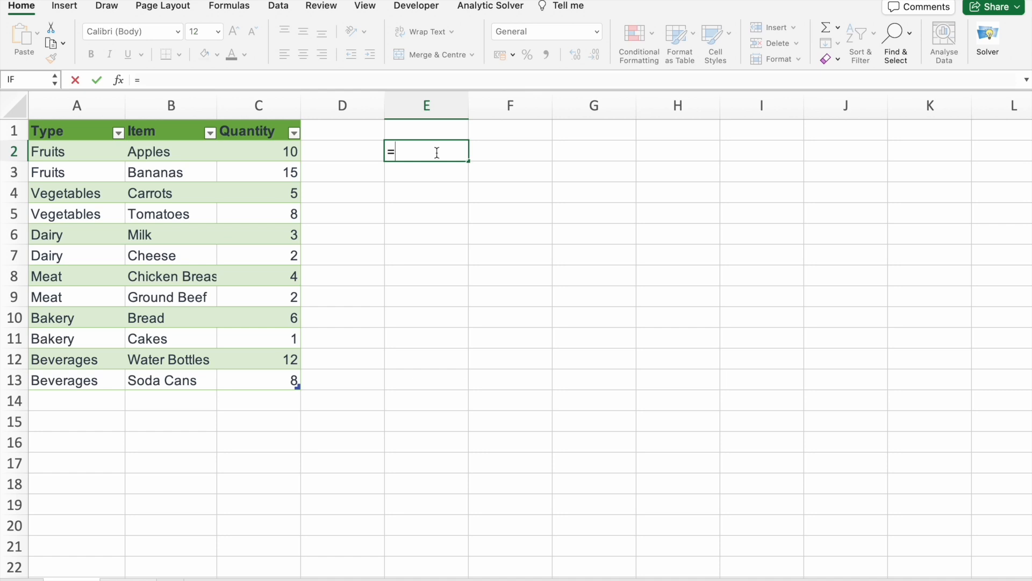
pyautogui.moveTo(280, 151)
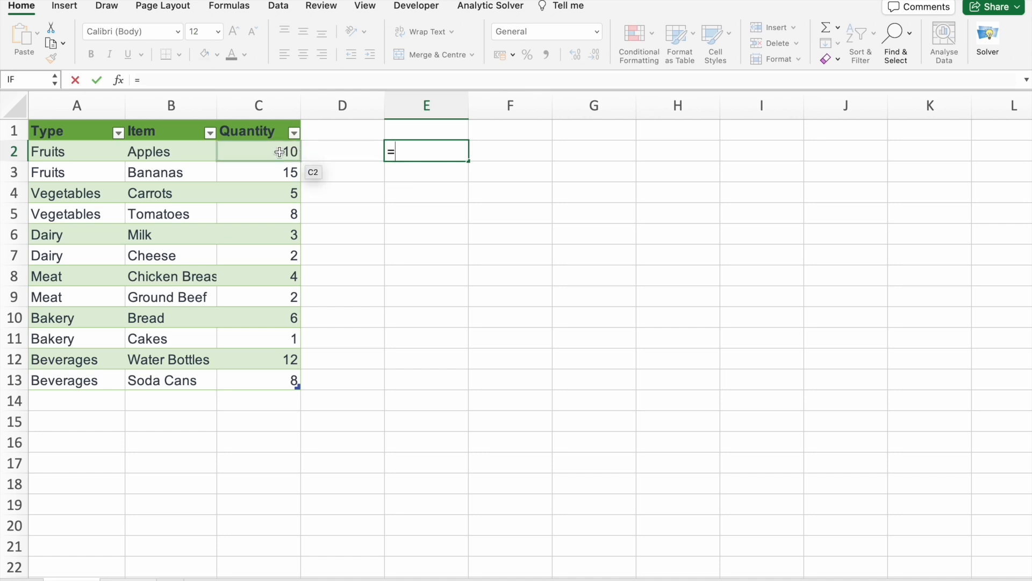
pyautogui.moveTo(300, 151)
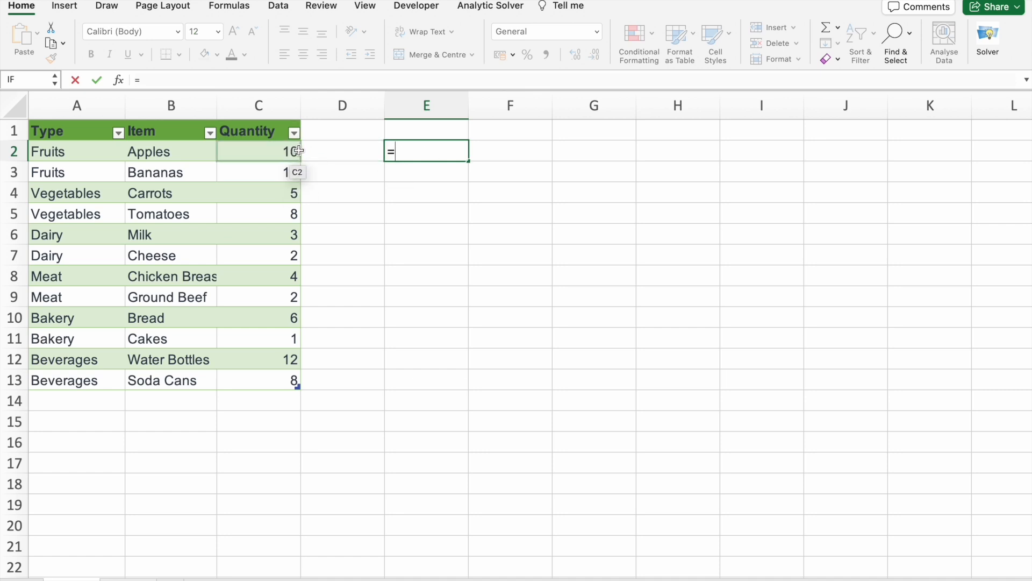
pyautogui.moveTo(451, 151)
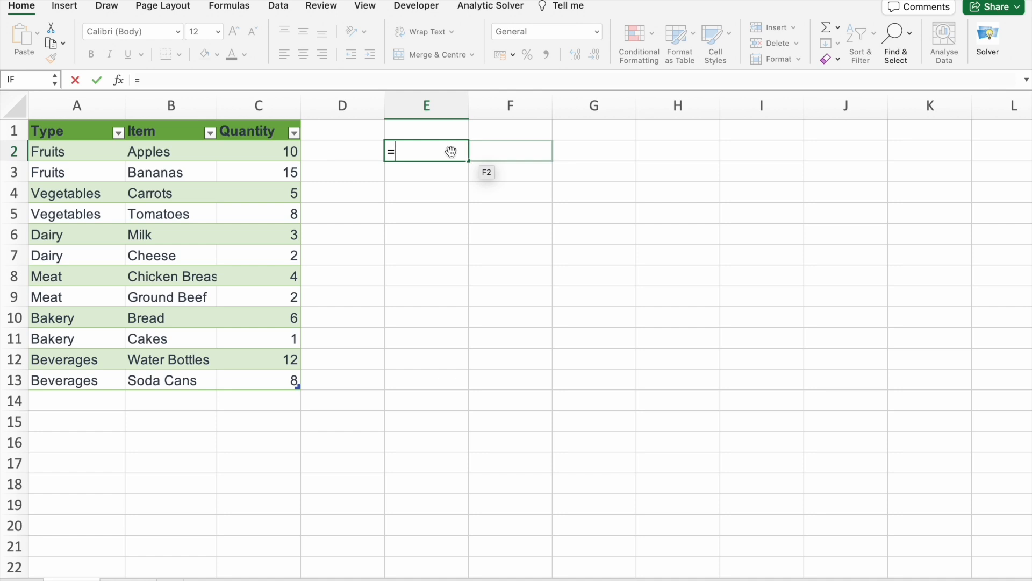
pyautogui.write('C')
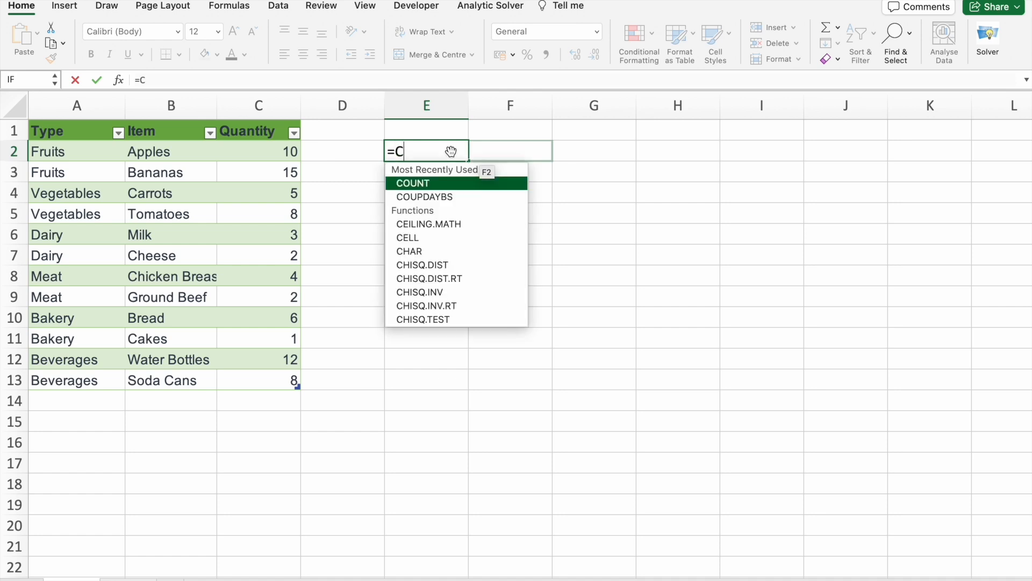
pyautogui.click(258, 151)
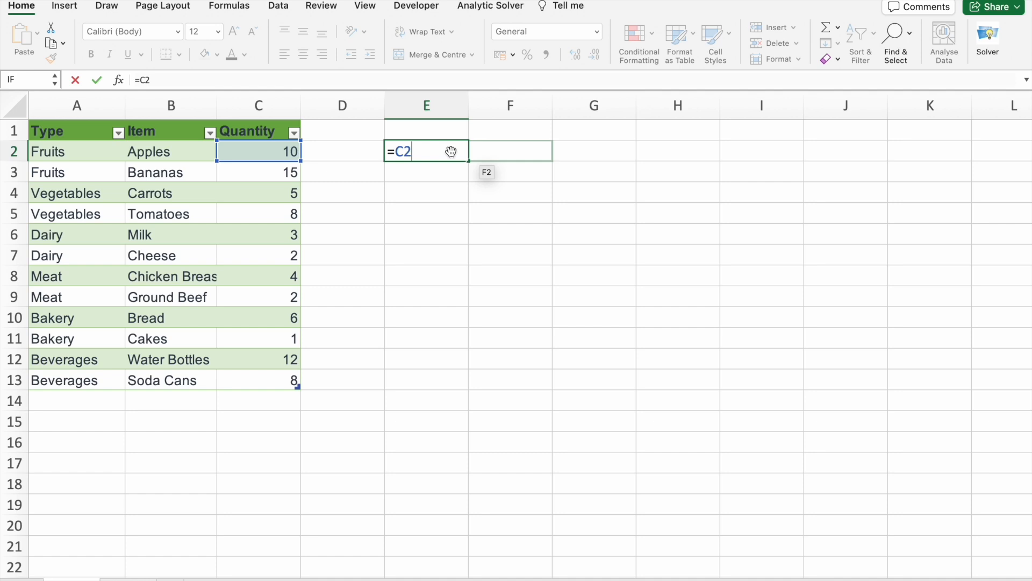
pyautogui.write('*2')
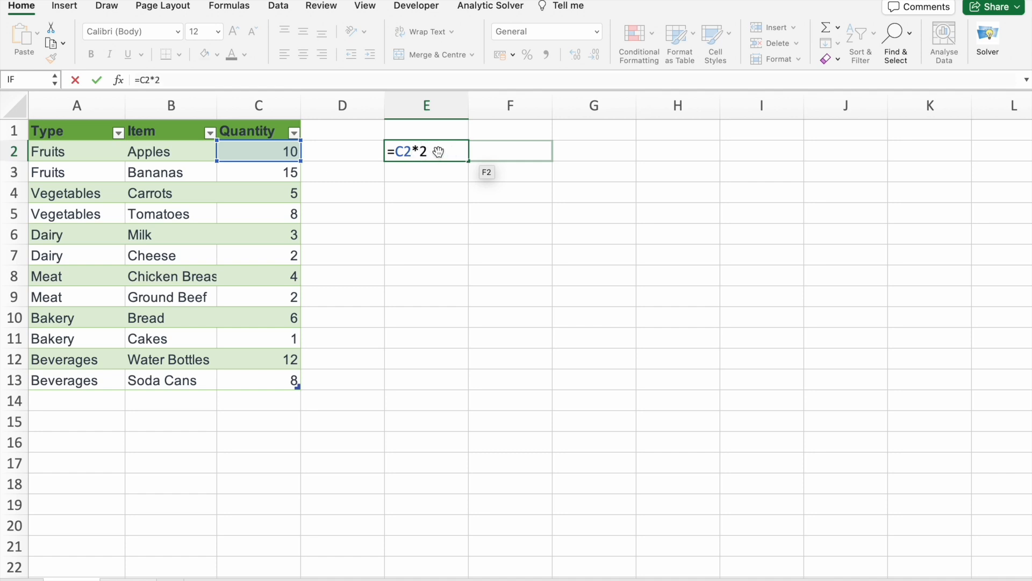
pyautogui.press('Return')
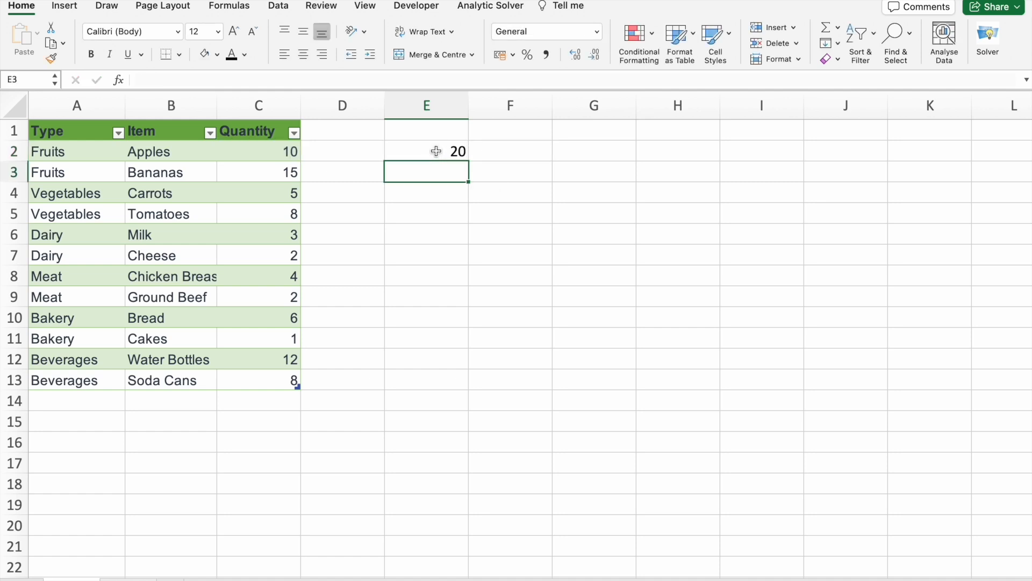
# - Reselect E2 to confirm it holds the doubling formula
pyautogui.click(426, 152)
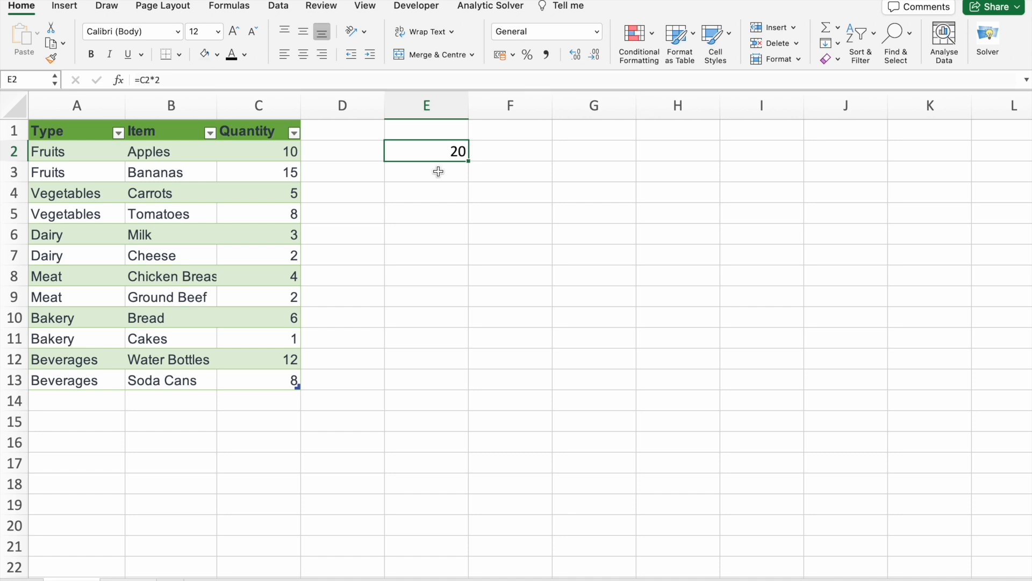
pyautogui.click(426, 172)
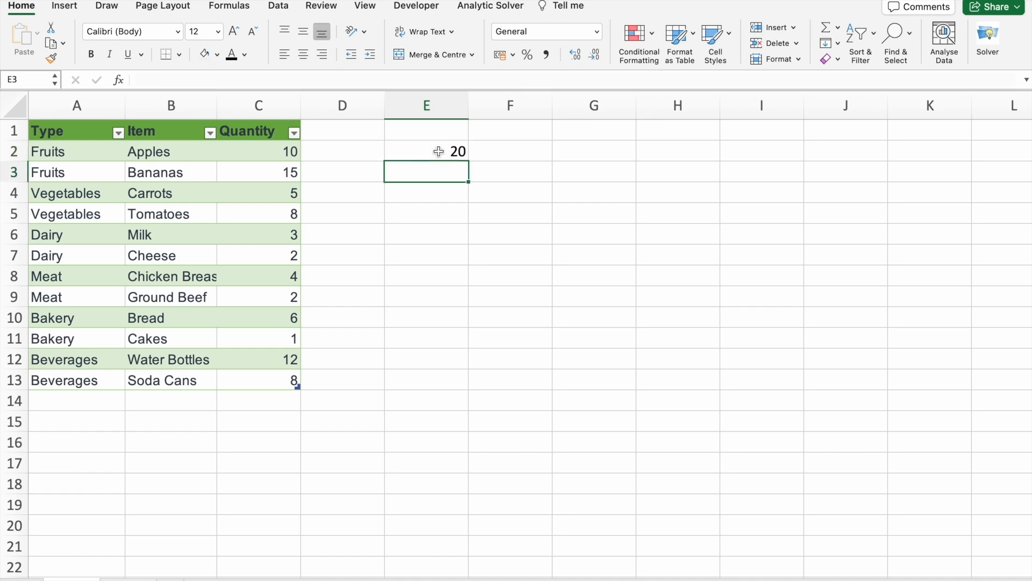
pyautogui.click(427, 152)
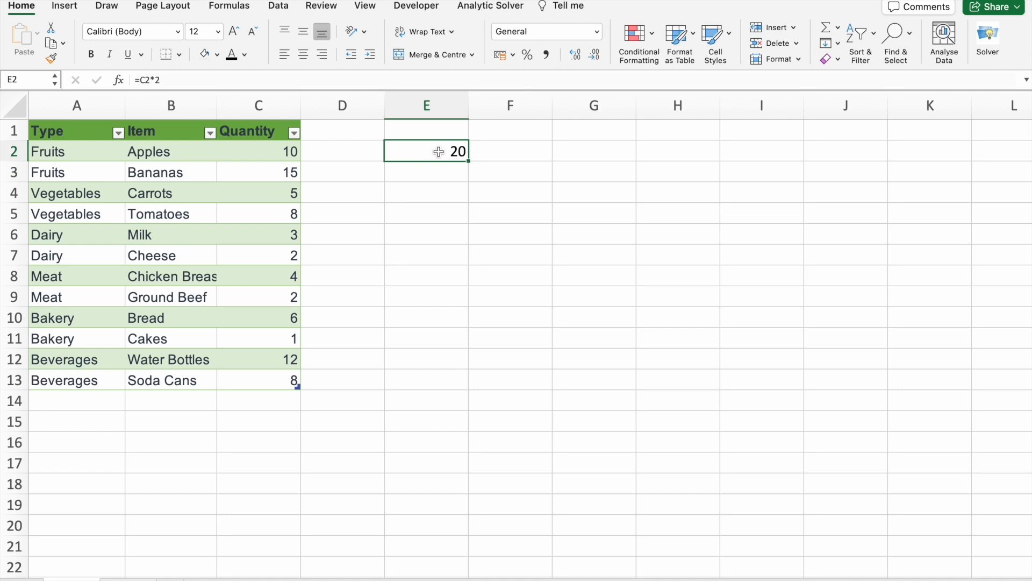
pyautogui.moveTo(421, 162)
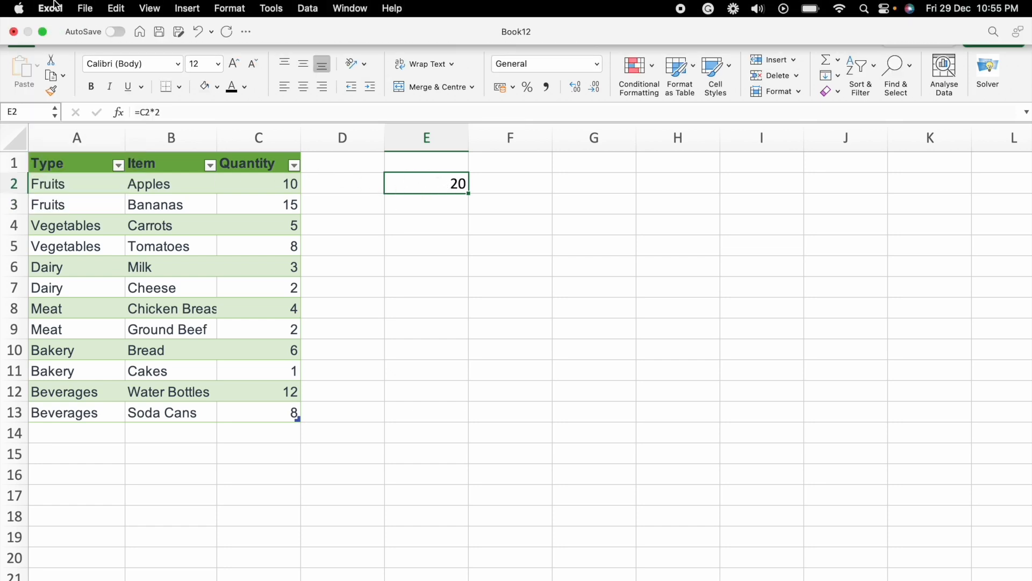
# - Review the Edit preferences' selection direction after Return, keeping Down
pyautogui.click(50, 8)
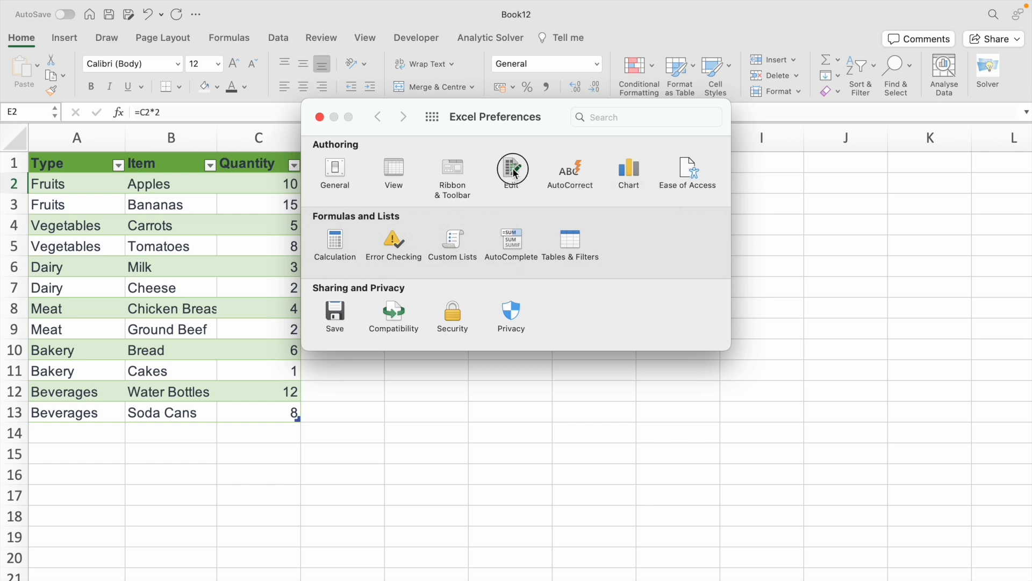
pyautogui.click(512, 169)
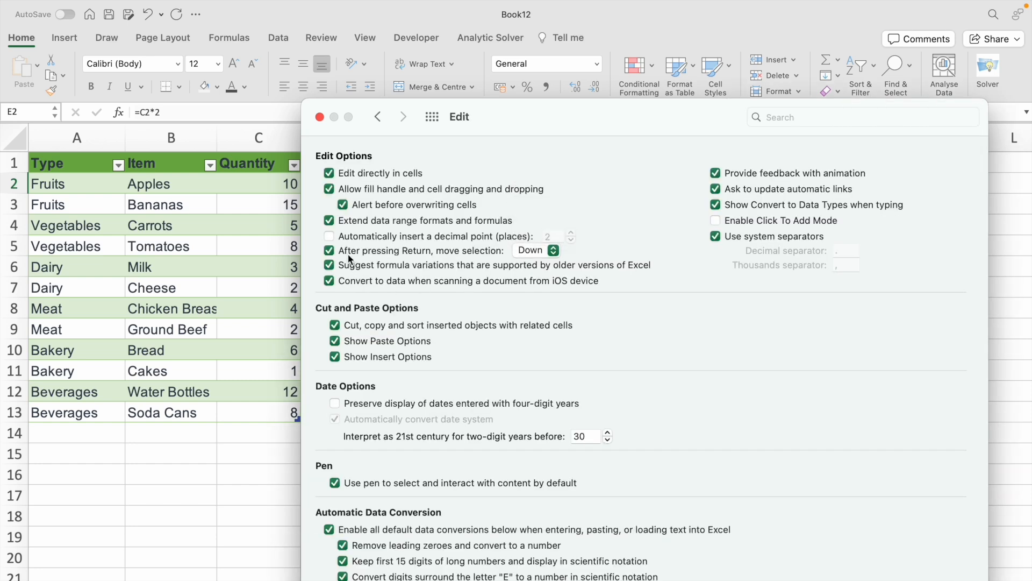
pyautogui.moveTo(380, 256)
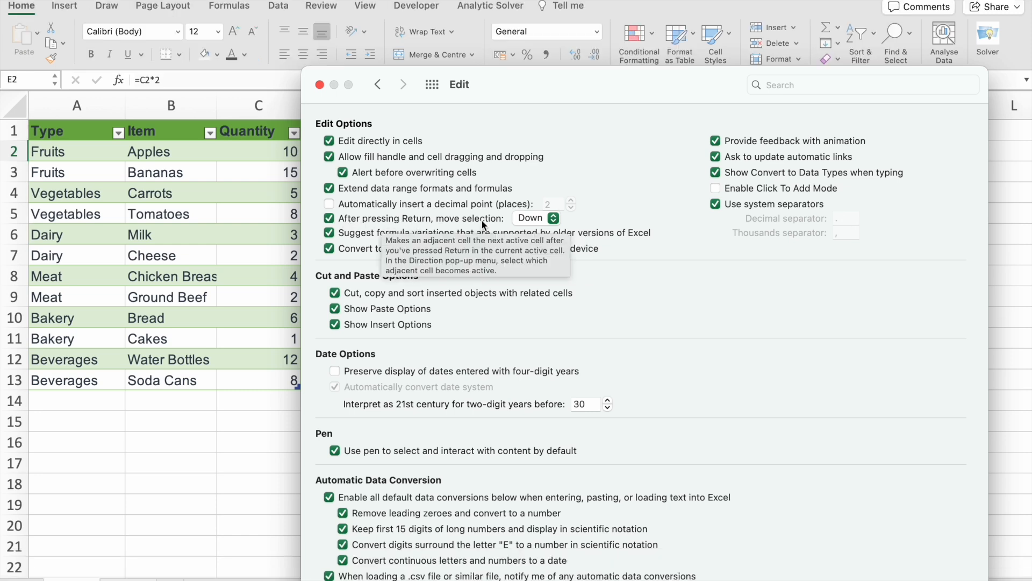
pyautogui.click(536, 218)
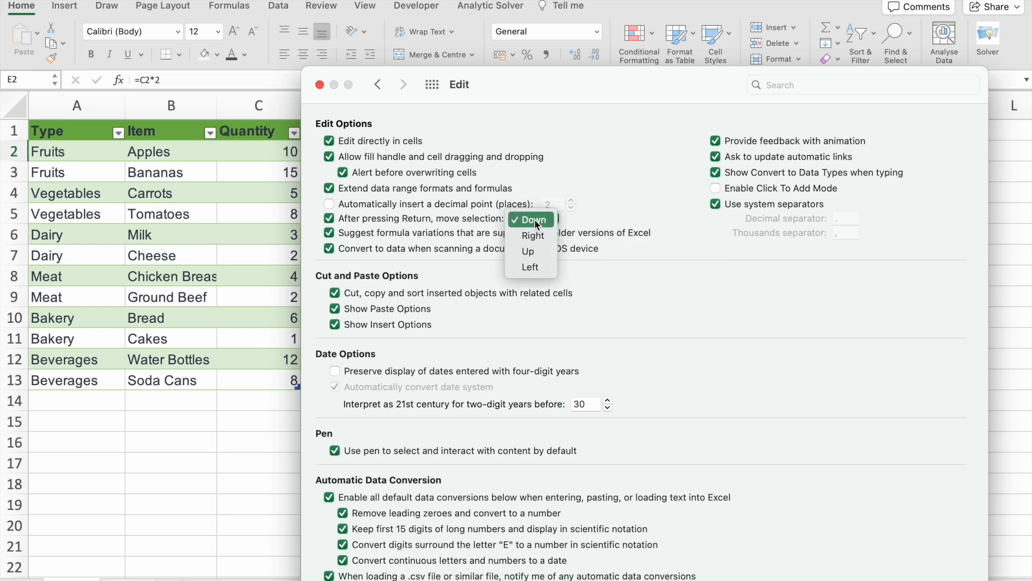
pyautogui.moveTo(532, 235)
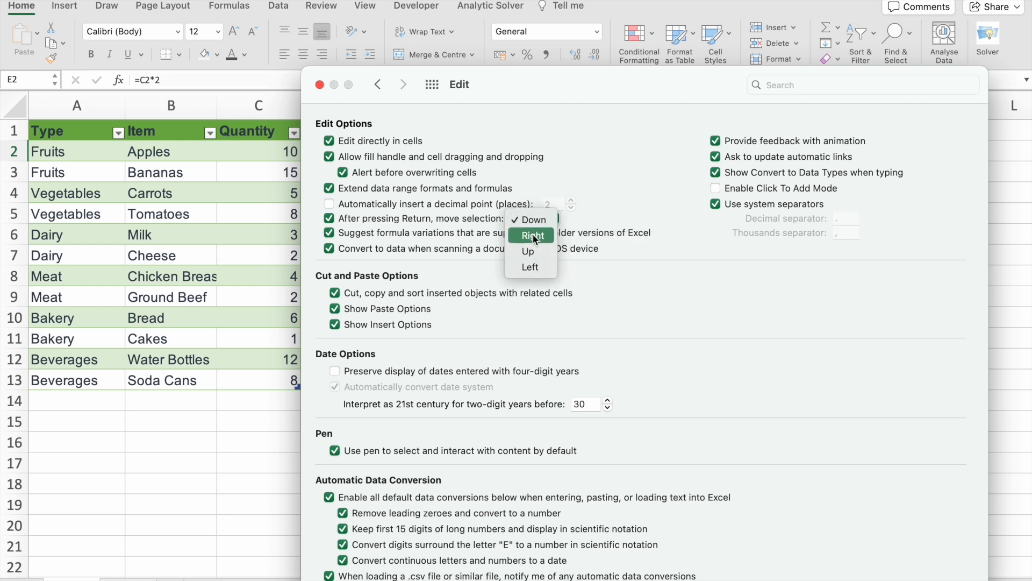
pyautogui.moveTo(531, 252)
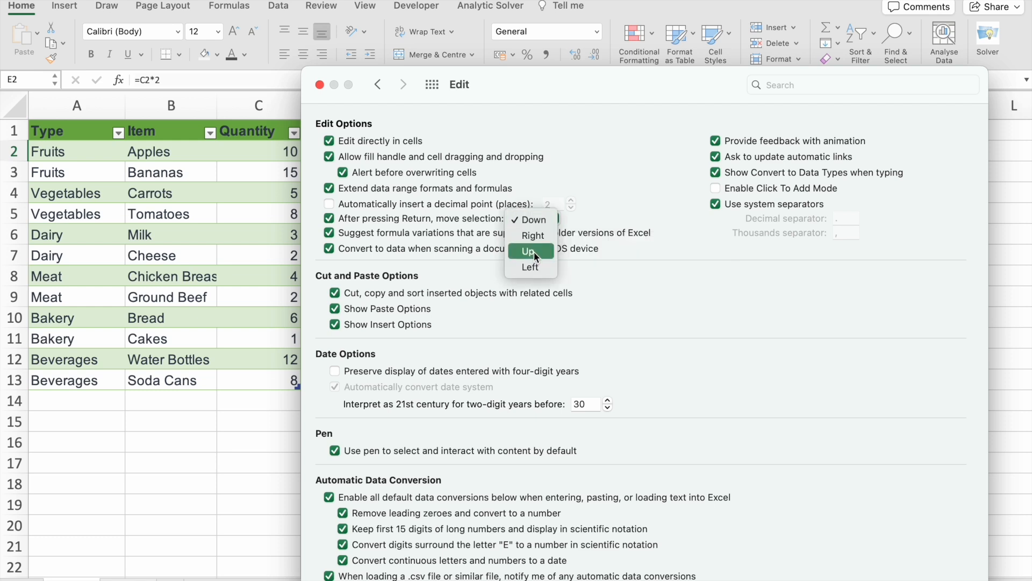
pyautogui.moveTo(530, 267)
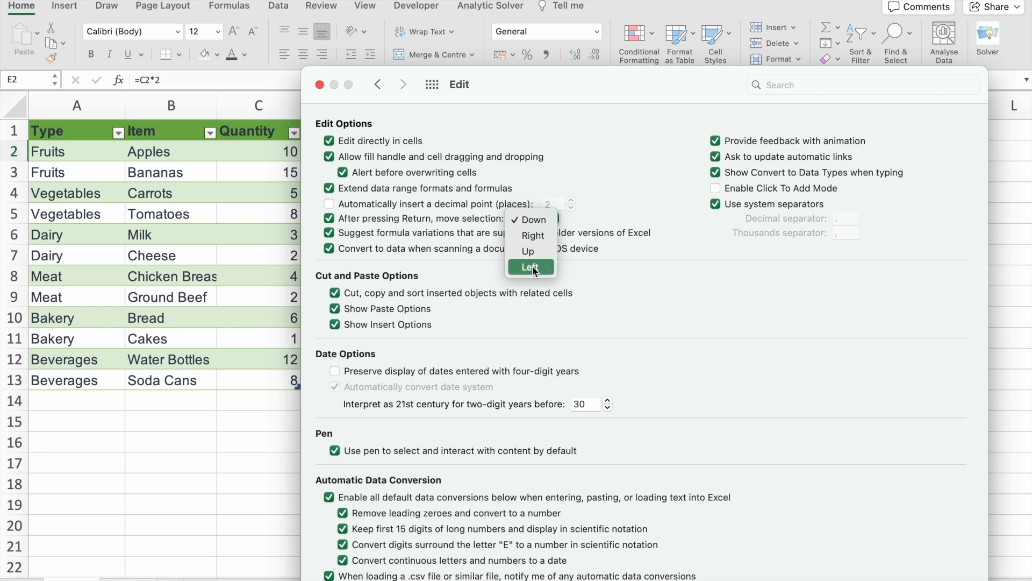
pyautogui.click(529, 219)
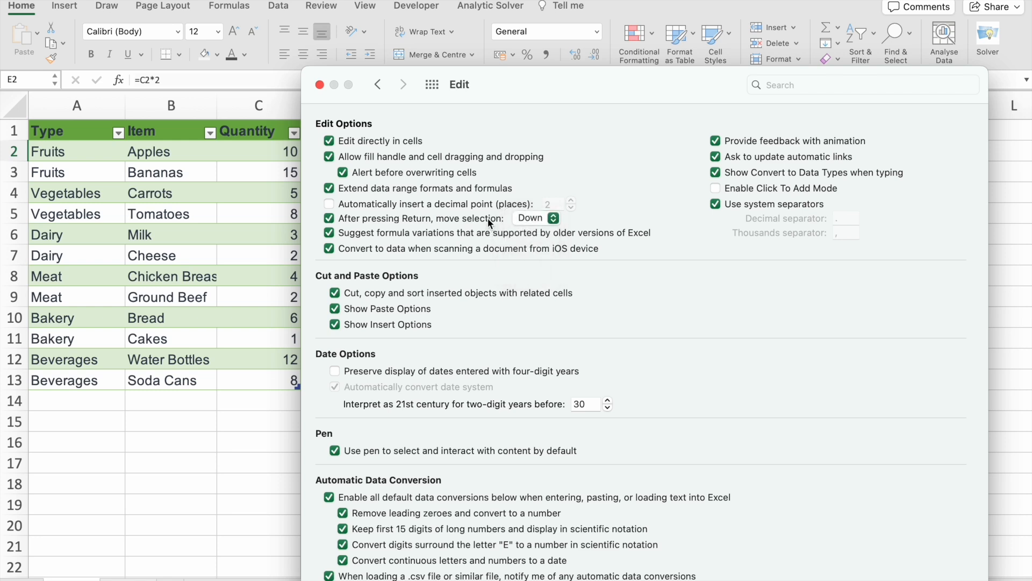
pyautogui.click(534, 219)
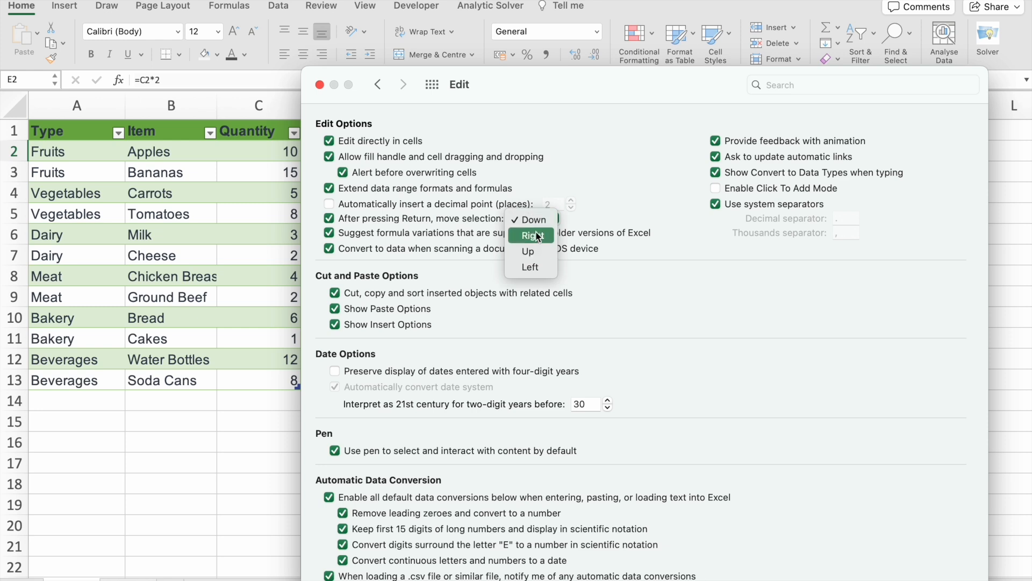
pyautogui.click(529, 219)
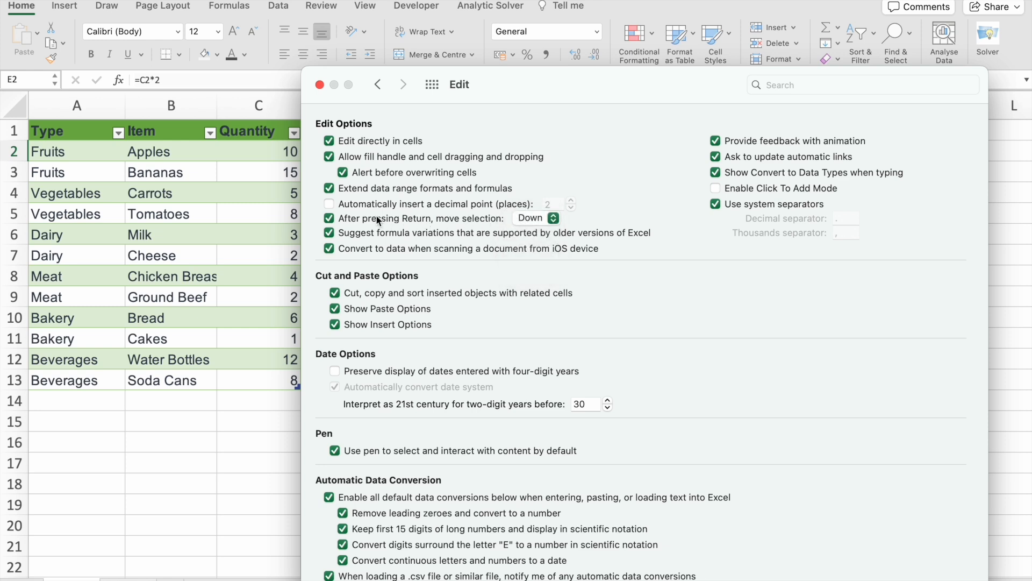
pyautogui.moveTo(341, 218)
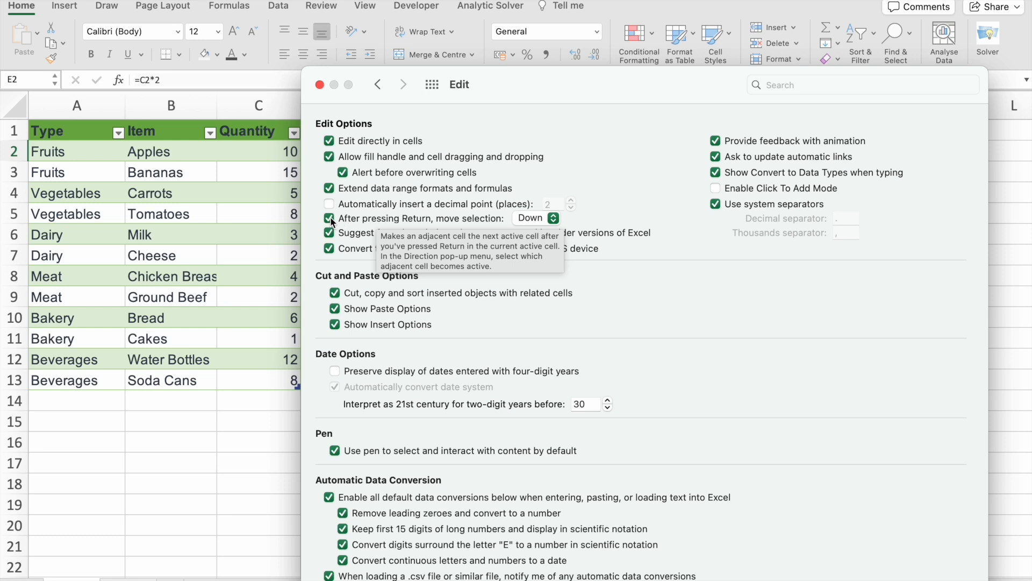
# - Turn off moving the selection after Return and return to the Preferences overview
pyautogui.click(329, 218)
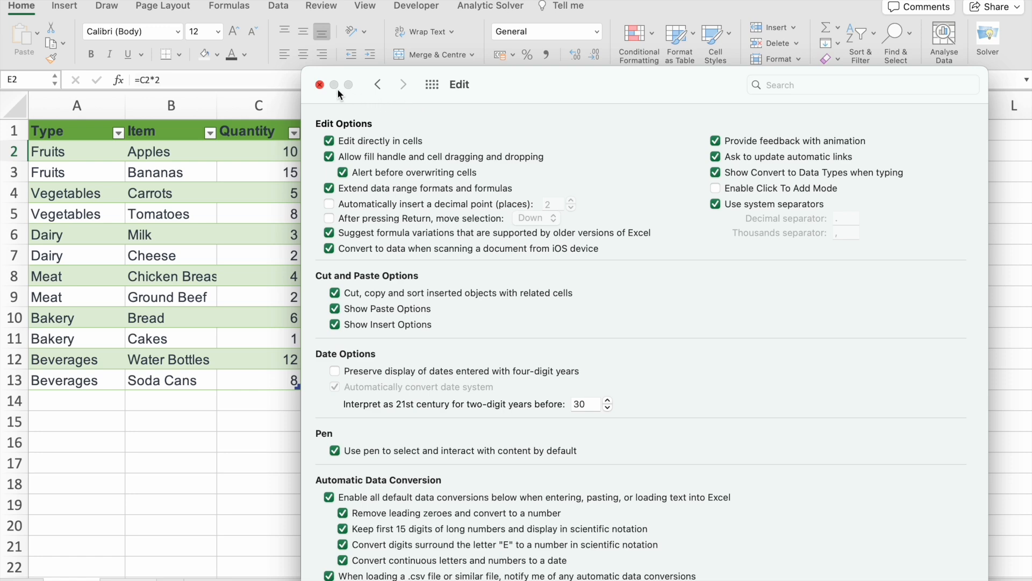
pyautogui.click(378, 84)
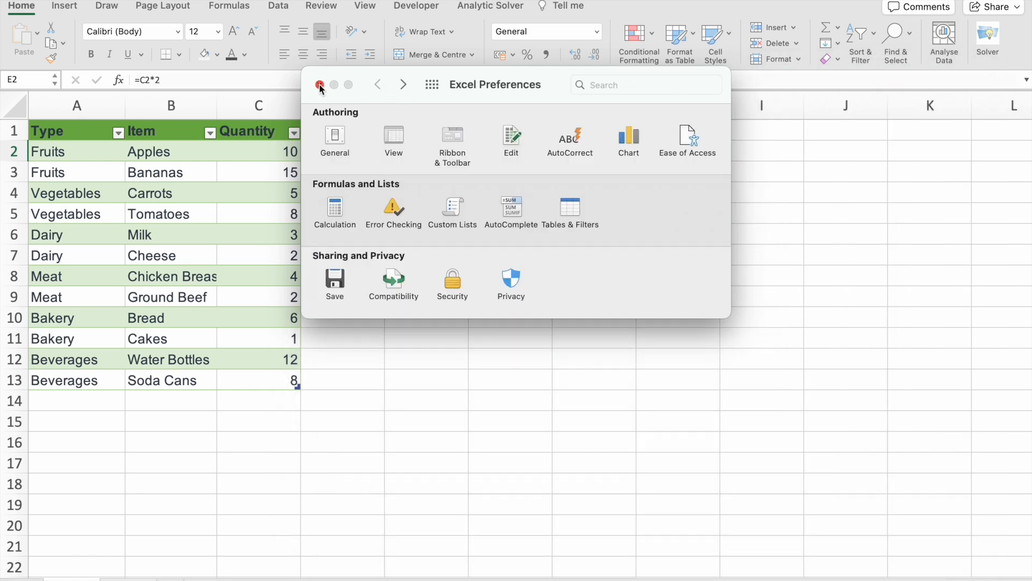
# - Enter =C3*3 in E3 to triple the Bananas quantity, giving 45
pyautogui.click(320, 84)
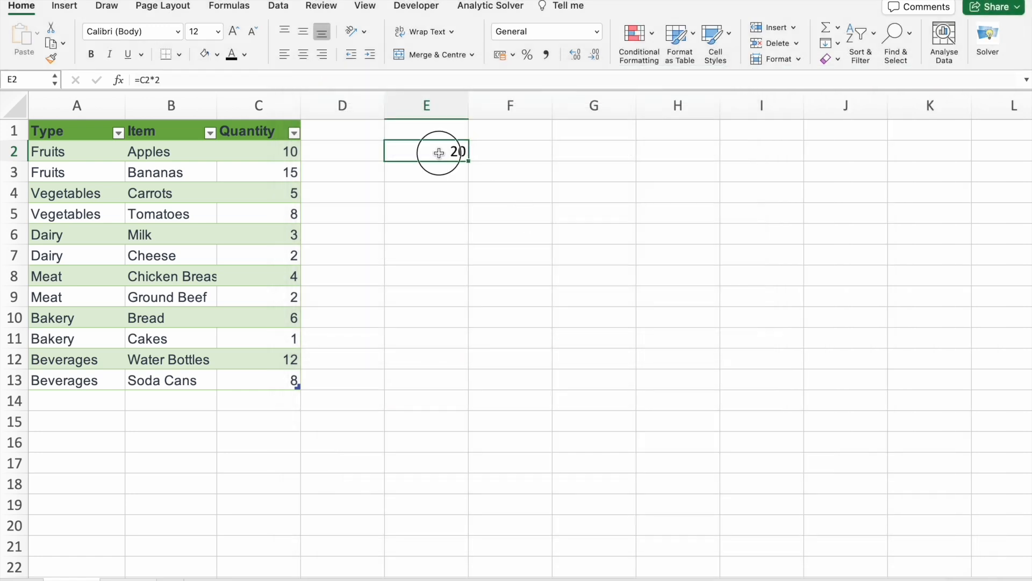
pyautogui.press('Return')
pyautogui.write('=')
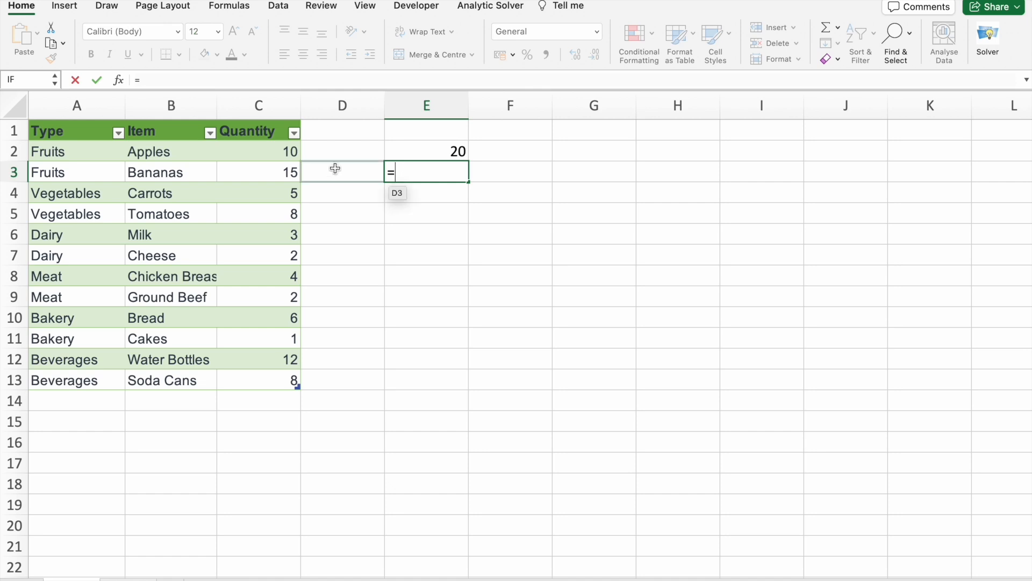
pyautogui.moveTo(429, 174)
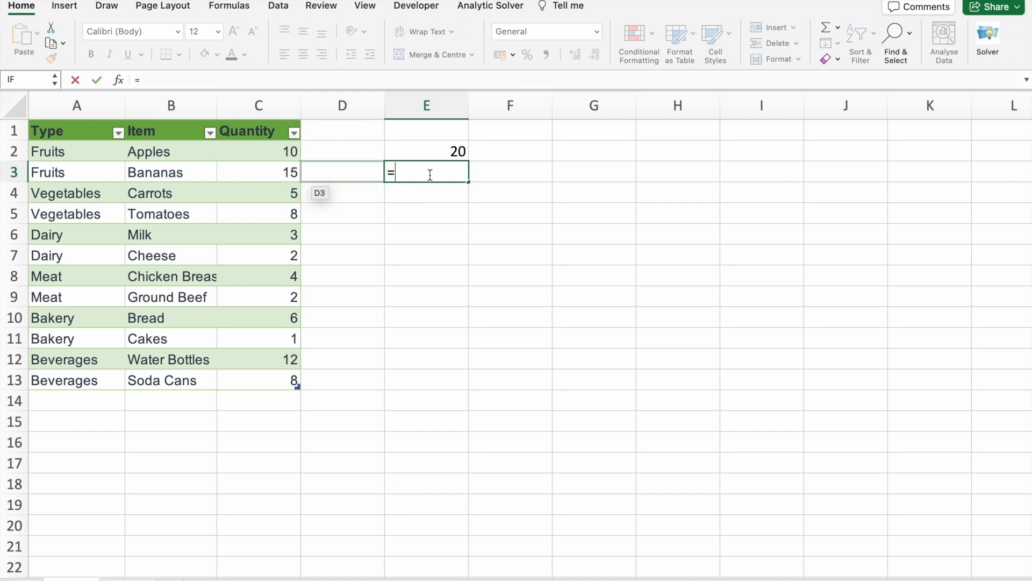
pyautogui.click(258, 172)
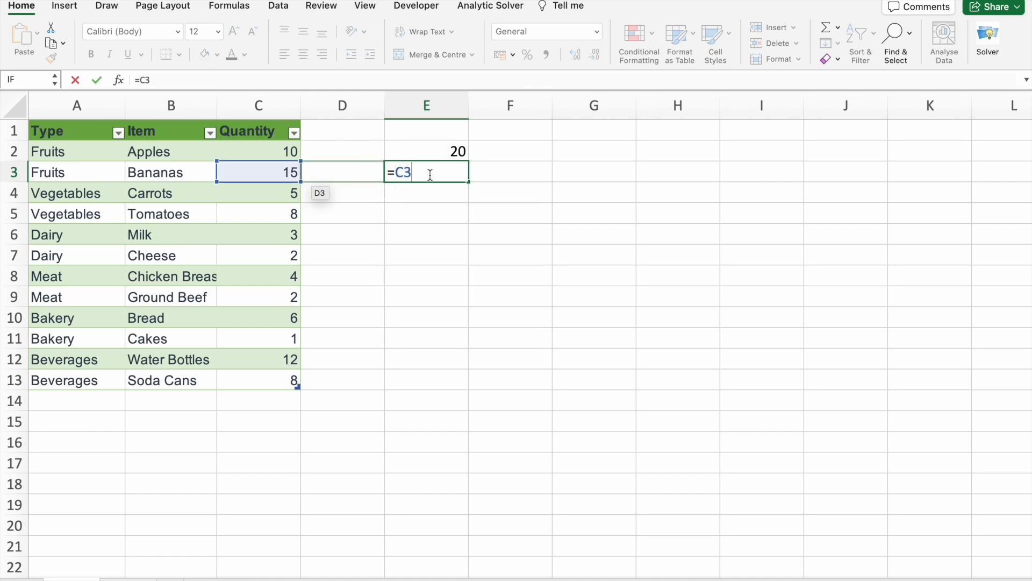
pyautogui.write('*3')
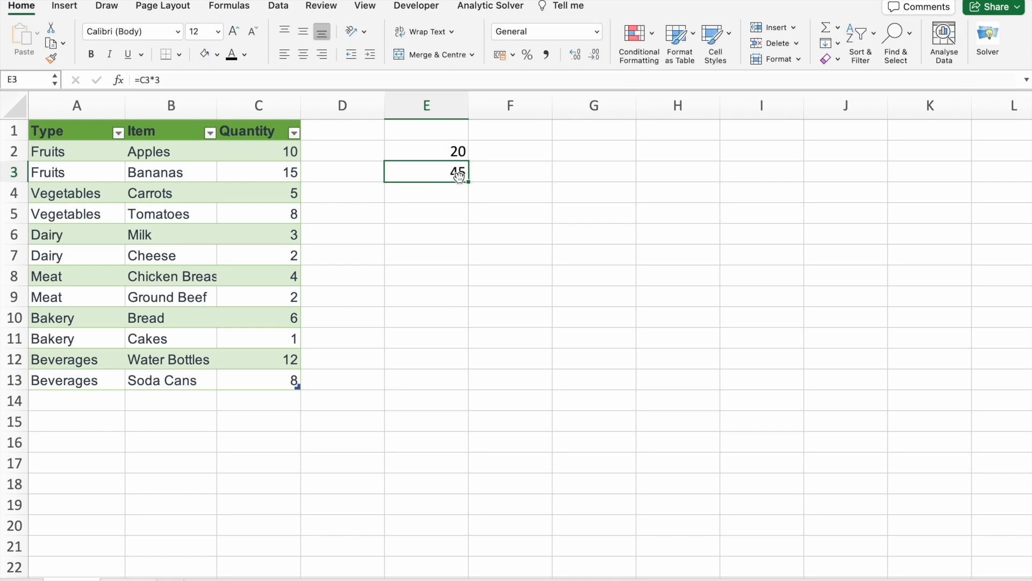
pyautogui.moveTo(447, 172)
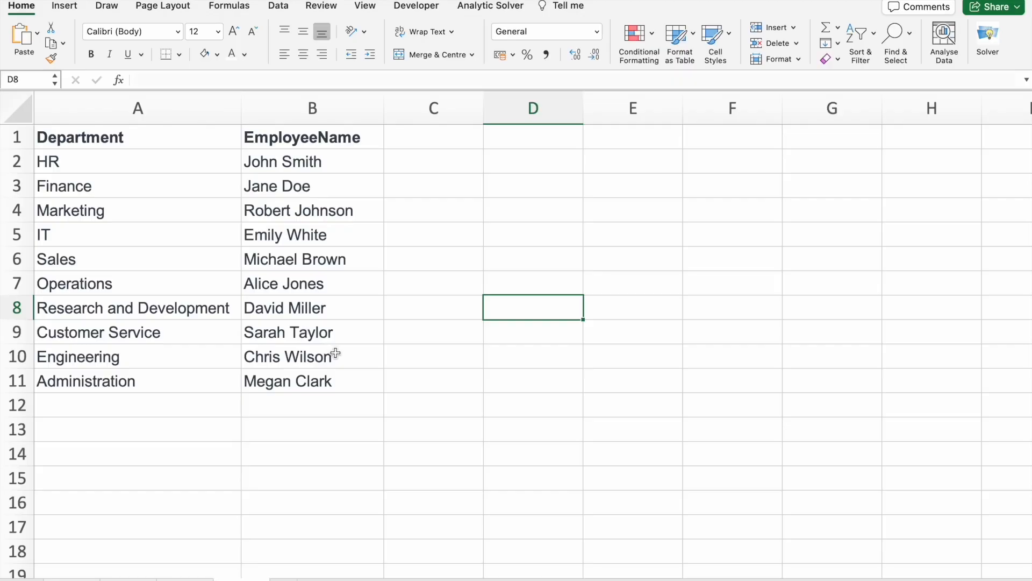
pyautogui.moveTo(84, 136)
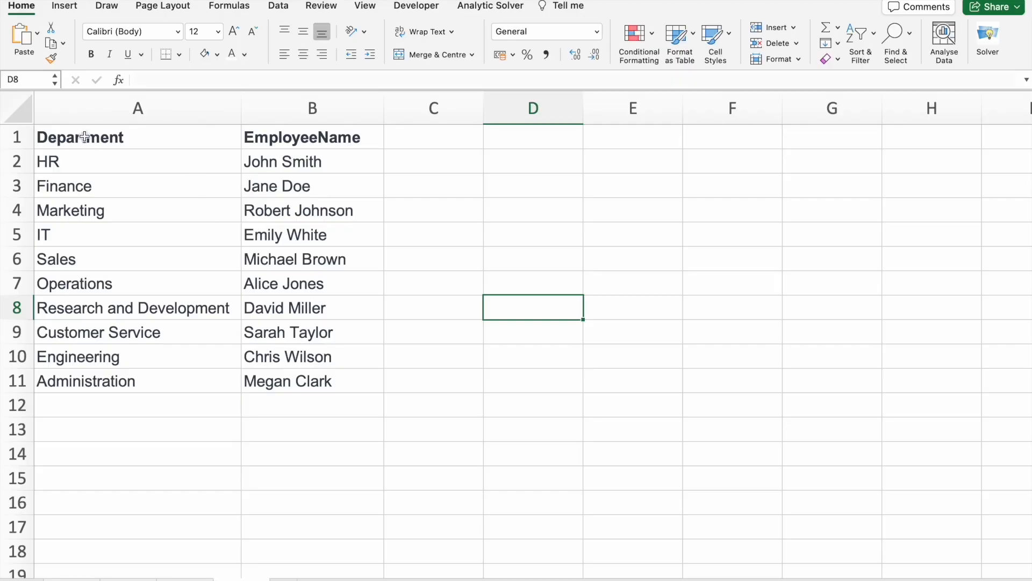
pyautogui.moveTo(327, 389)
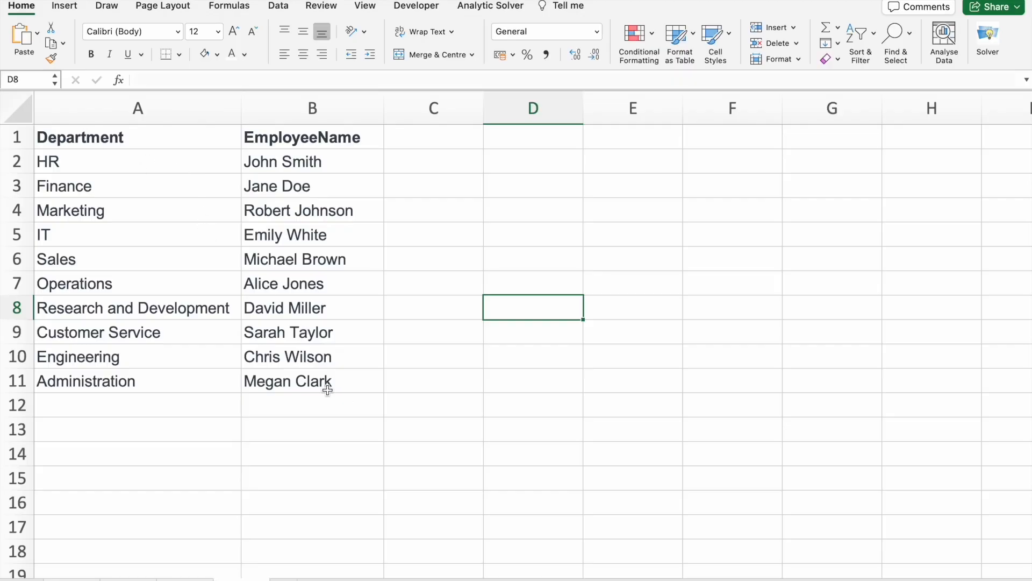
pyautogui.click(80, 137)
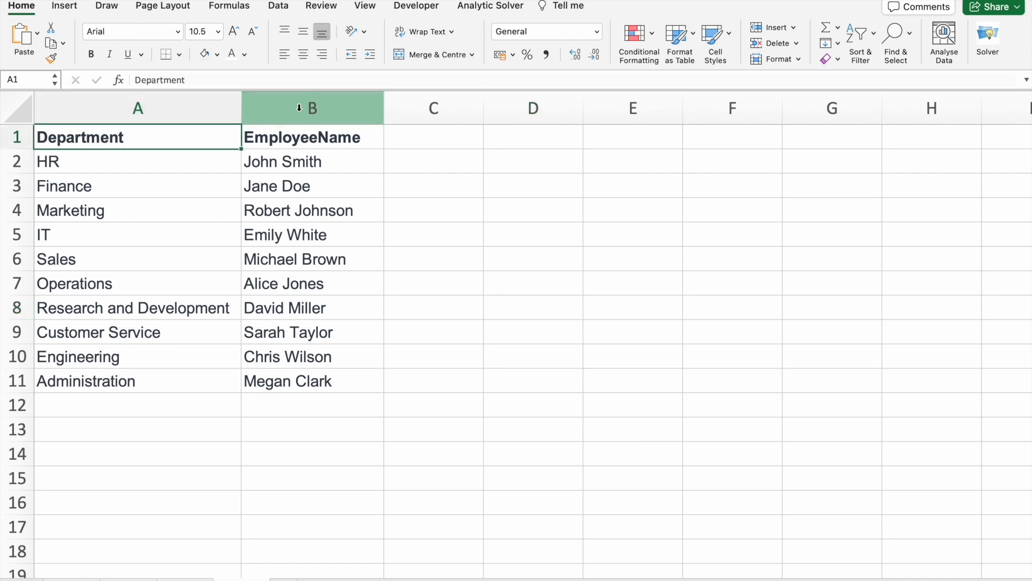
pyautogui.click(312, 108)
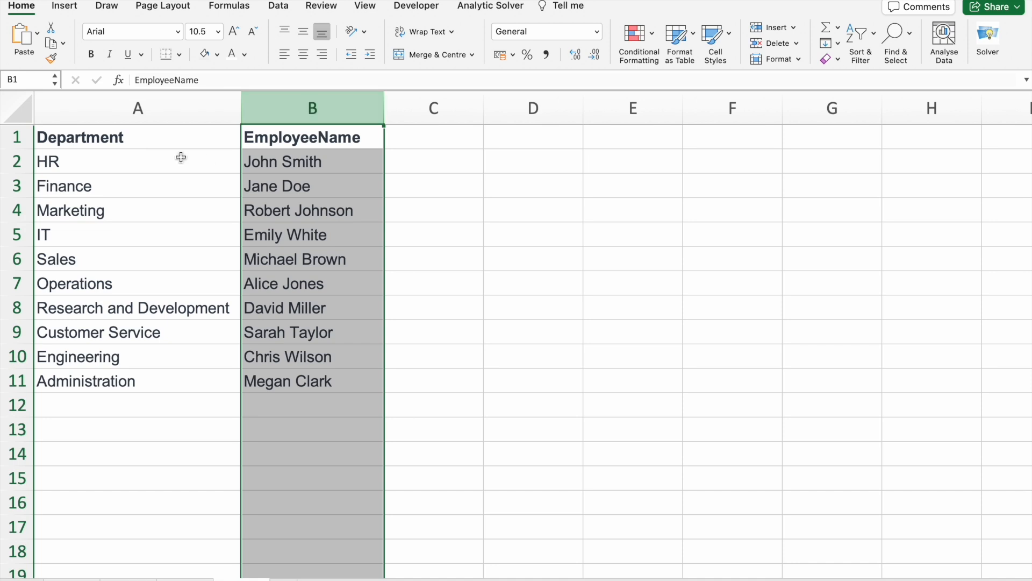
pyautogui.click(312, 161)
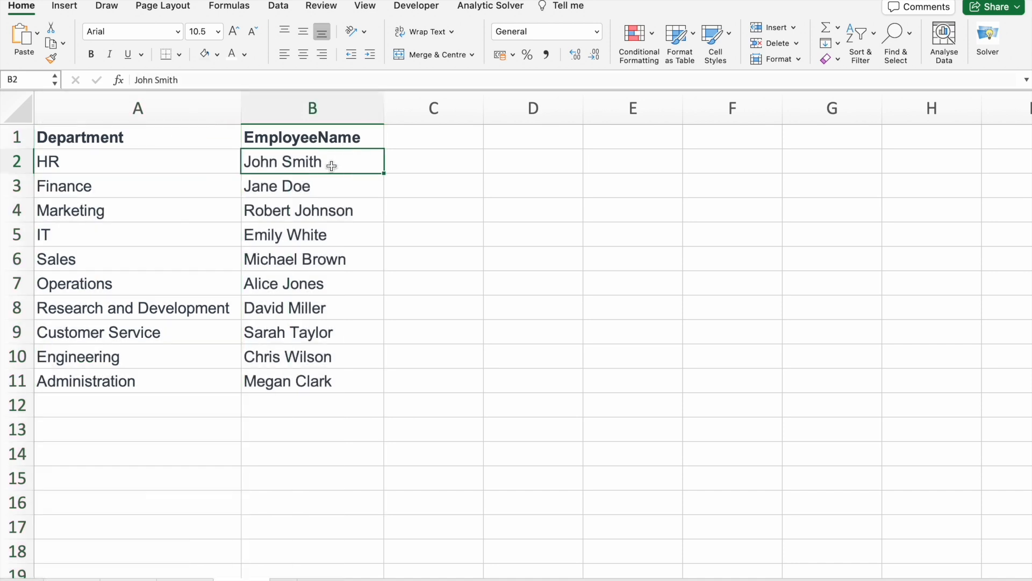
pyautogui.moveTo(179, 161)
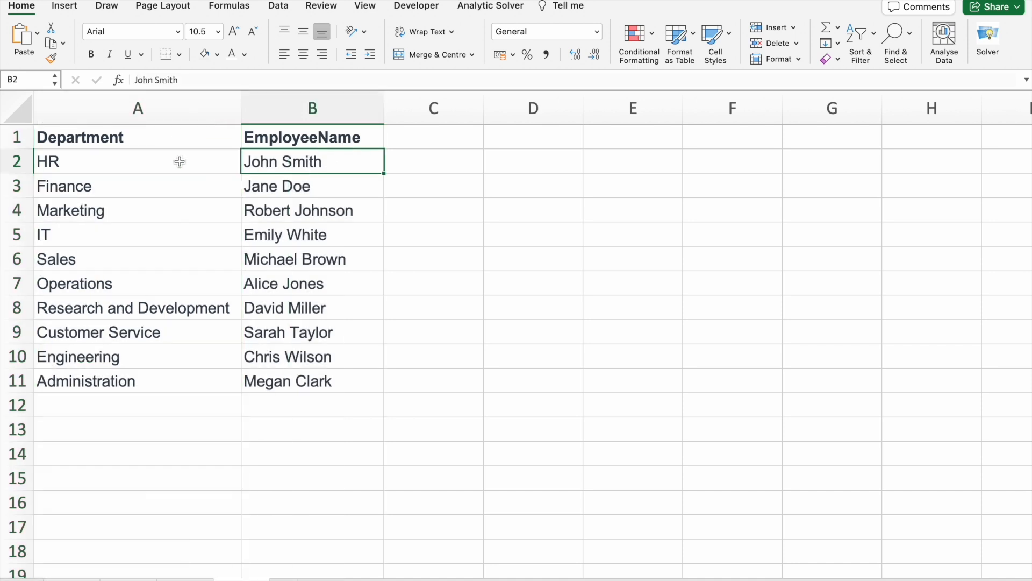
pyautogui.click(136, 162)
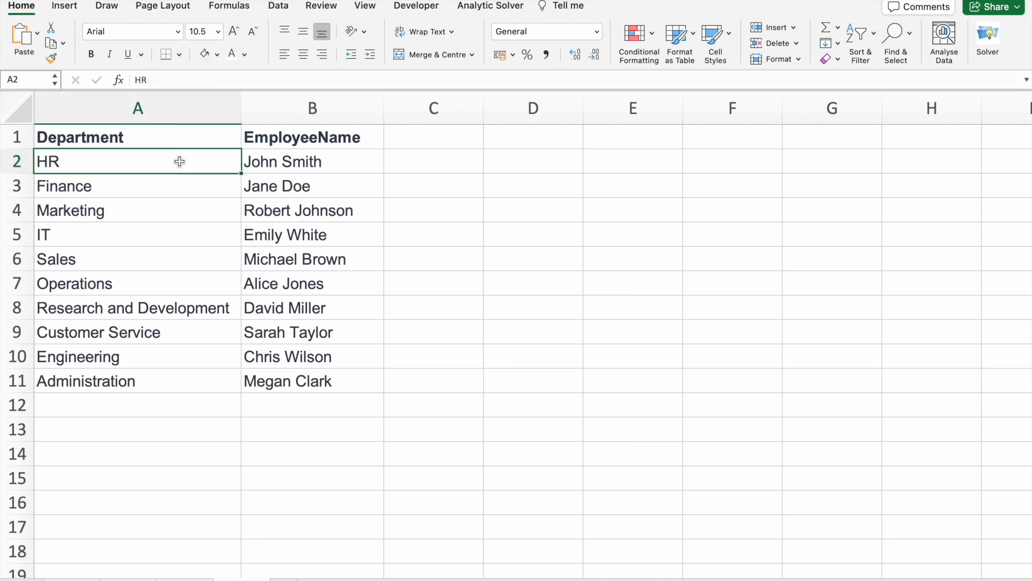
pyautogui.moveTo(453, 240)
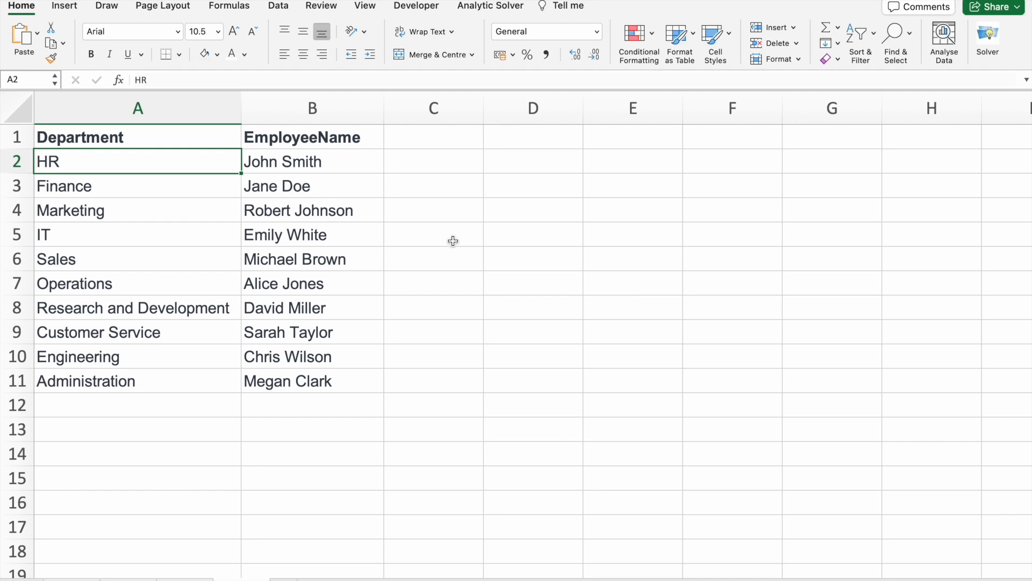
pyautogui.click(632, 210)
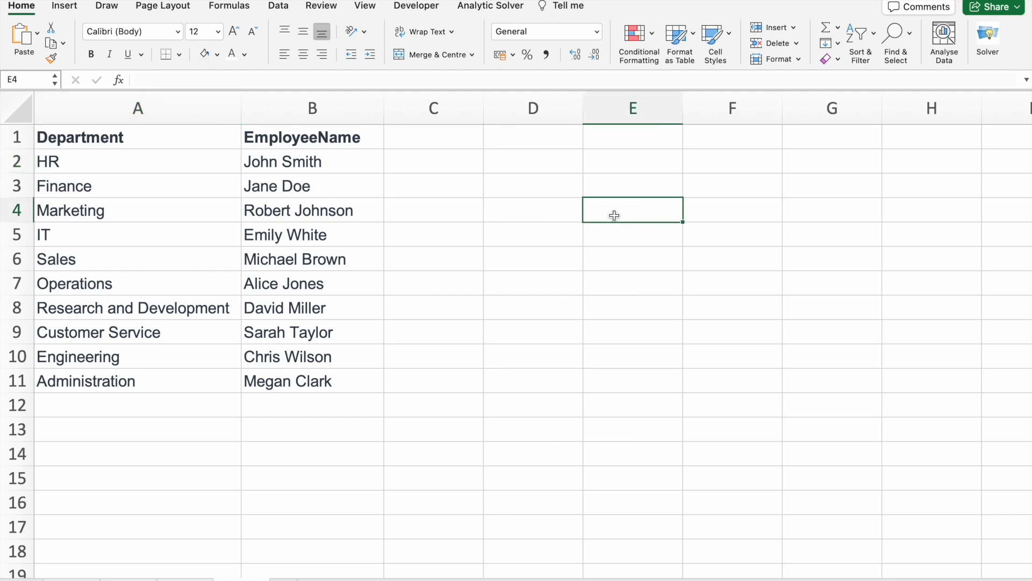
pyautogui.moveTo(685, 220)
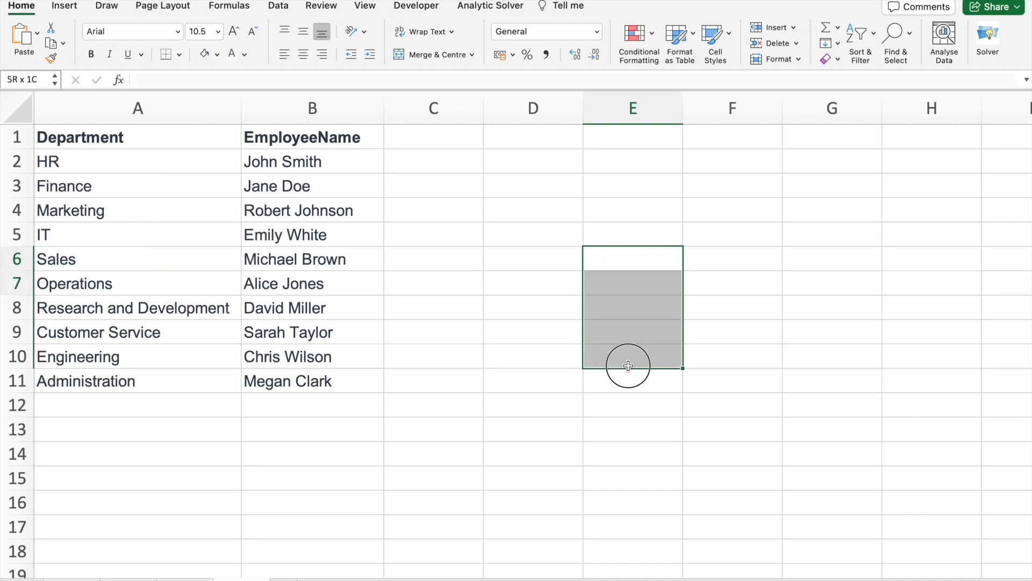
pyautogui.click(631, 234)
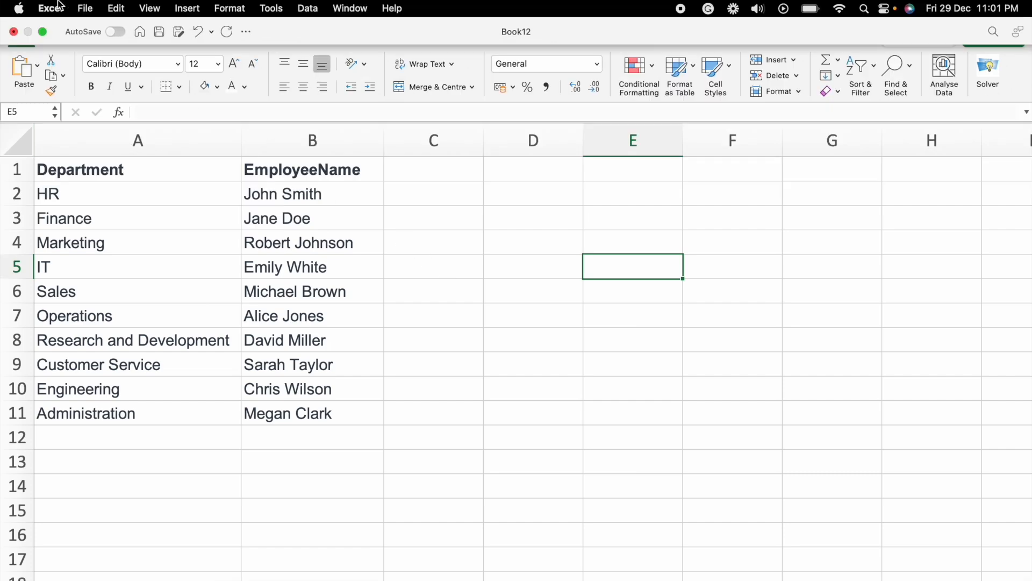
# - Reach the Custom Lists settings in Excel's preferences
pyautogui.click(50, 8)
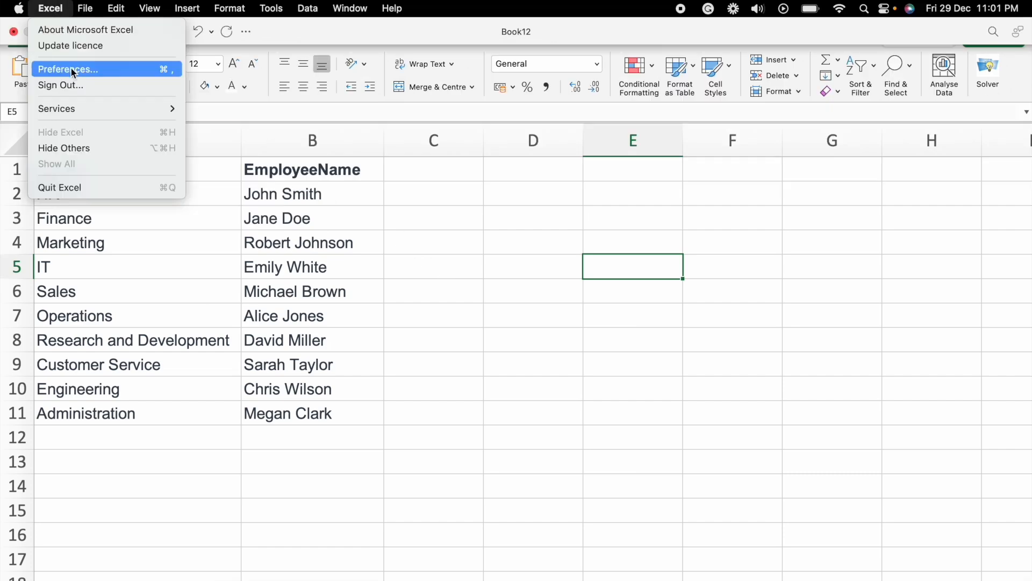
pyautogui.click(67, 69)
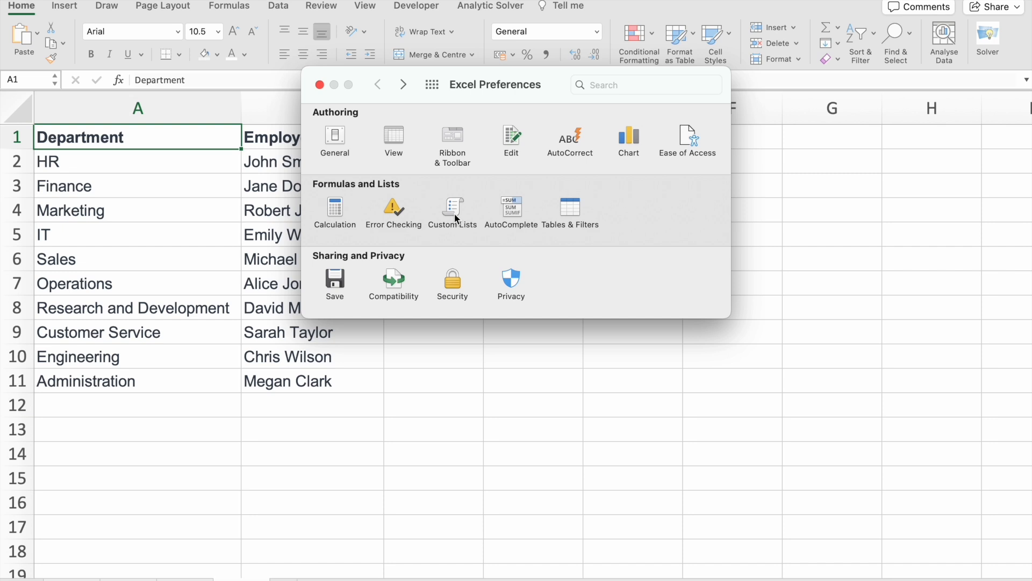
pyautogui.click(452, 208)
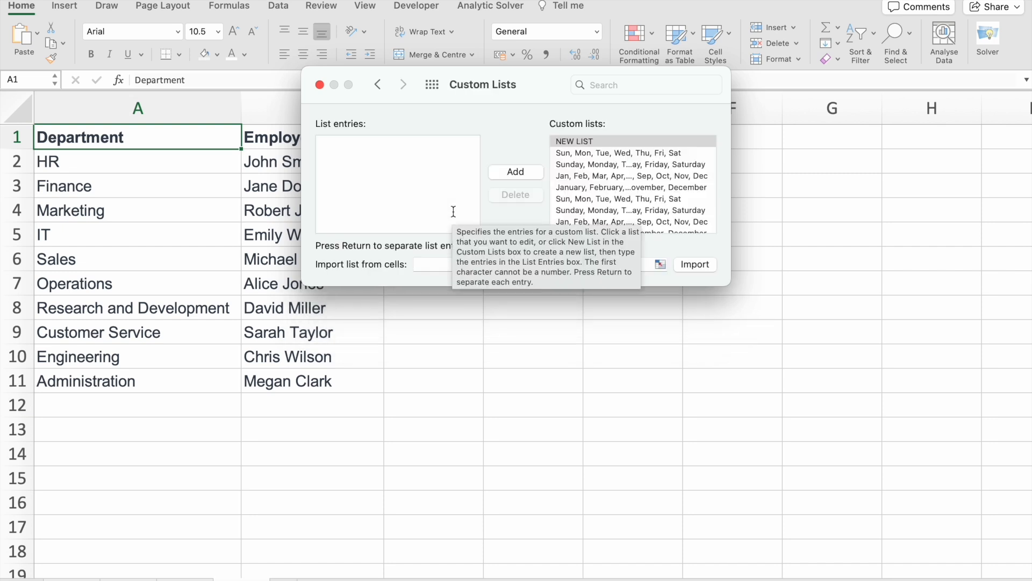
pyautogui.moveTo(393, 272)
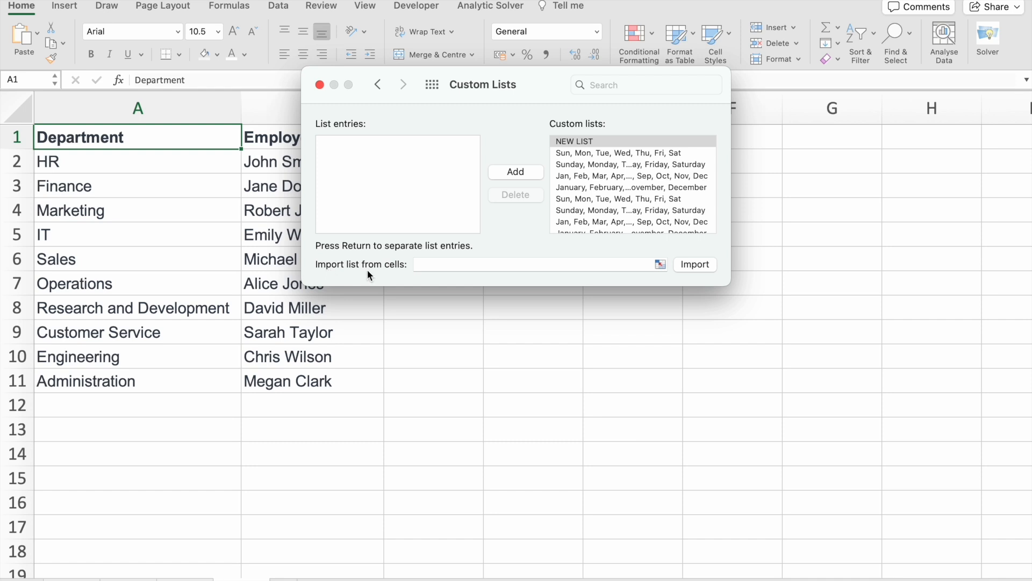
pyautogui.moveTo(671, 272)
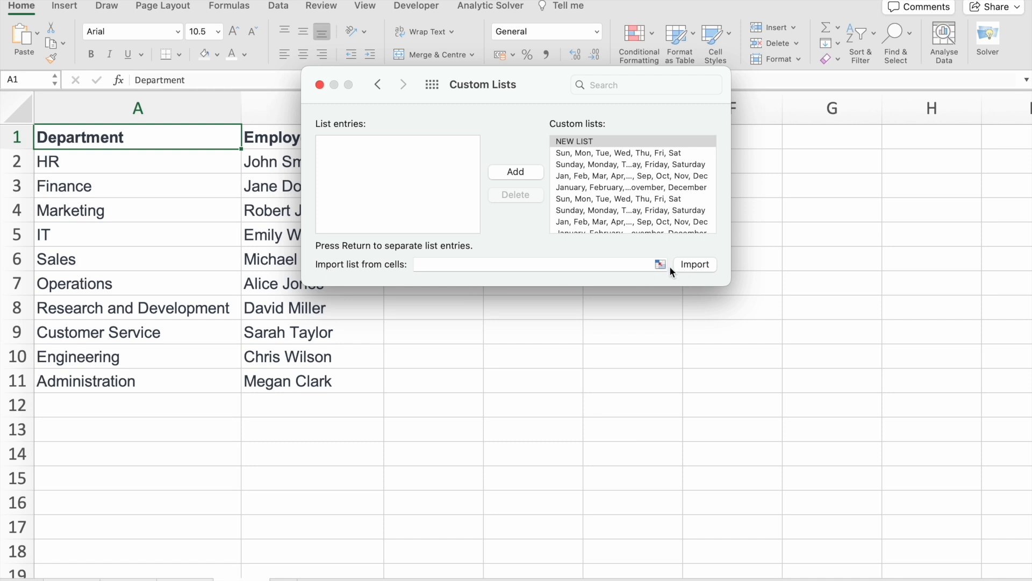
# - Import the Department values from $A$1:$A$11 and add them as a custom list
pyautogui.click(659, 265)
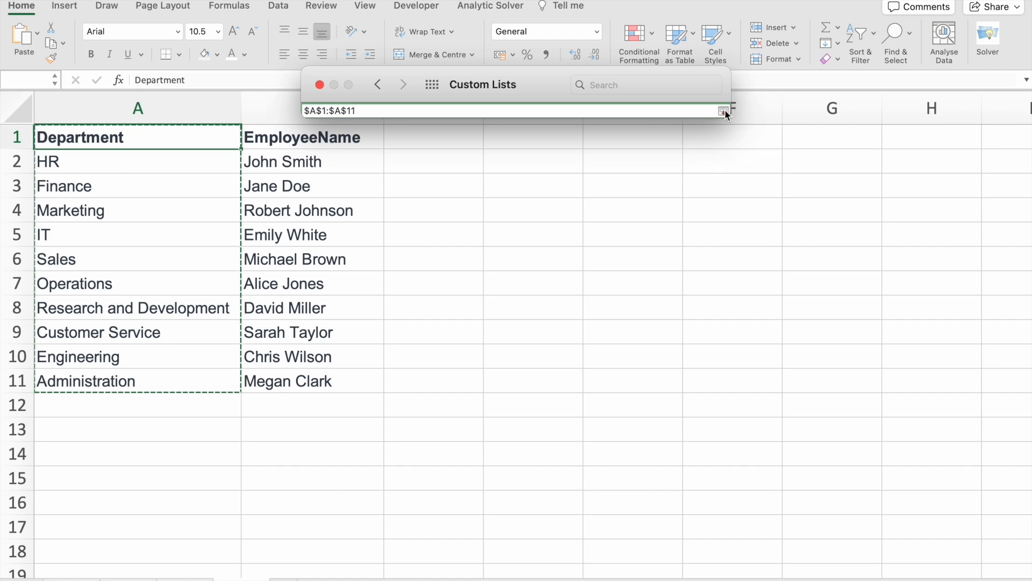
pyautogui.click(724, 110)
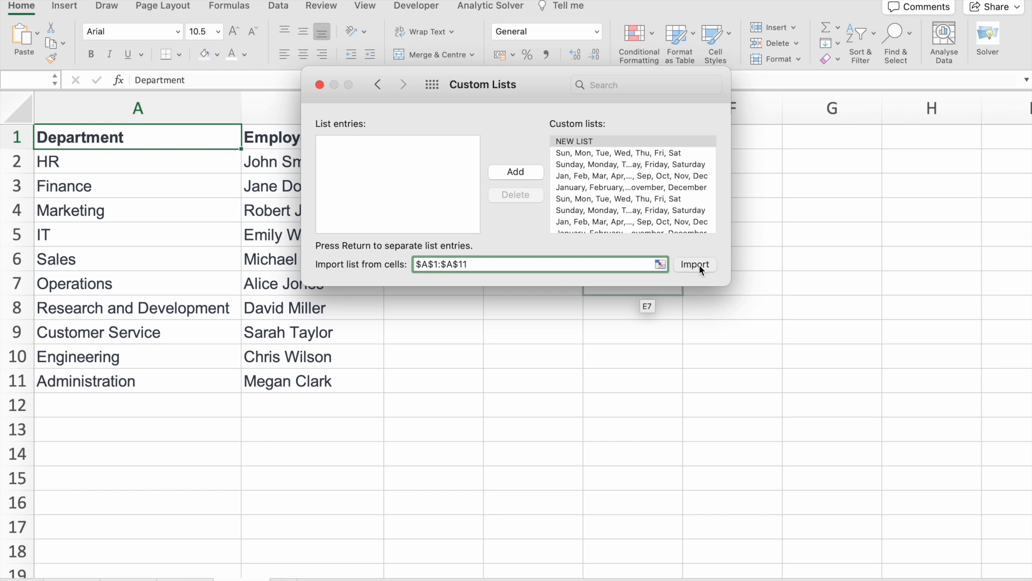
pyautogui.click(695, 264)
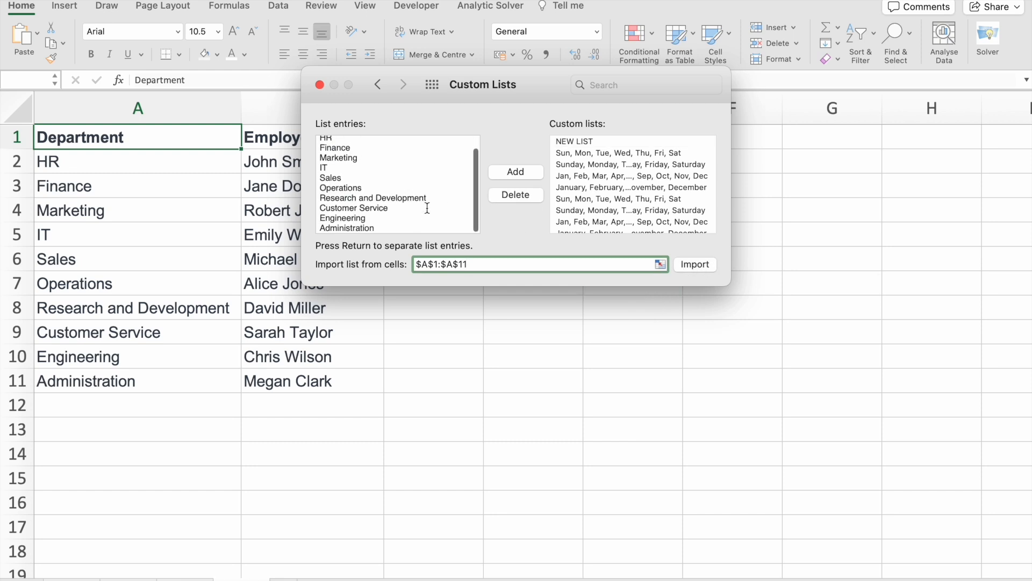
pyautogui.click(695, 264)
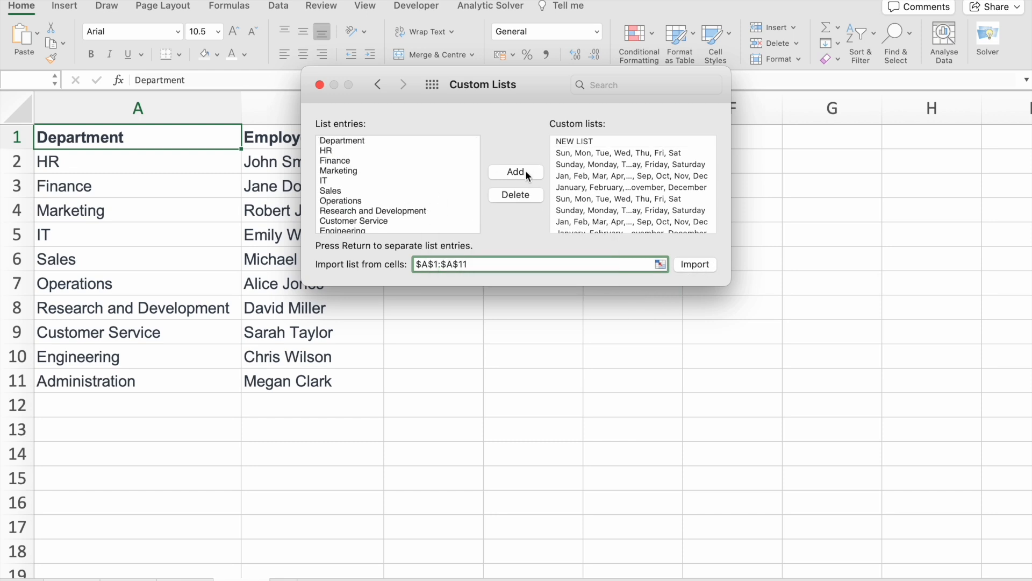
pyautogui.moveTo(516, 172)
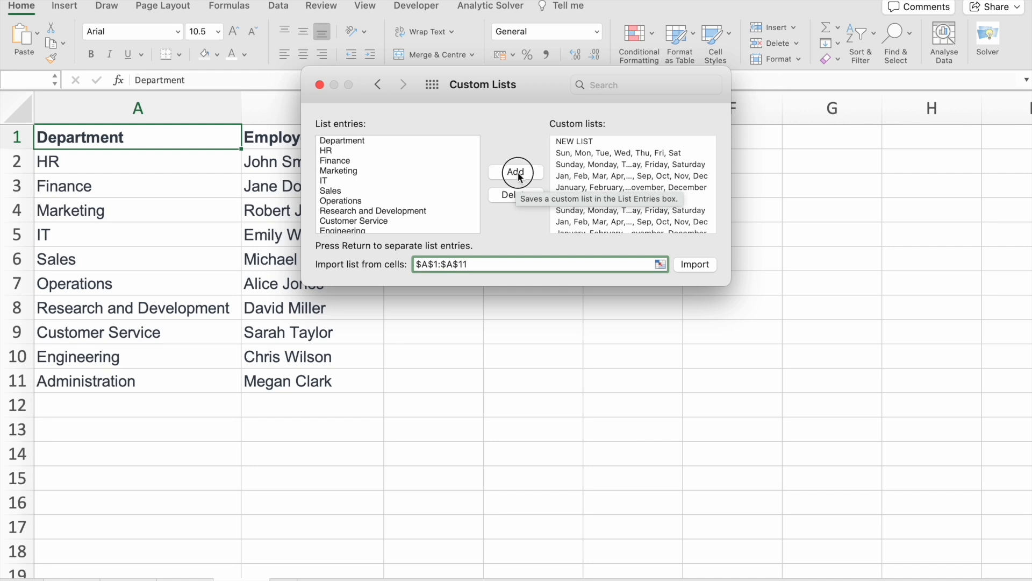
pyautogui.click(516, 172)
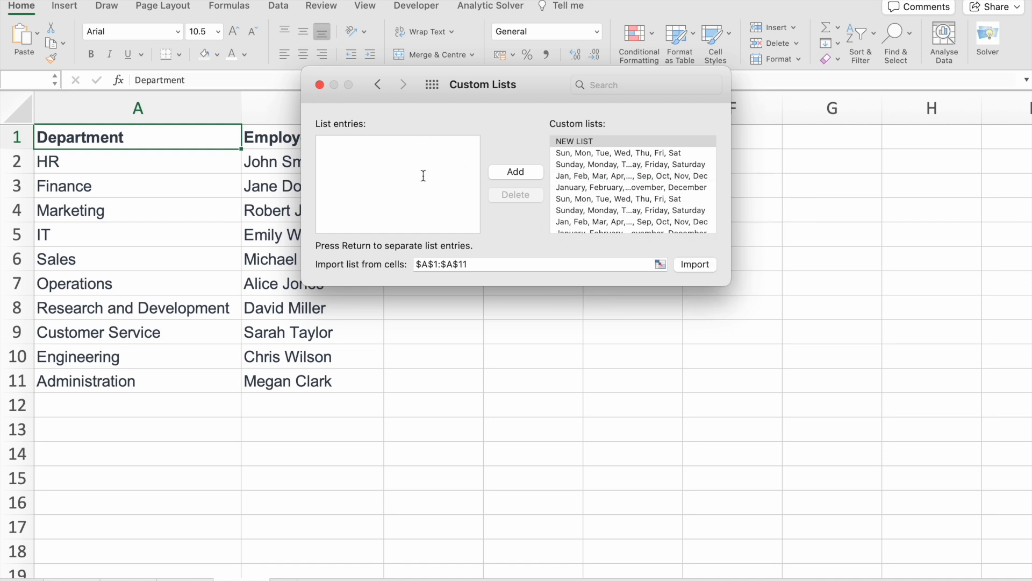
# - Start 'Department' in E4 and fill the custom list down to Administration and beyond
pyautogui.click(377, 84)
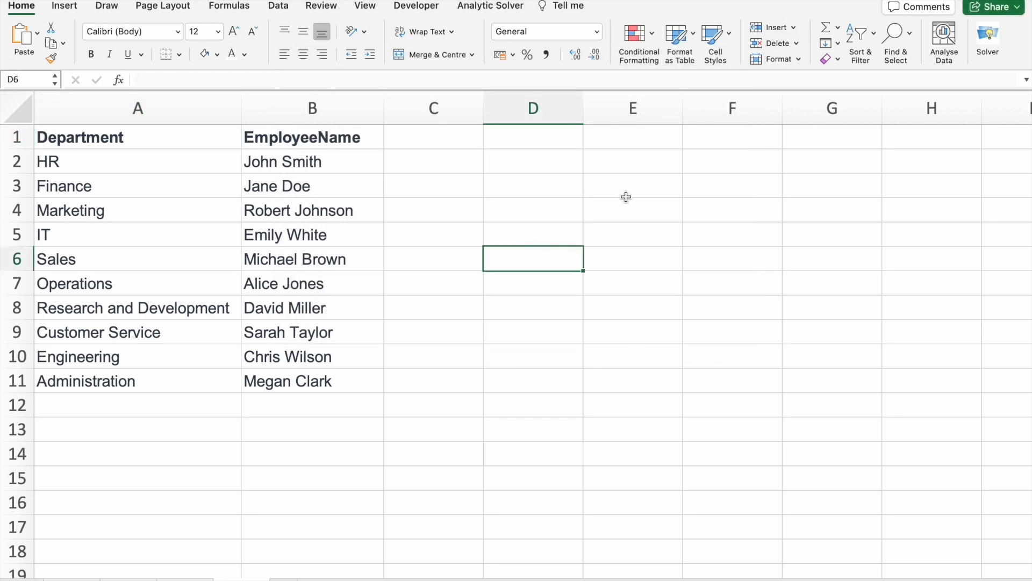
pyautogui.write('D')
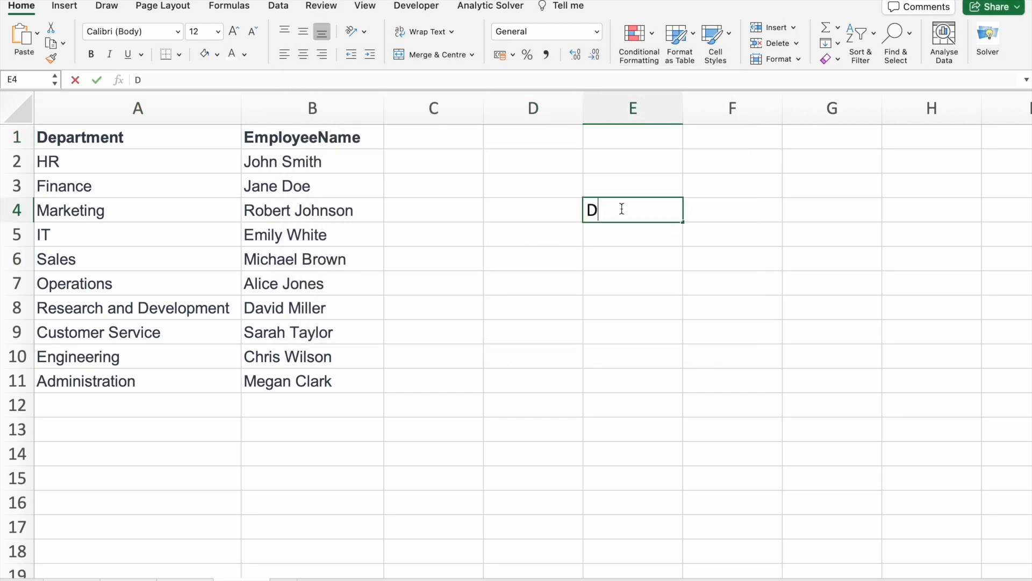
pyautogui.write('epar')
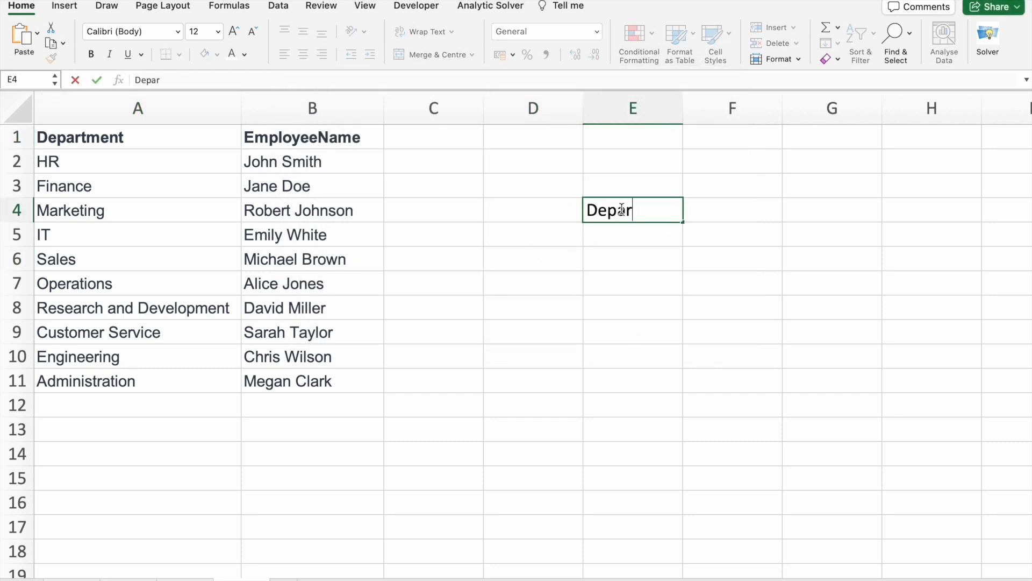
pyautogui.write('tment')
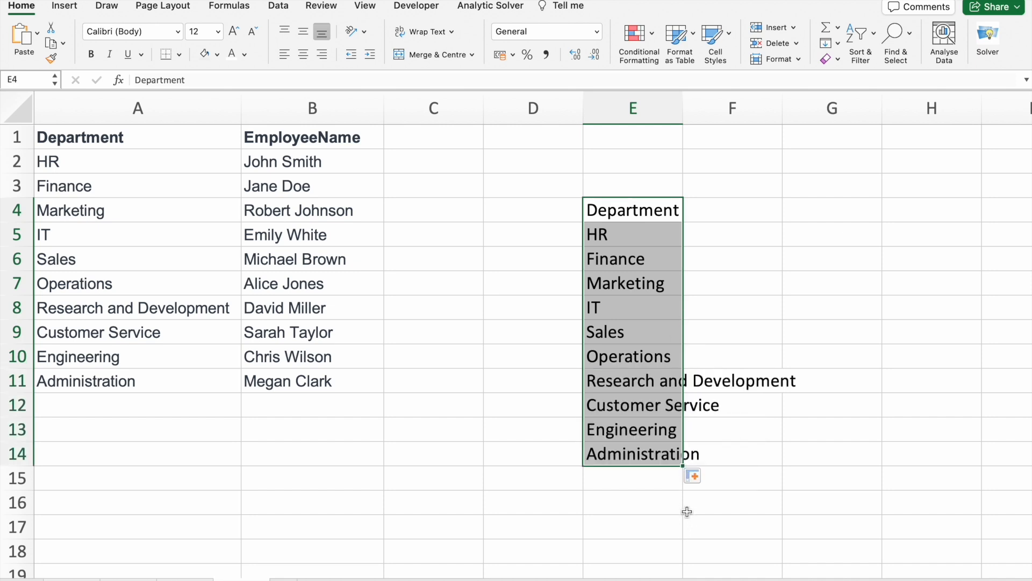
pyautogui.moveTo(631, 244)
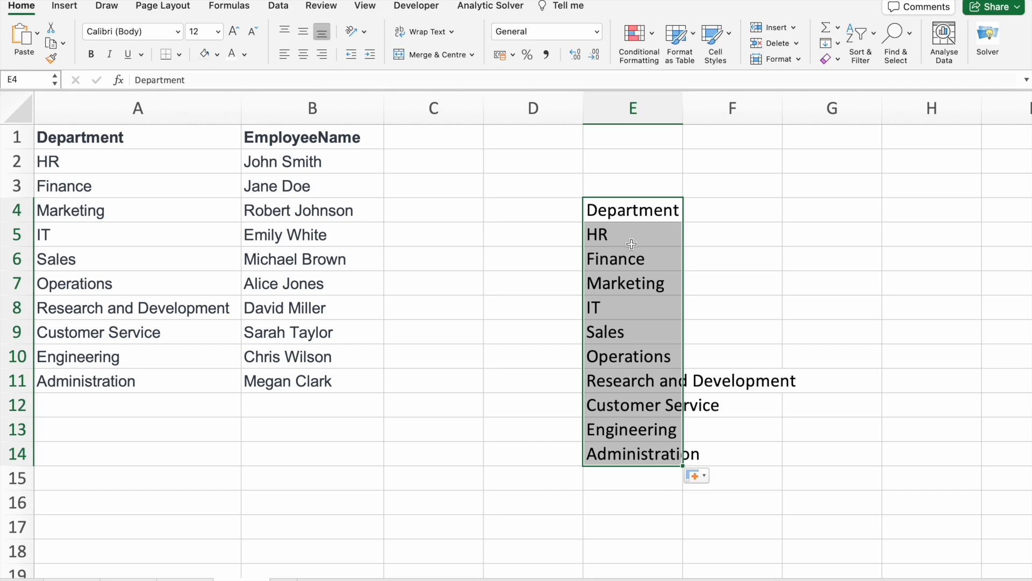
pyautogui.click(731, 283)
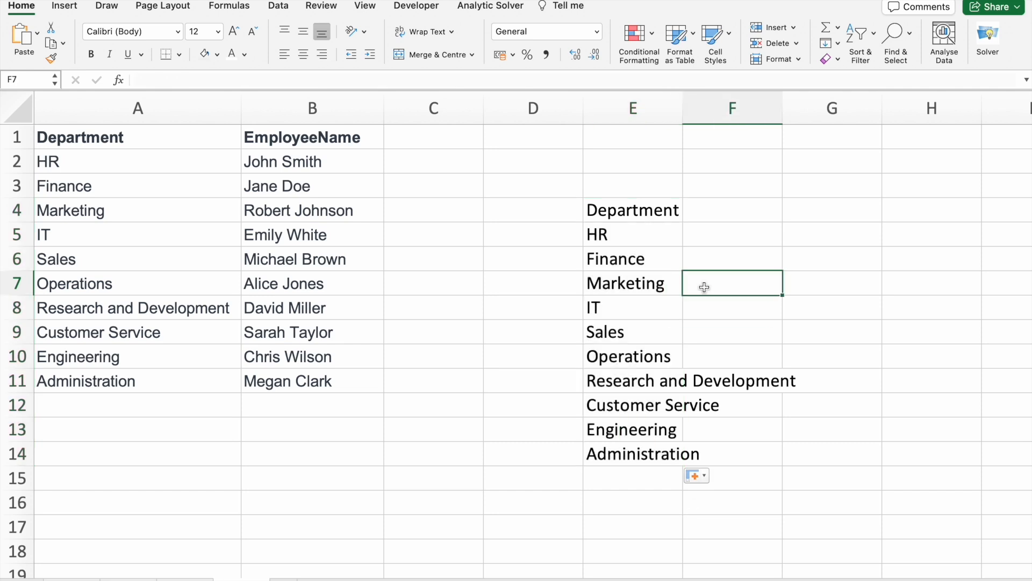
pyautogui.moveTo(661, 366)
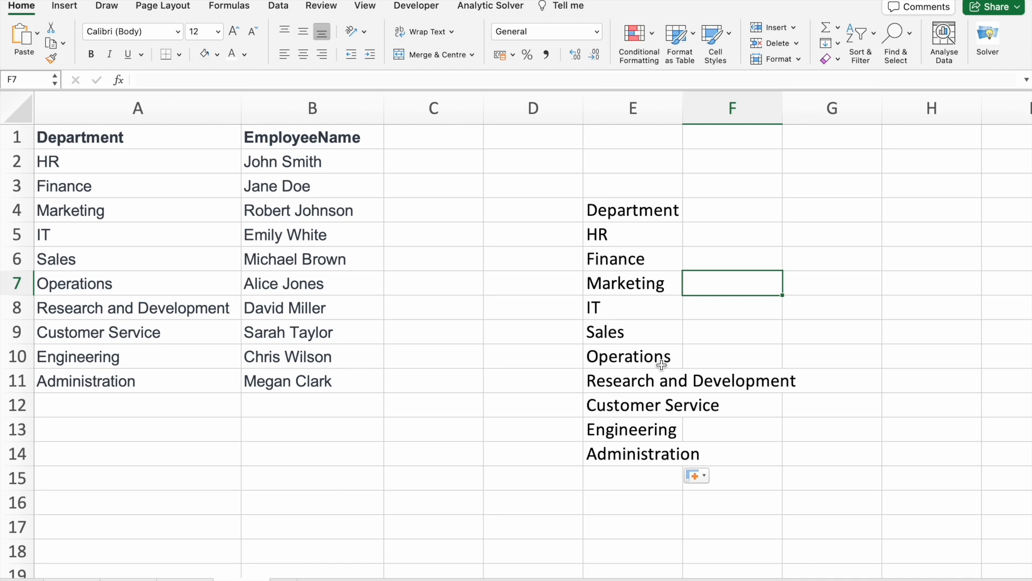
pyautogui.moveTo(670, 403)
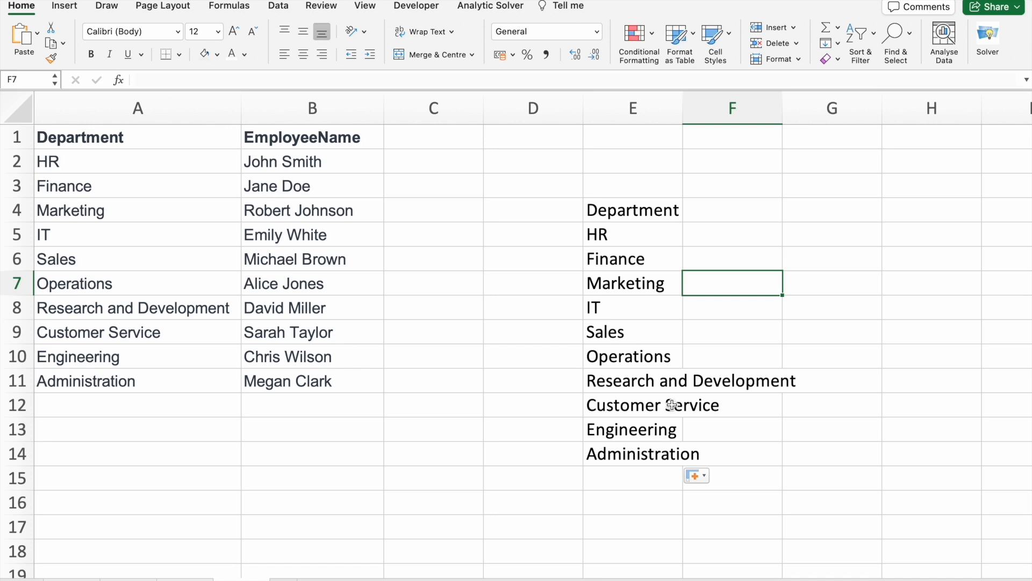
pyautogui.moveTo(637, 456)
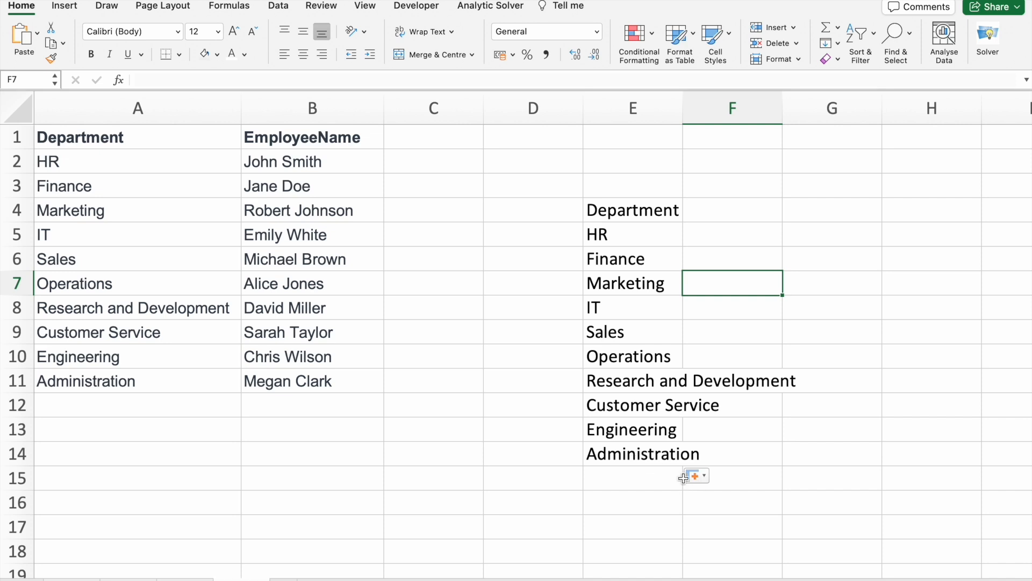
pyautogui.click(632, 452)
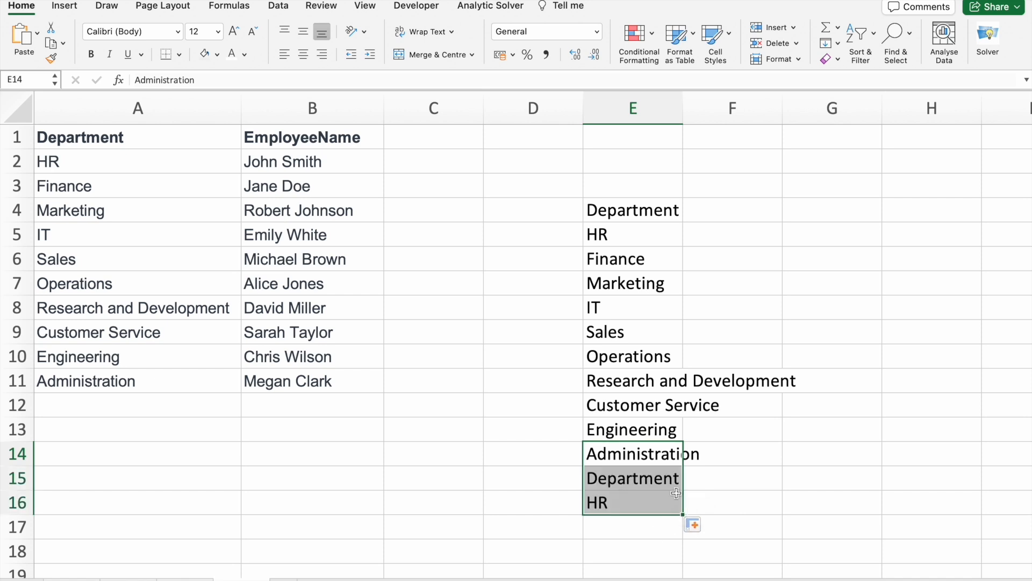
pyautogui.moveTo(708, 347)
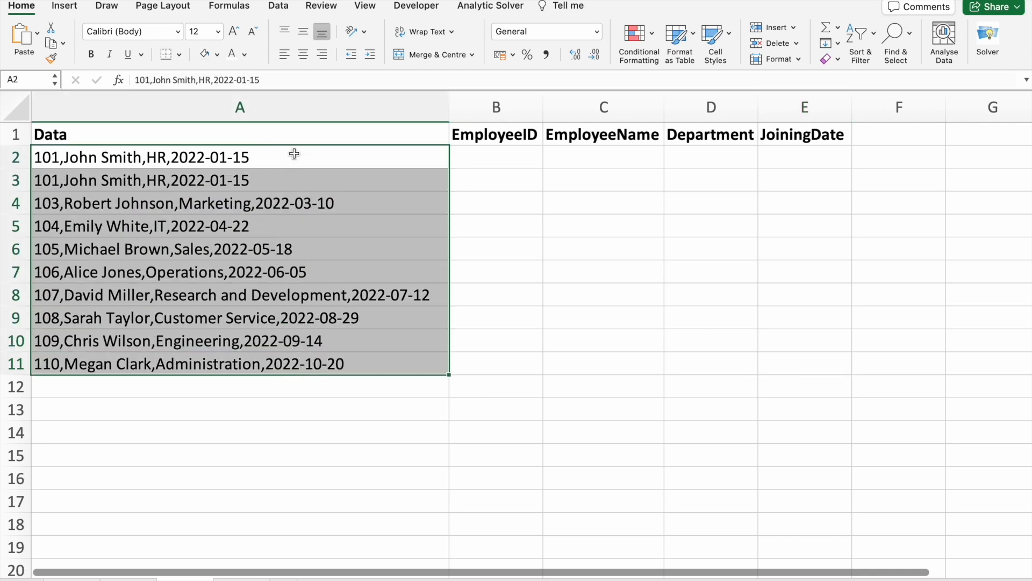
# - Select record A2 and the empty cells under the four new headers
pyautogui.click(131, 157)
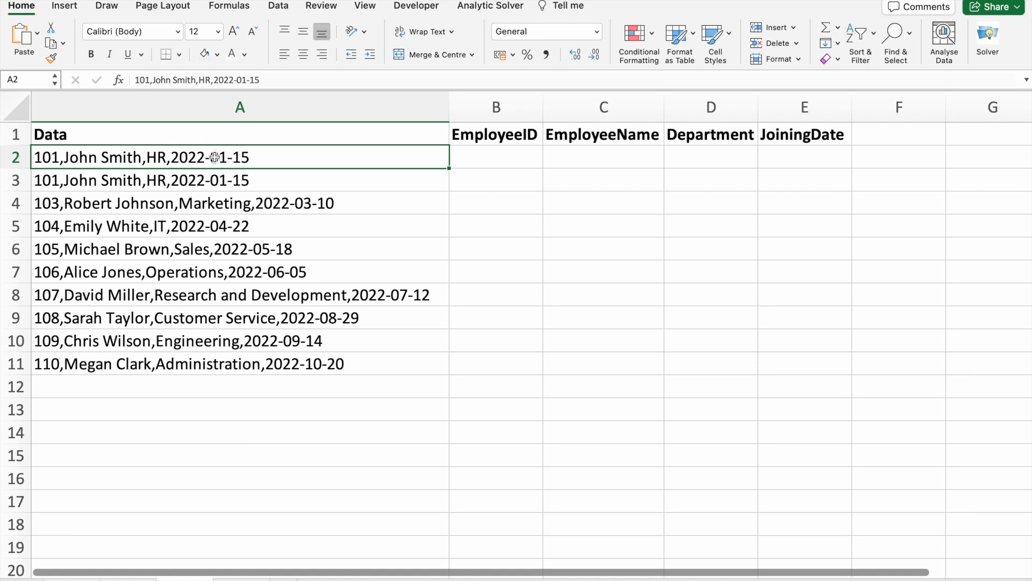
pyautogui.moveTo(175, 161)
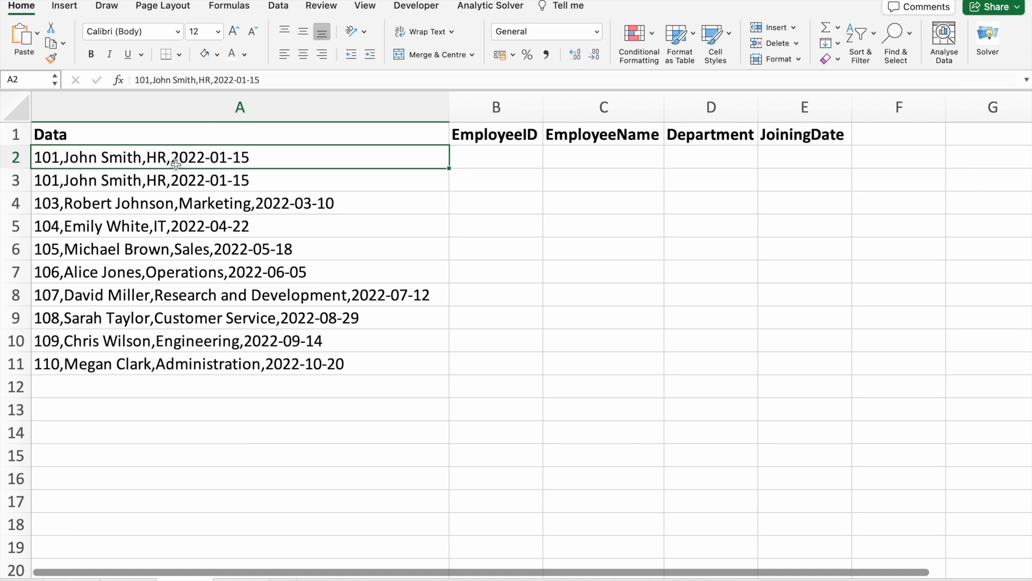
pyautogui.moveTo(84, 162)
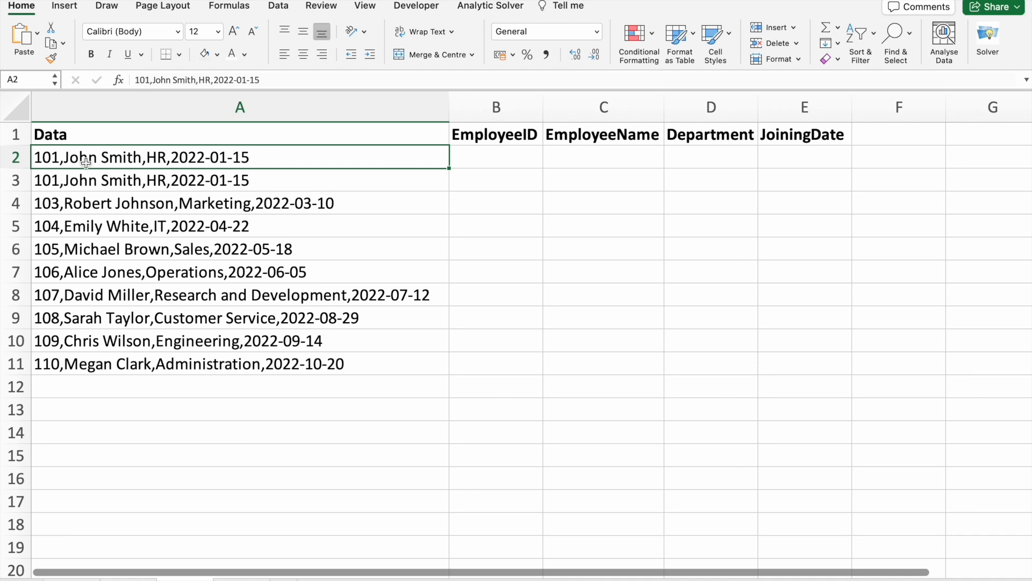
pyautogui.moveTo(236, 162)
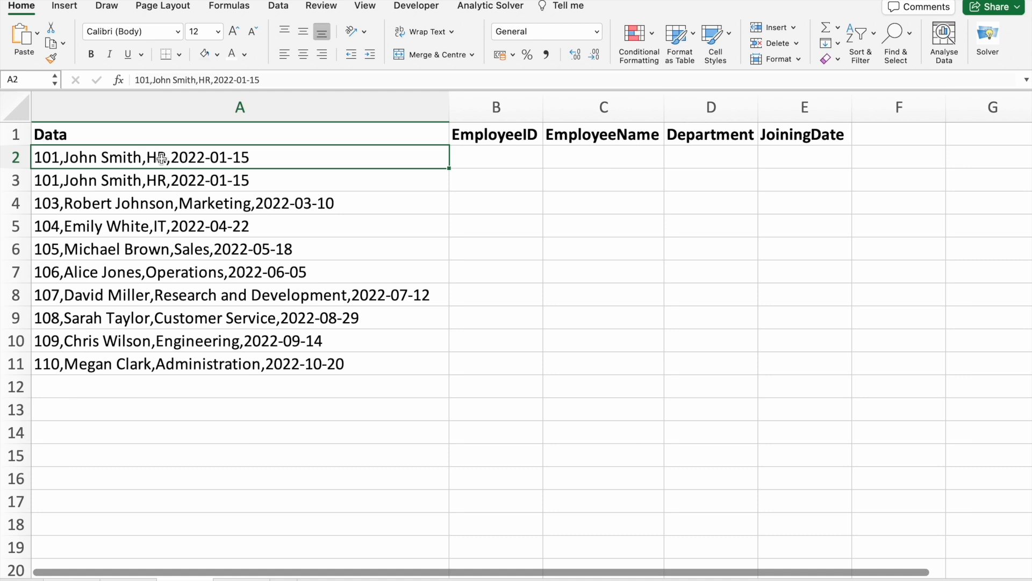
pyautogui.click(495, 157)
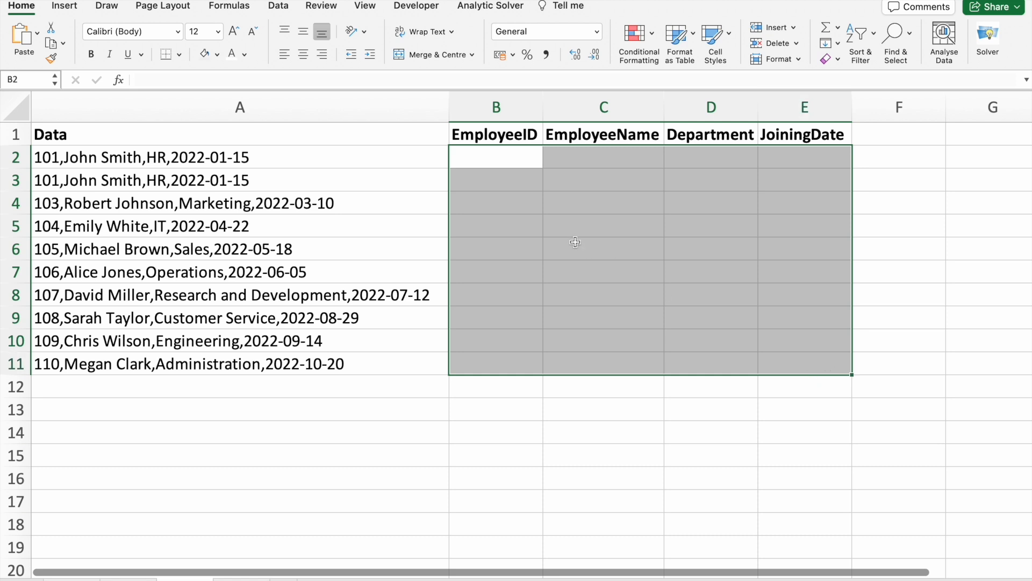
pyautogui.moveTo(475, 171)
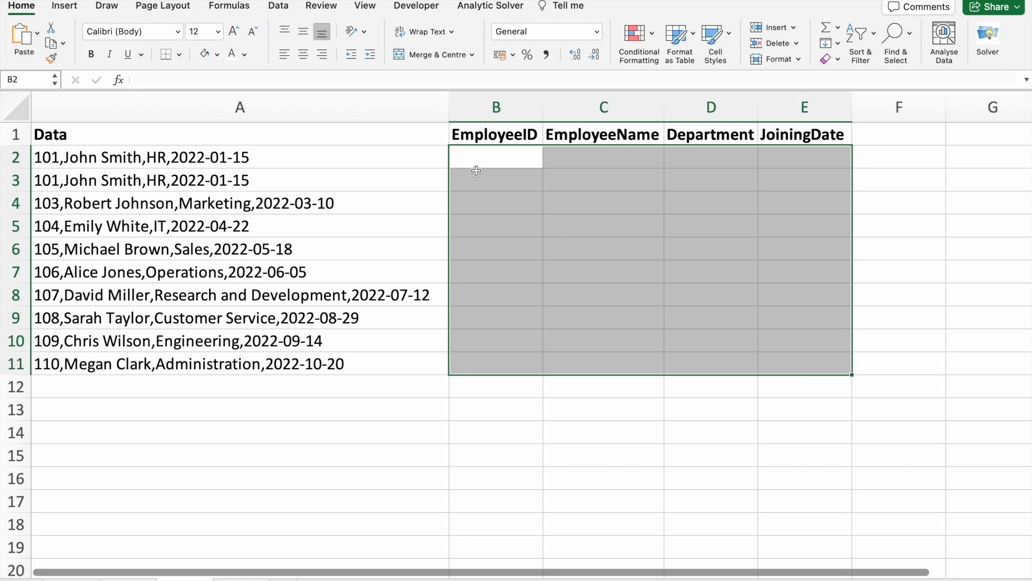
pyautogui.moveTo(505, 342)
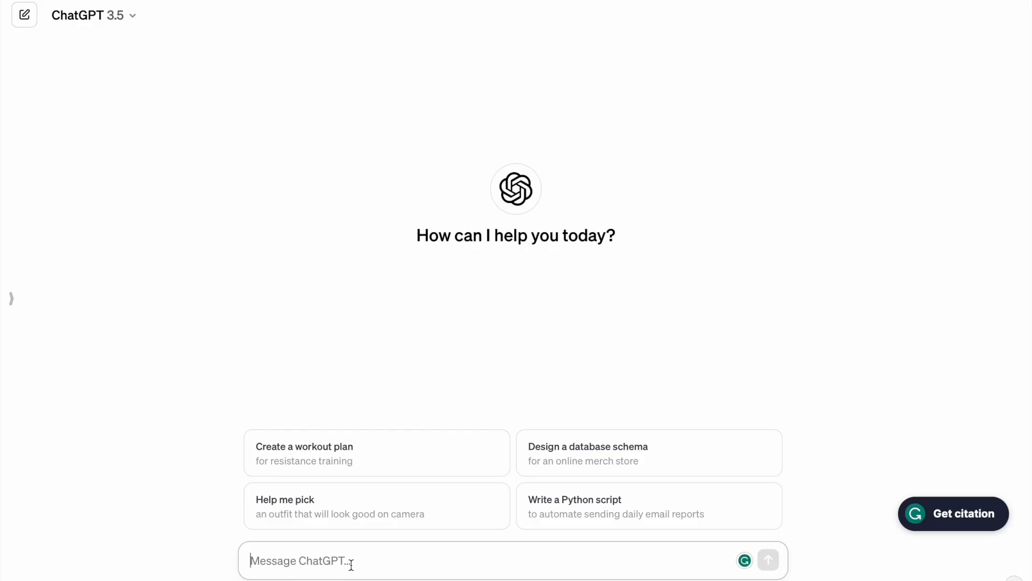
# - Write a prompt asking for a formula extracting A2's comma-separated values into B2, C2, D2 and E2
pyautogui.write('Write')
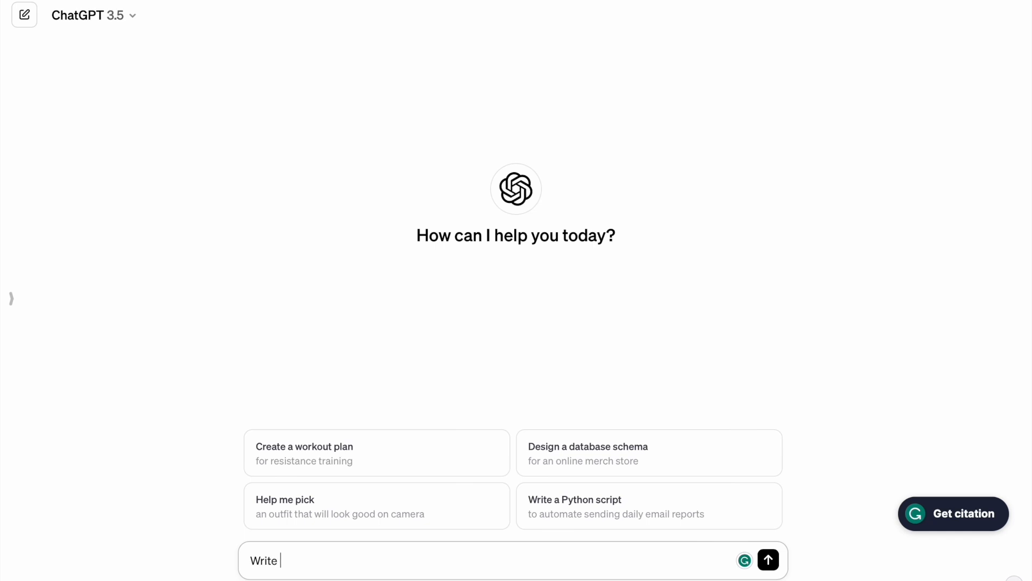
pyautogui.write('an Excel Formu')
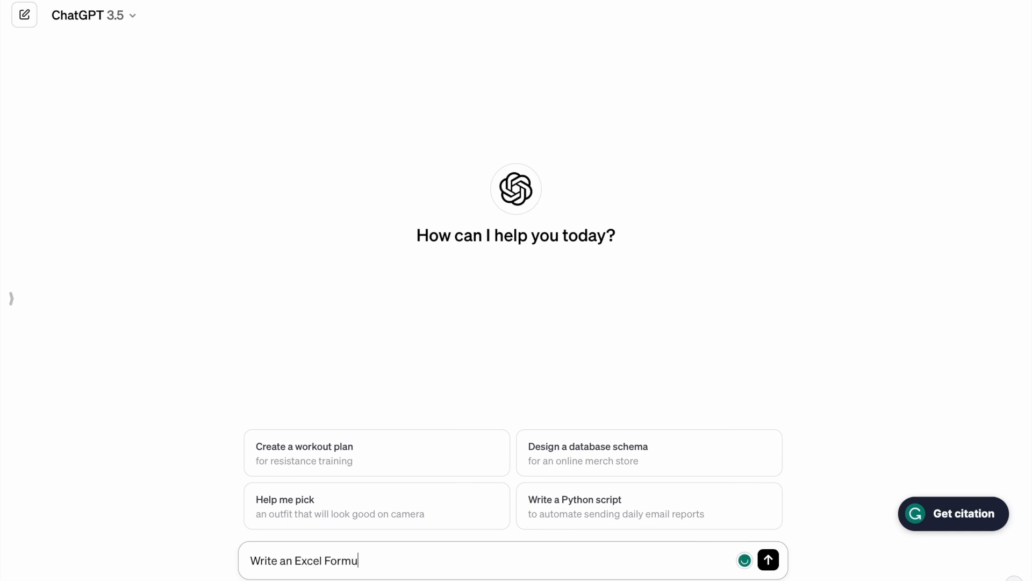
pyautogui.write('la to')
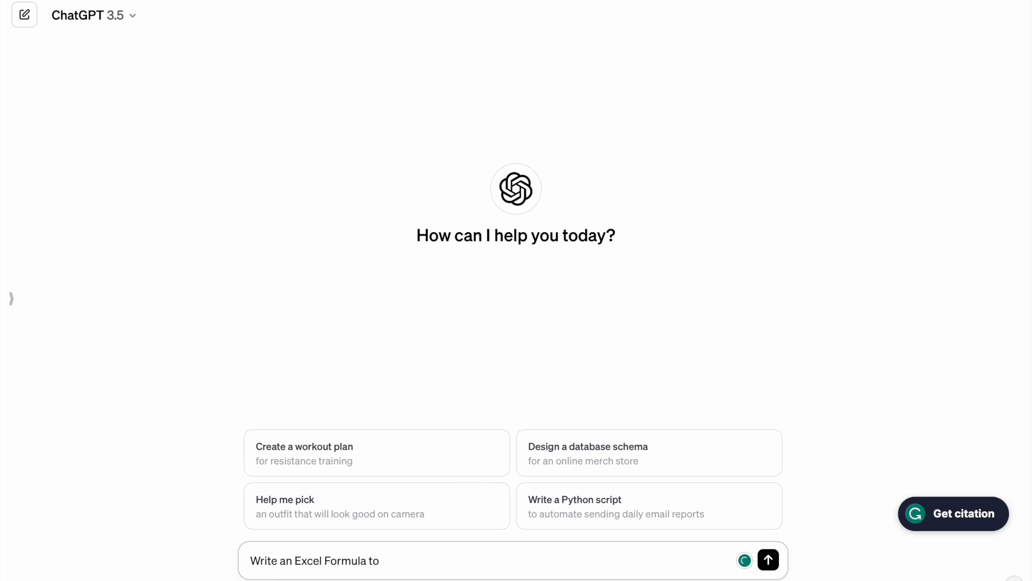
pyautogui.write('Ex')
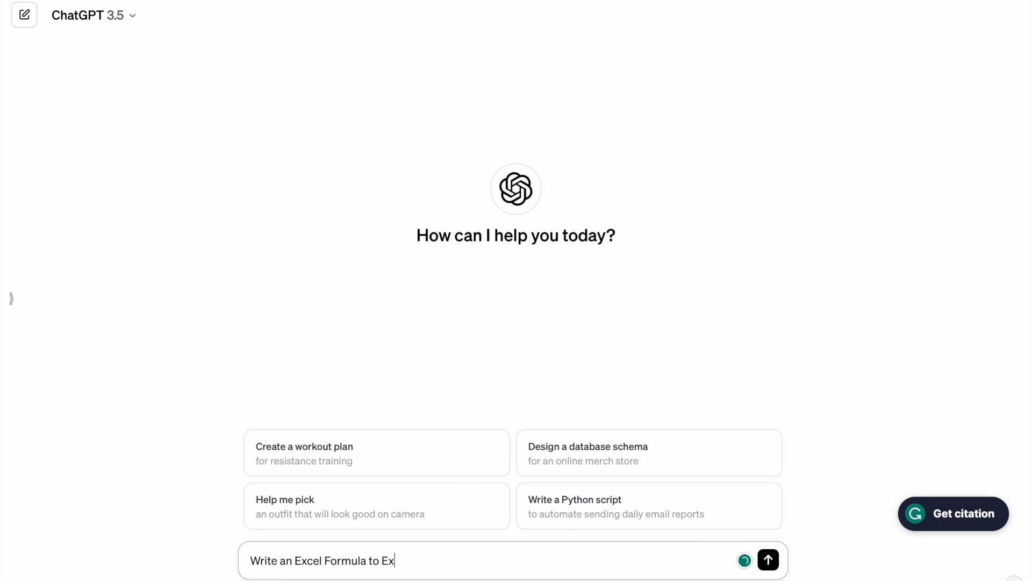
pyautogui.write('tract')
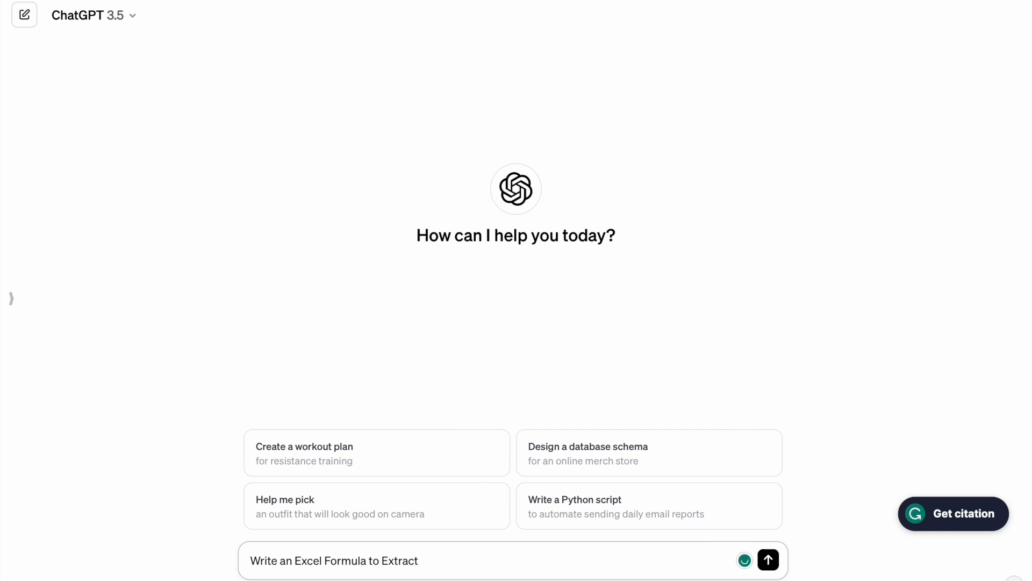
pyautogui.write('the')
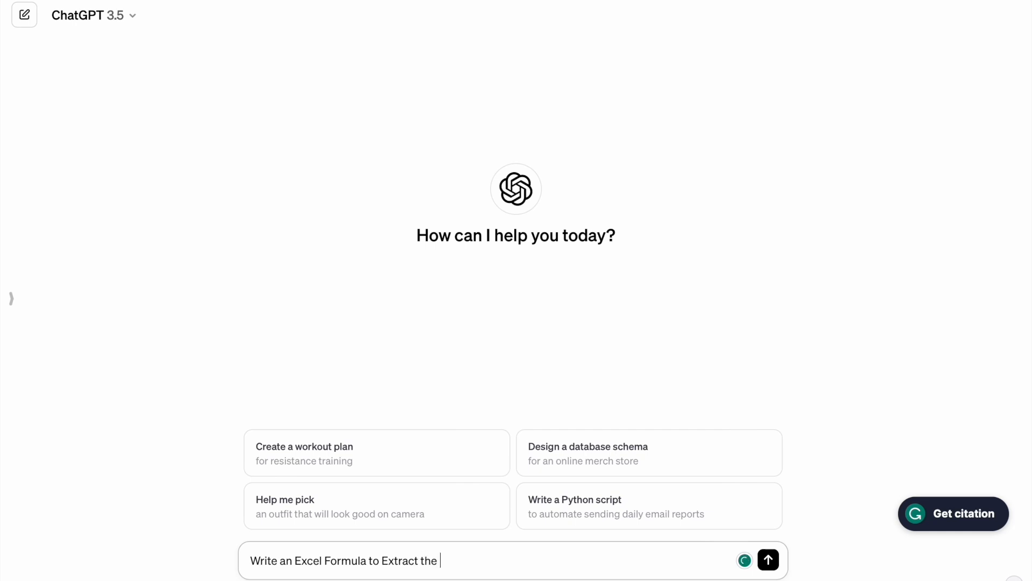
pyautogui.write('co')
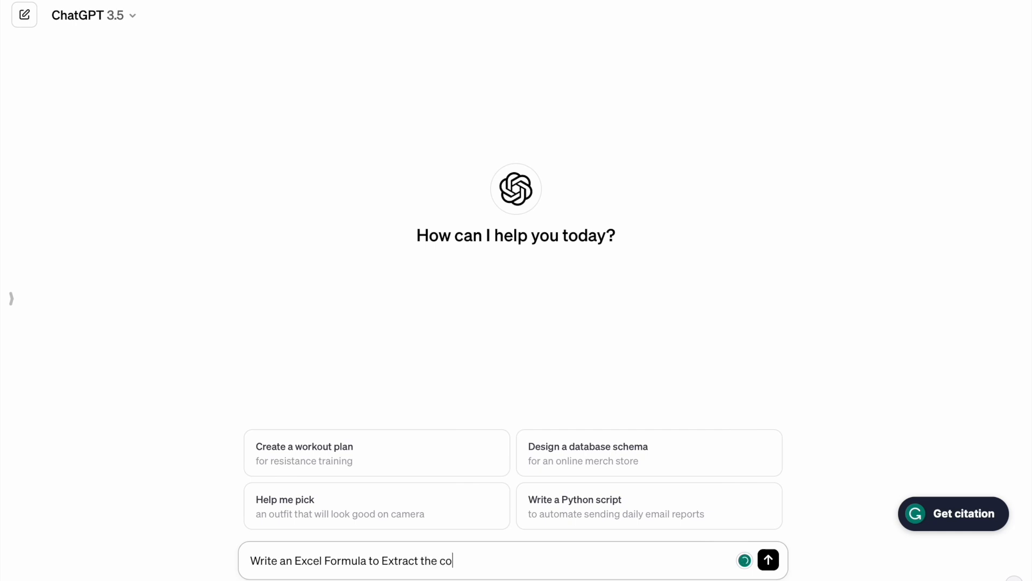
pyautogui.write('mma se')
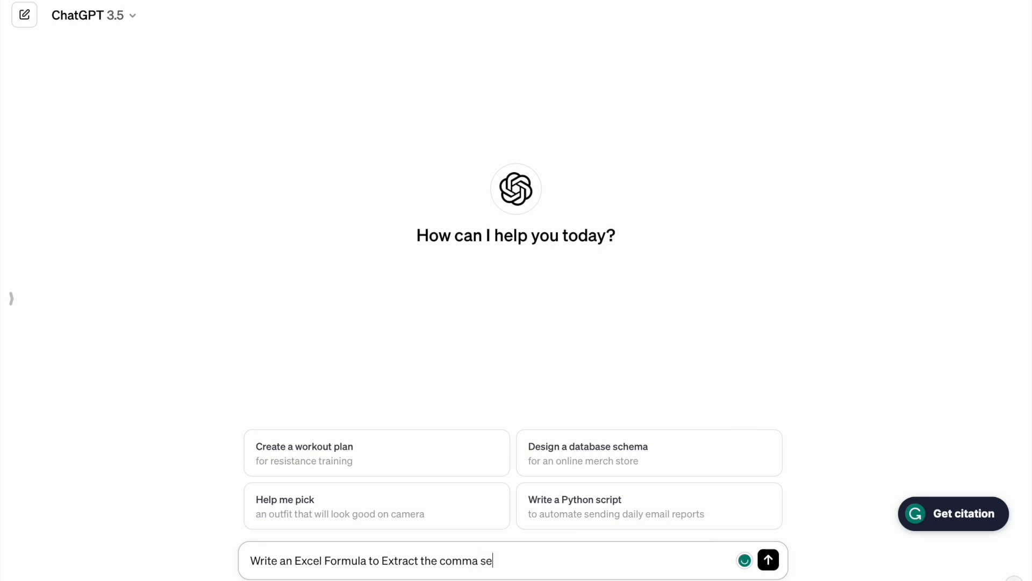
pyautogui.write('parated')
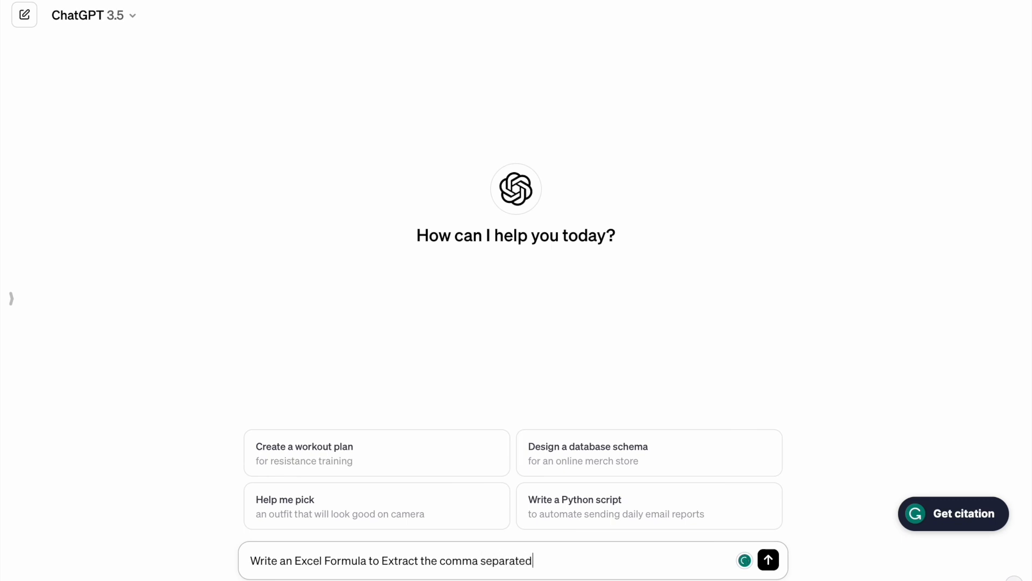
pyautogui.write('value')
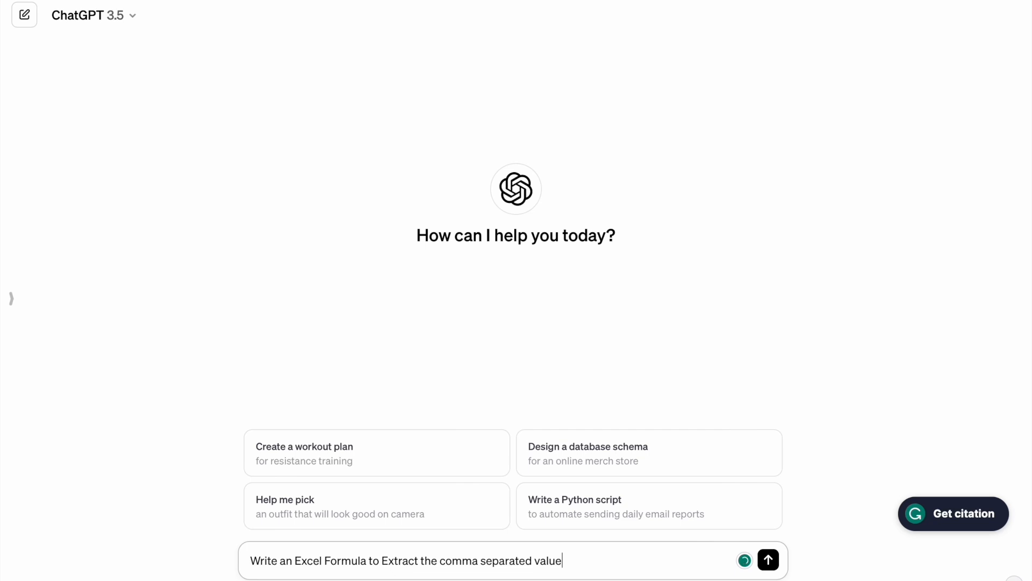
pyautogui.write('s fron')
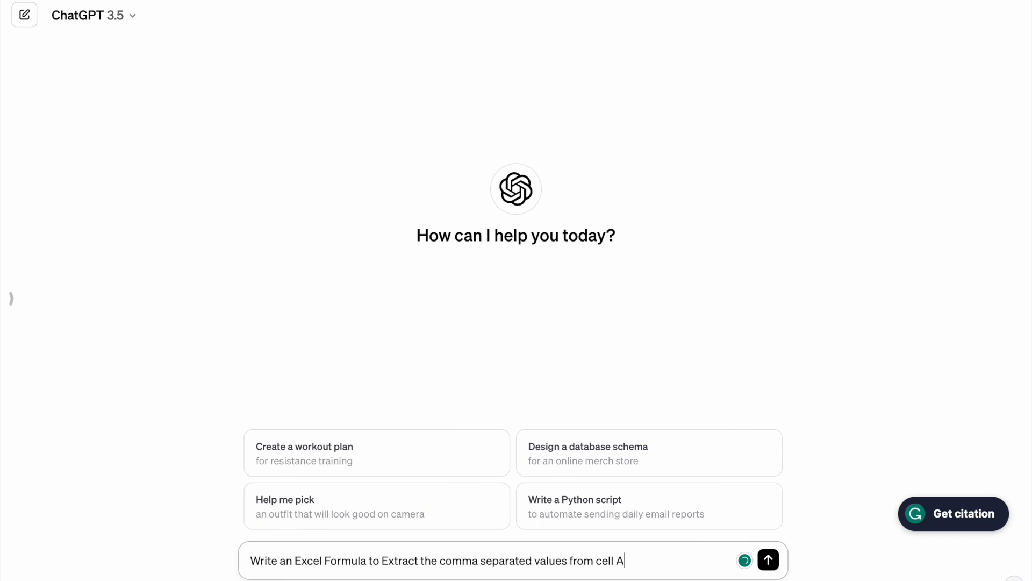
pyautogui.write('2 to')
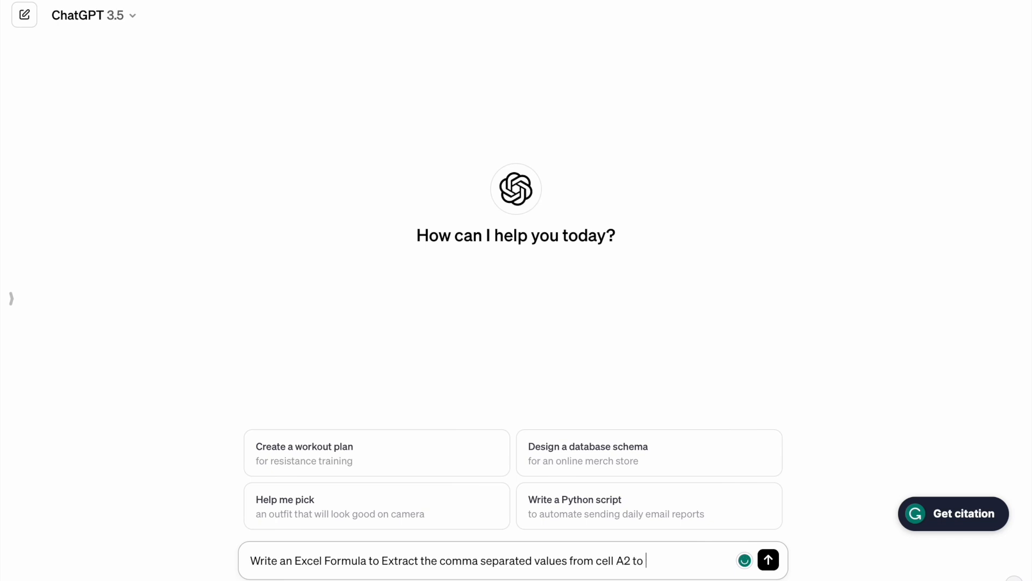
pyautogui.write('B2')
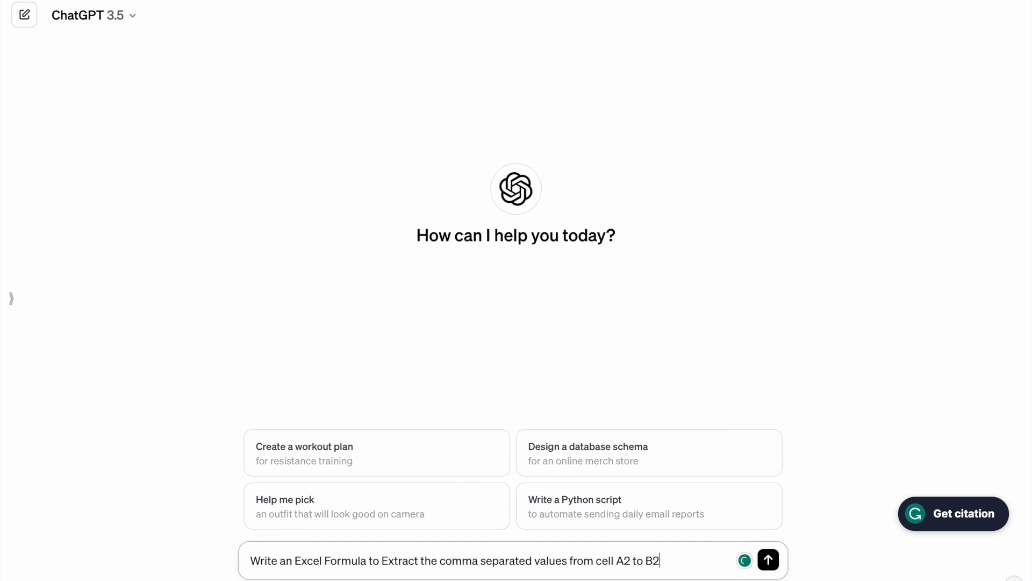
pyautogui.write(', C')
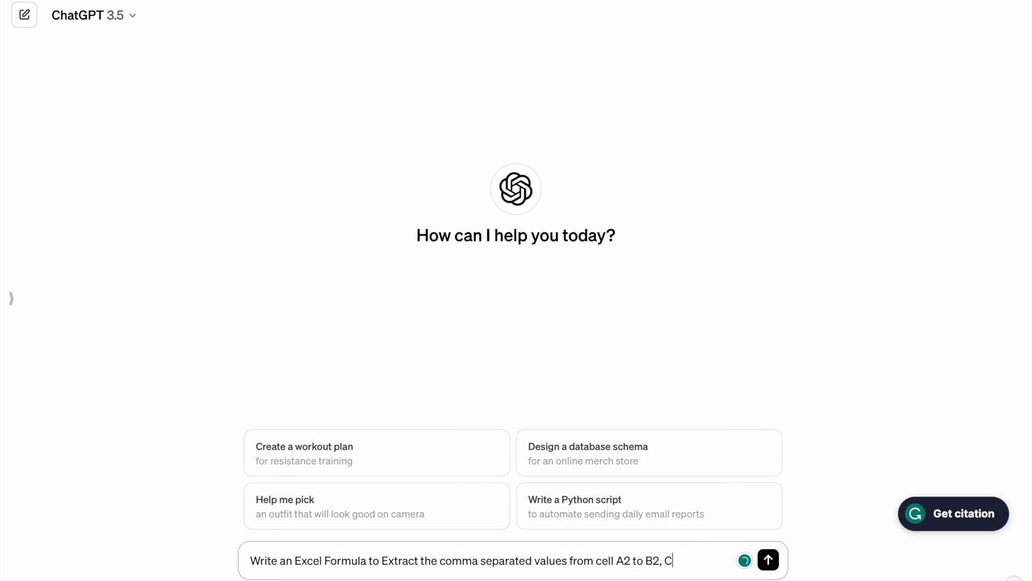
pyautogui.write('2,')
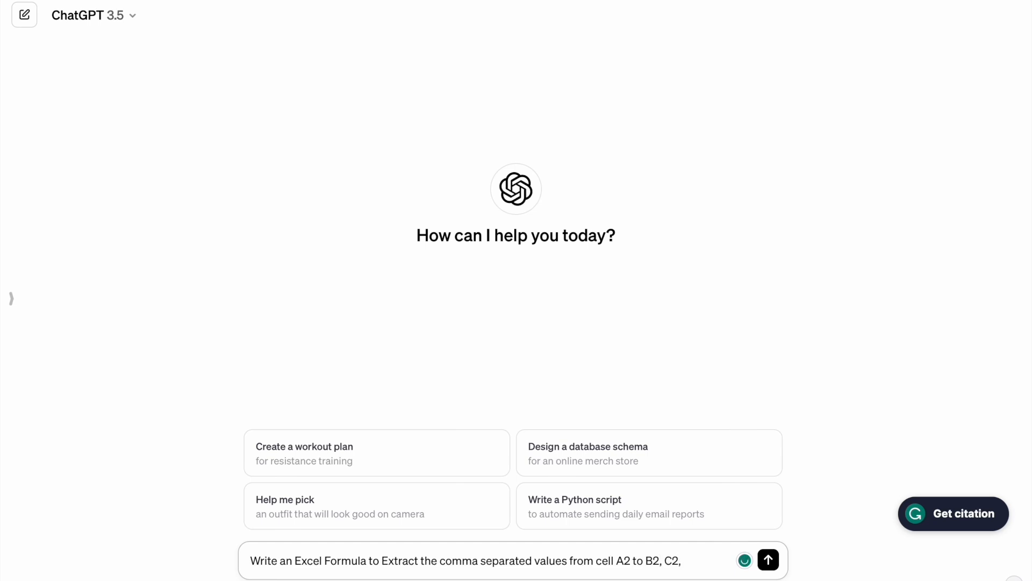
pyautogui.write('D')
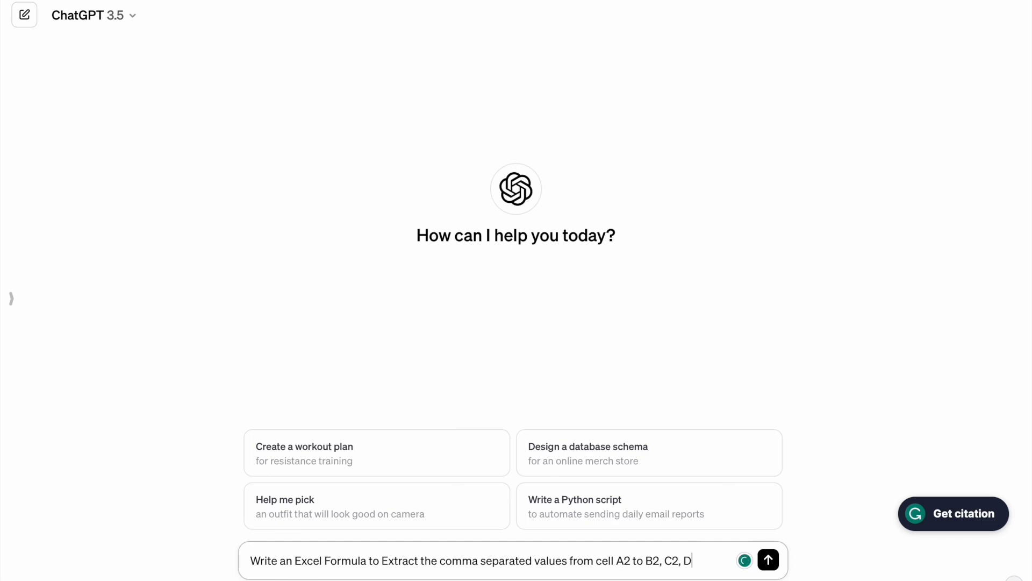
pyautogui.write('2')
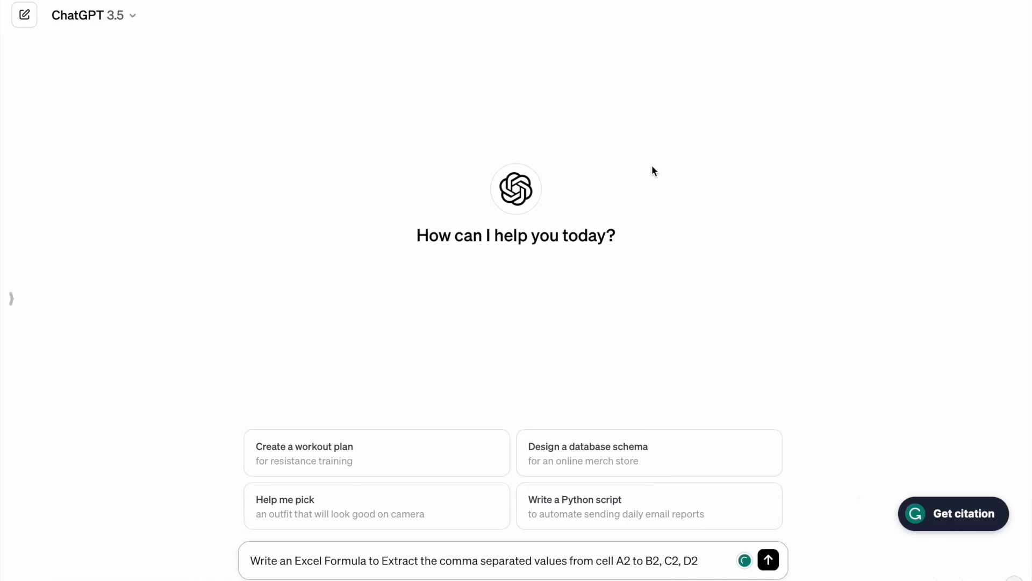
pyautogui.write('and')
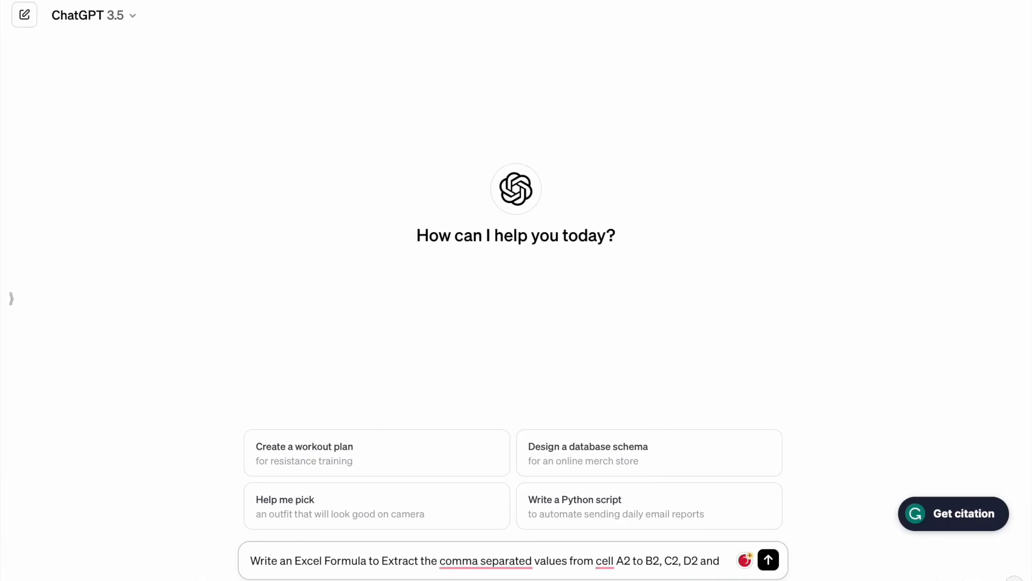
pyautogui.write('E2/')
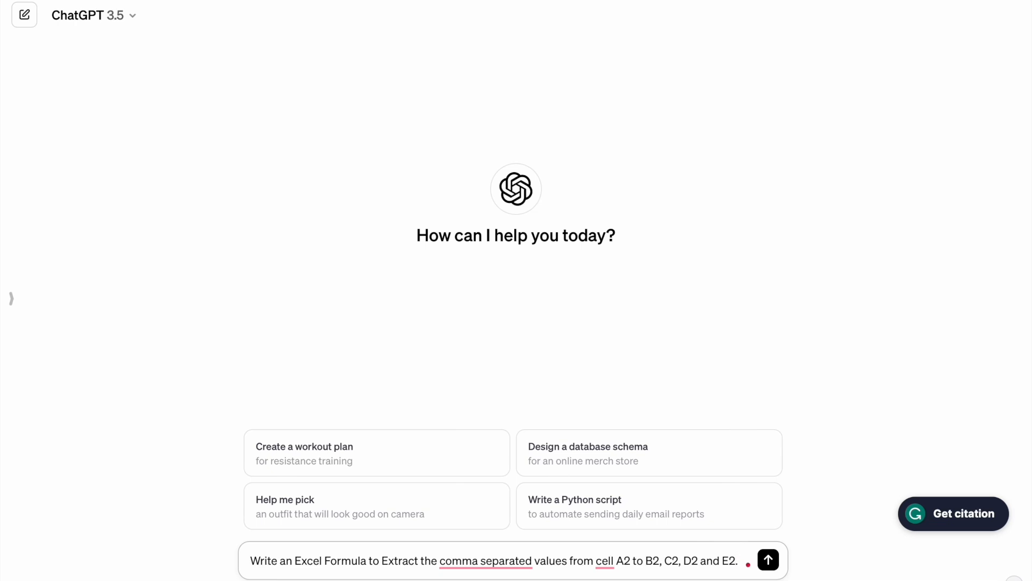
# - Send the prompt and read ChatGPT's nested IFERROR splitting formula
pyautogui.click(768, 559)
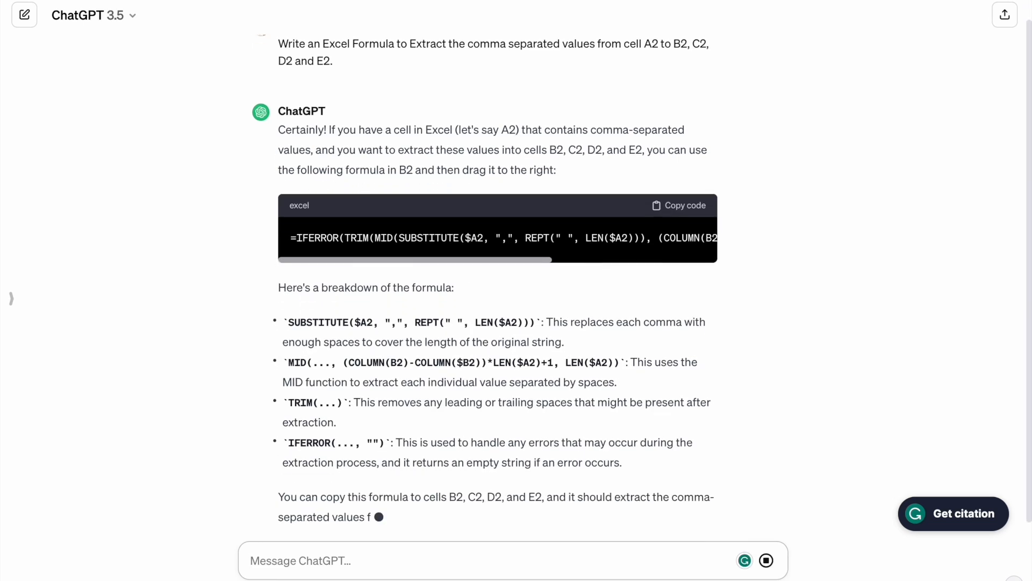
pyautogui.scroll(-3)
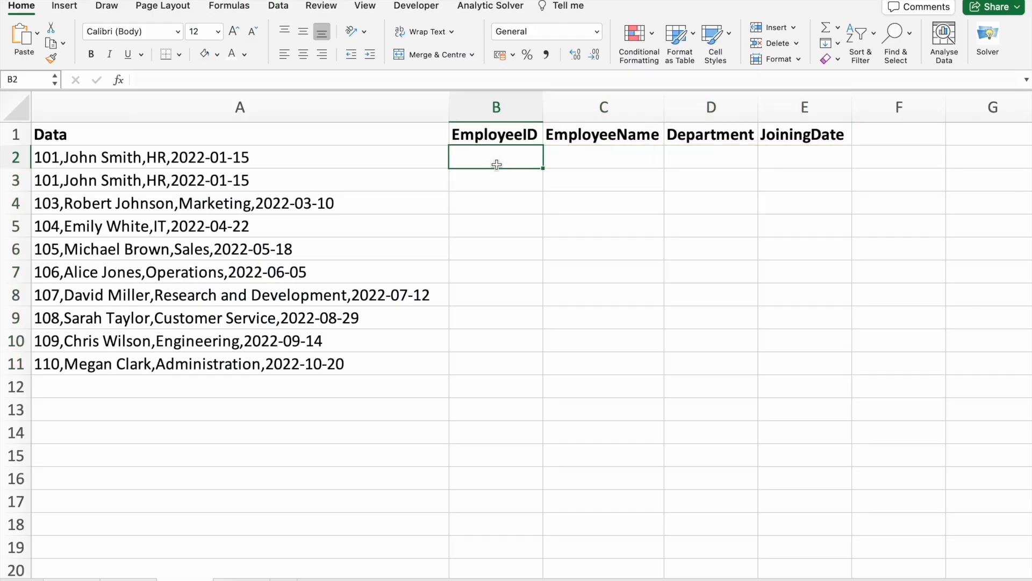
# - Paste the ChatGPT formula into B2 and fill it across to E and down to row 11
pyautogui.doubleClick(496, 157)
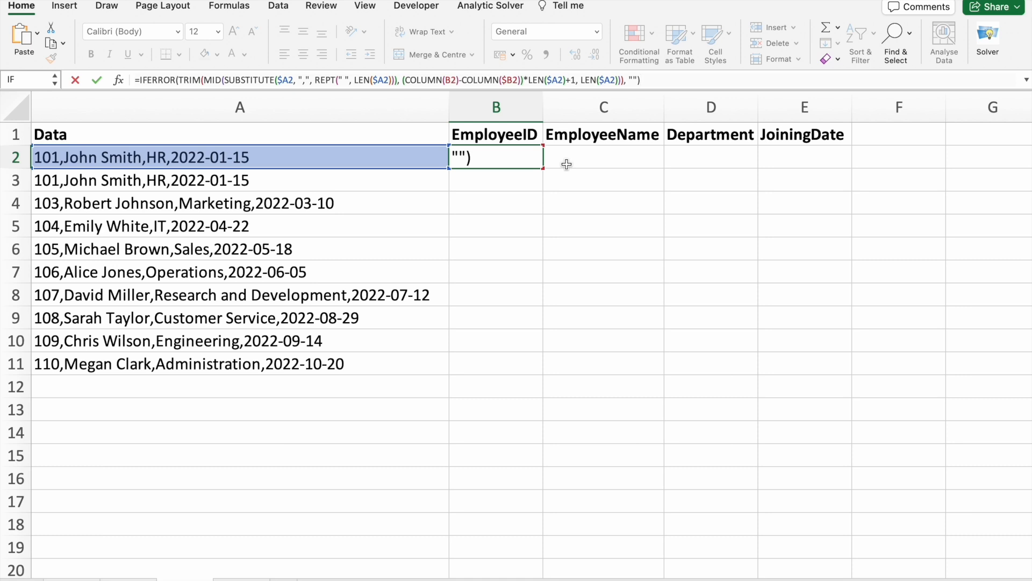
pyautogui.press('Return')
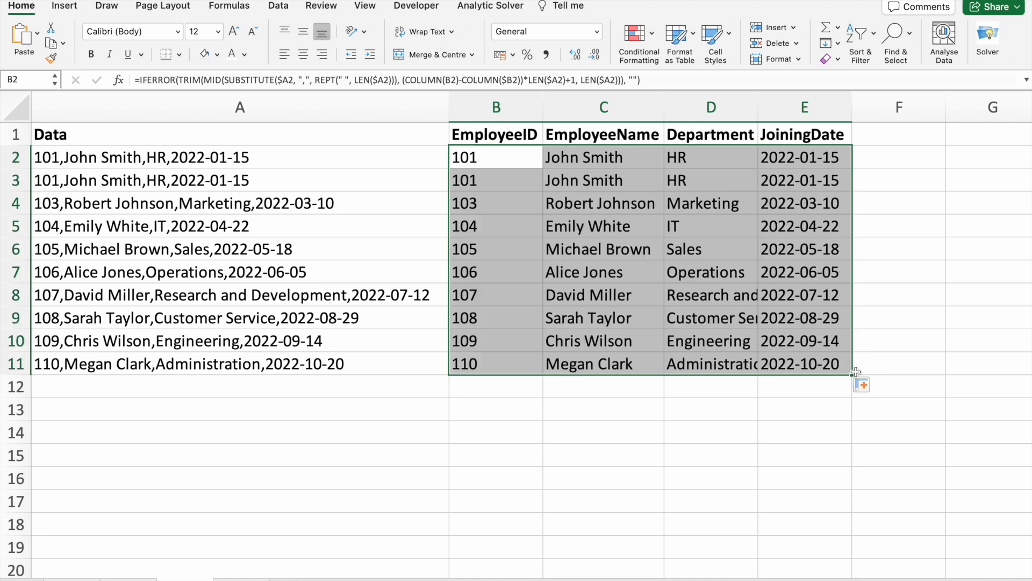
pyautogui.click(711, 408)
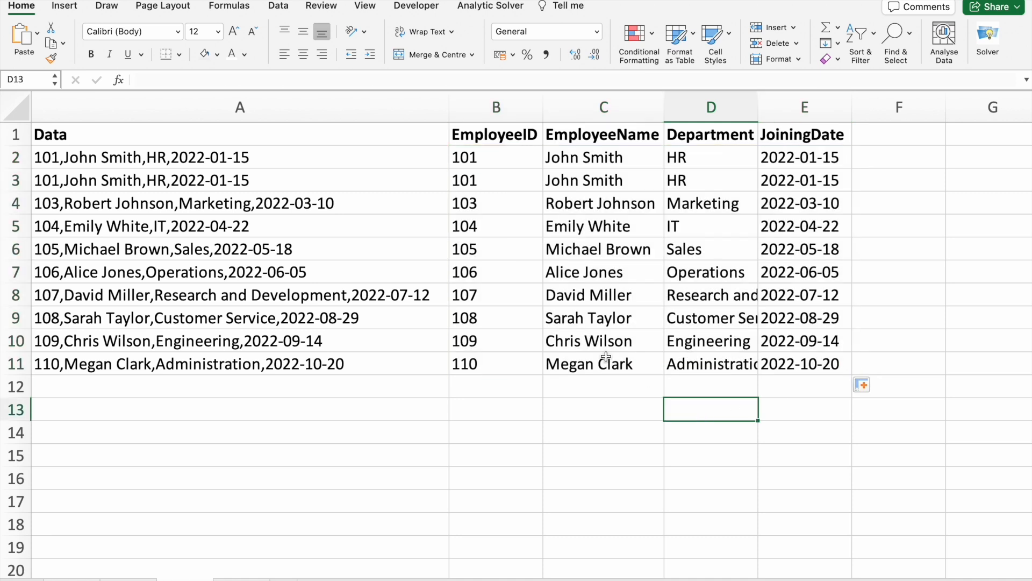
pyautogui.click(709, 179)
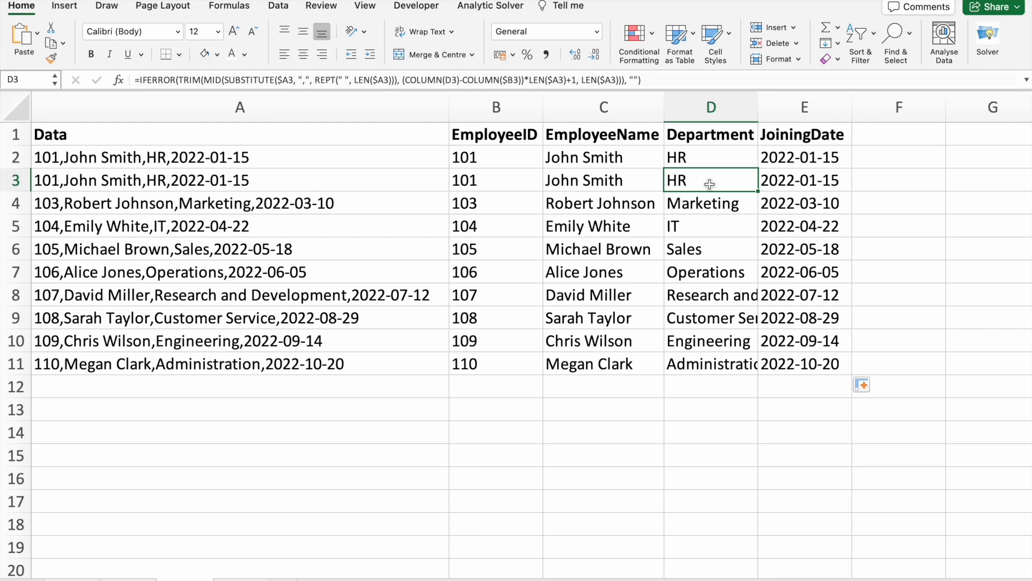
# - Browse the Be10X Excel workshop page down to its live workshop registration section
pyautogui.click(773, 15)
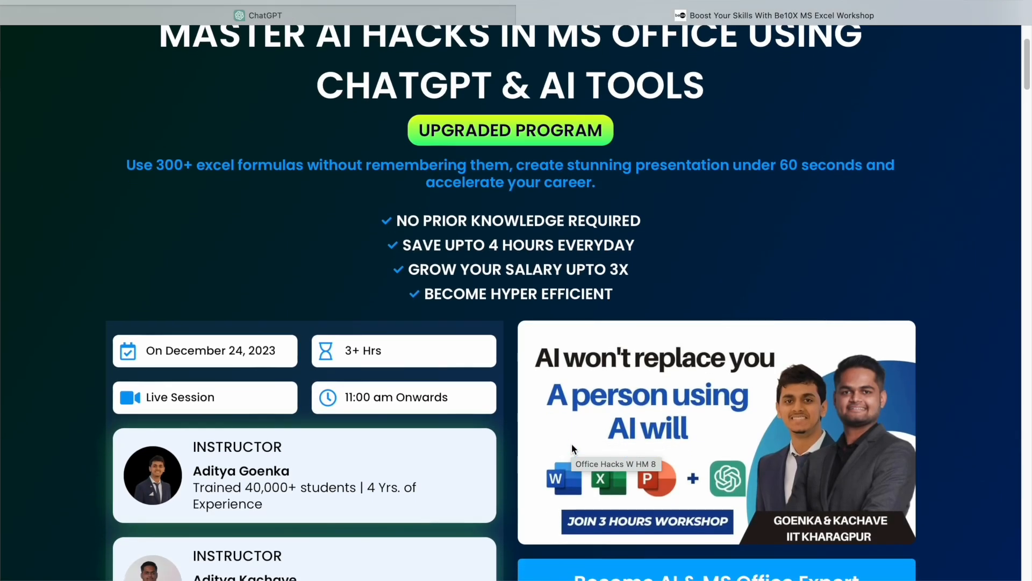
pyautogui.scroll(-3)
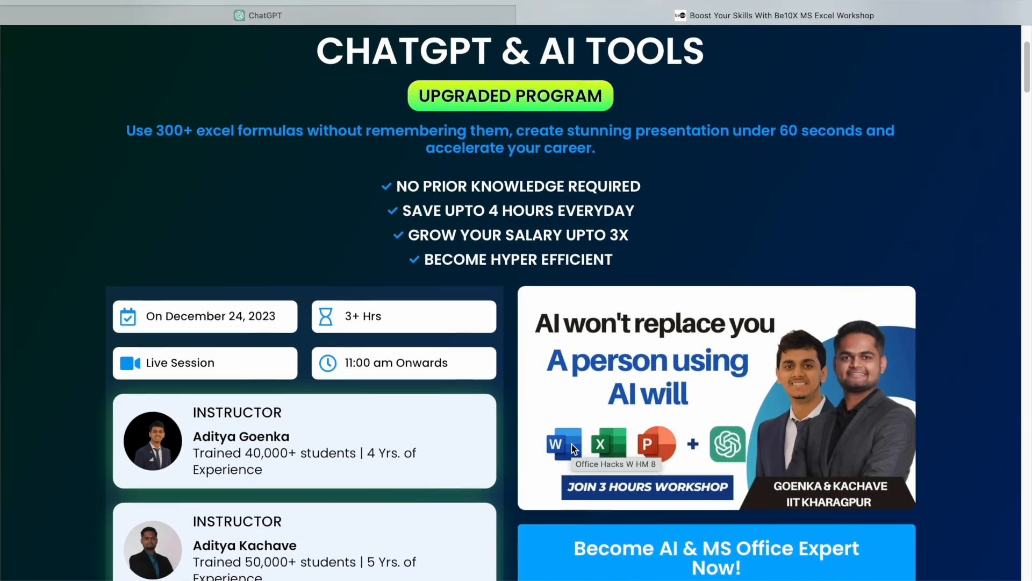
pyautogui.scroll(-3)
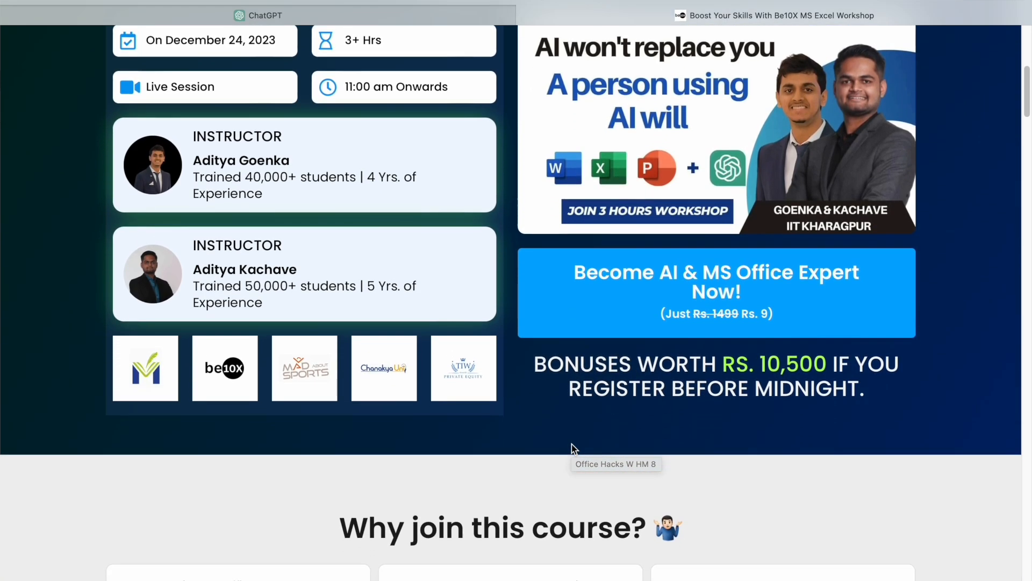
pyautogui.scroll(-3)
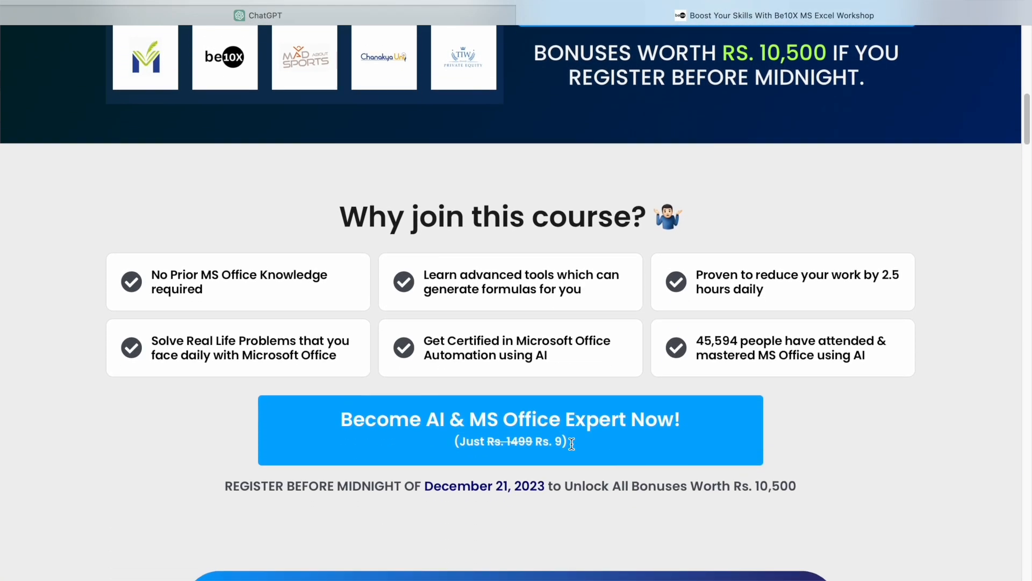
pyautogui.scroll(-3)
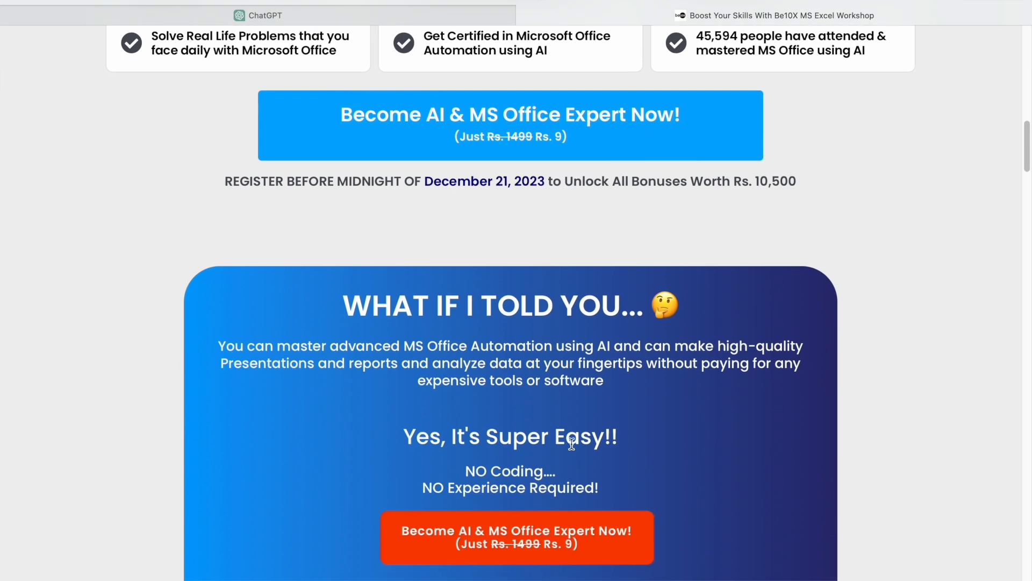
pyautogui.scroll(-3)
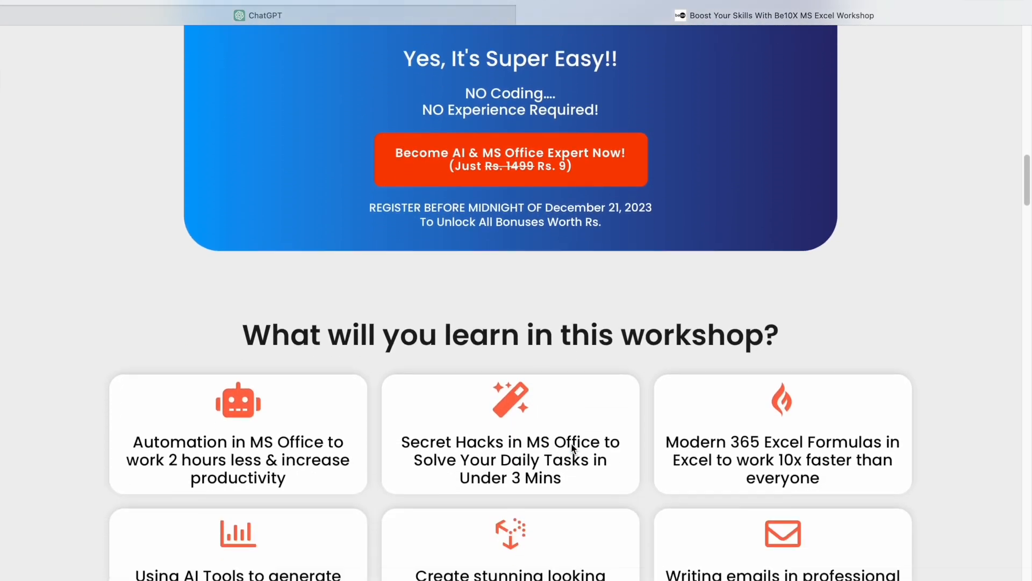
pyautogui.scroll(-3)
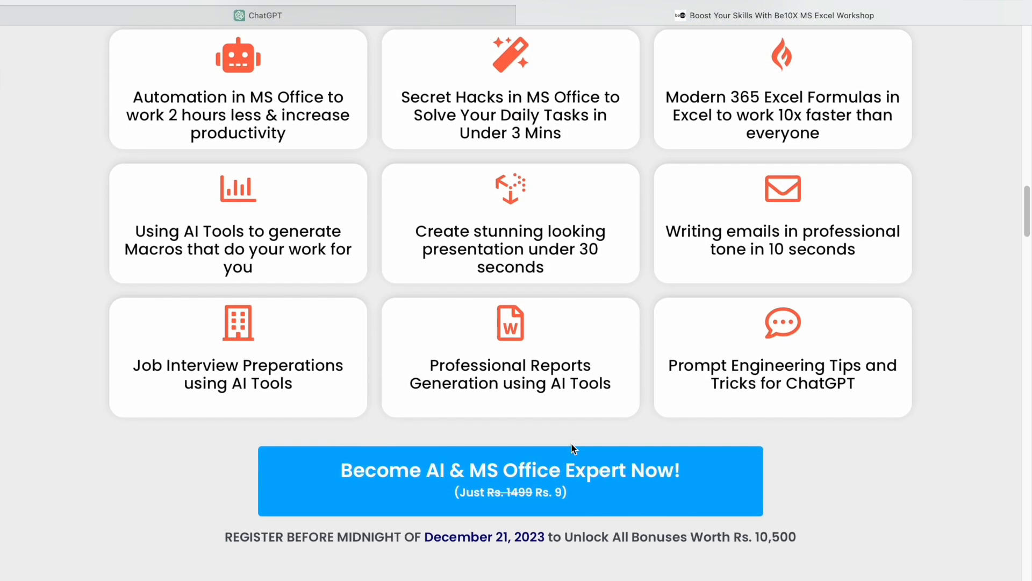
pyautogui.scroll(-3)
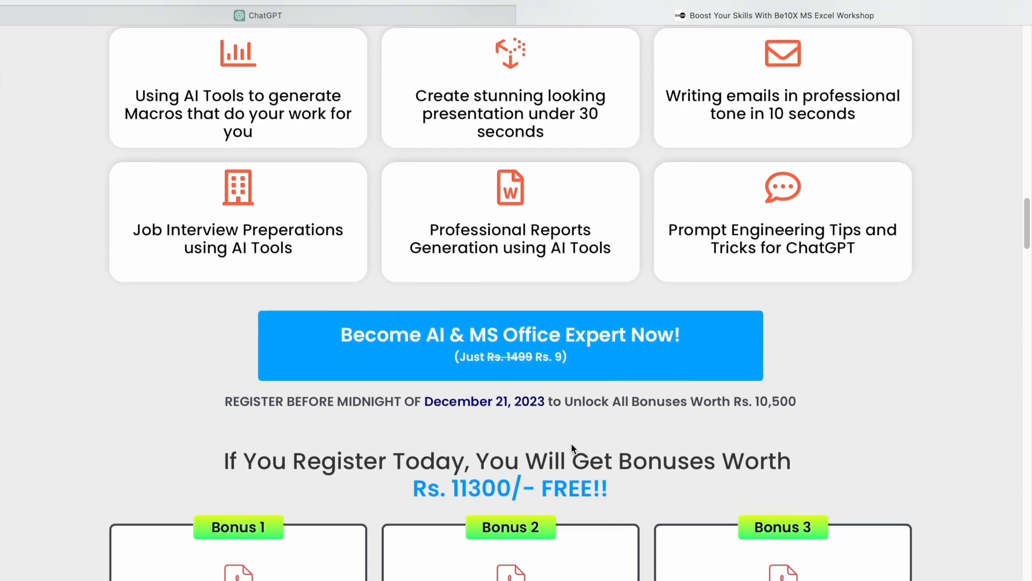
pyautogui.scroll(-3)
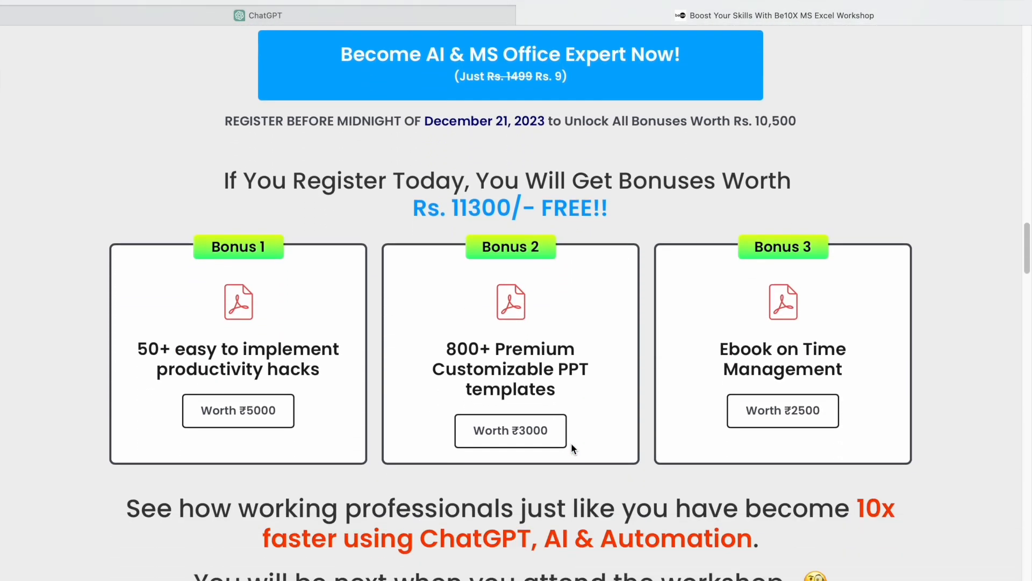
pyautogui.scroll(-3)
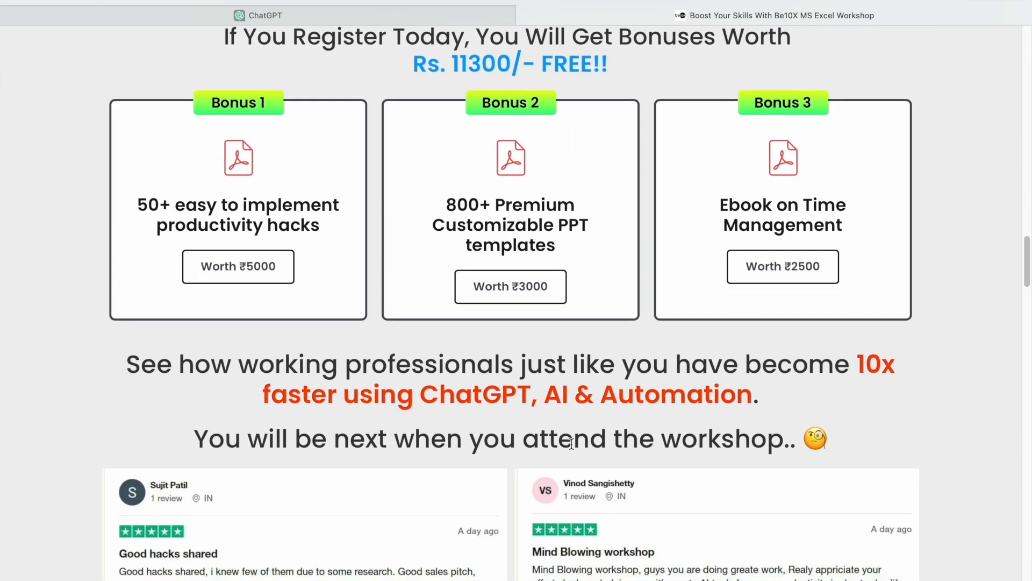
pyautogui.scroll(-3)
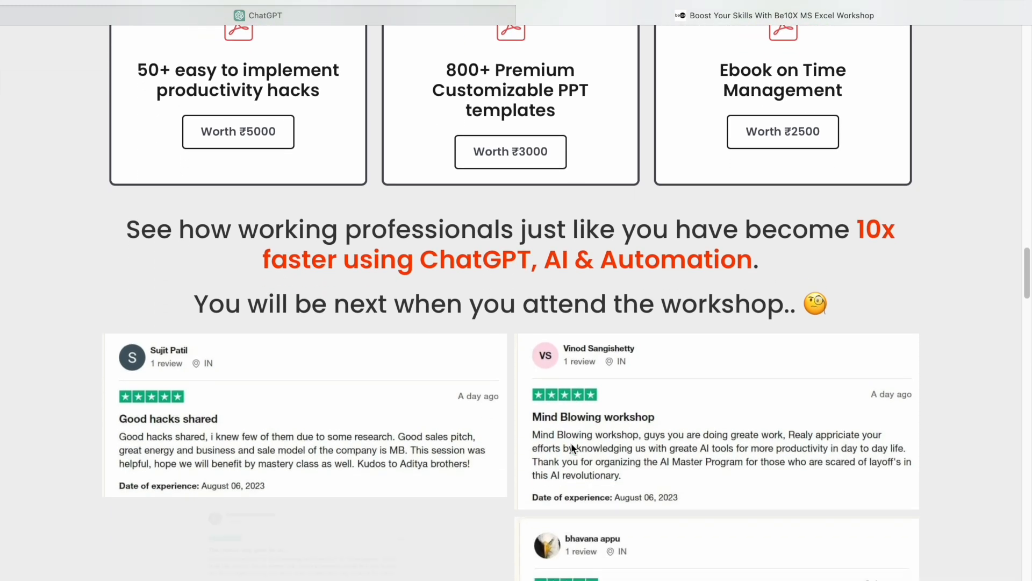
pyautogui.scroll(-3)
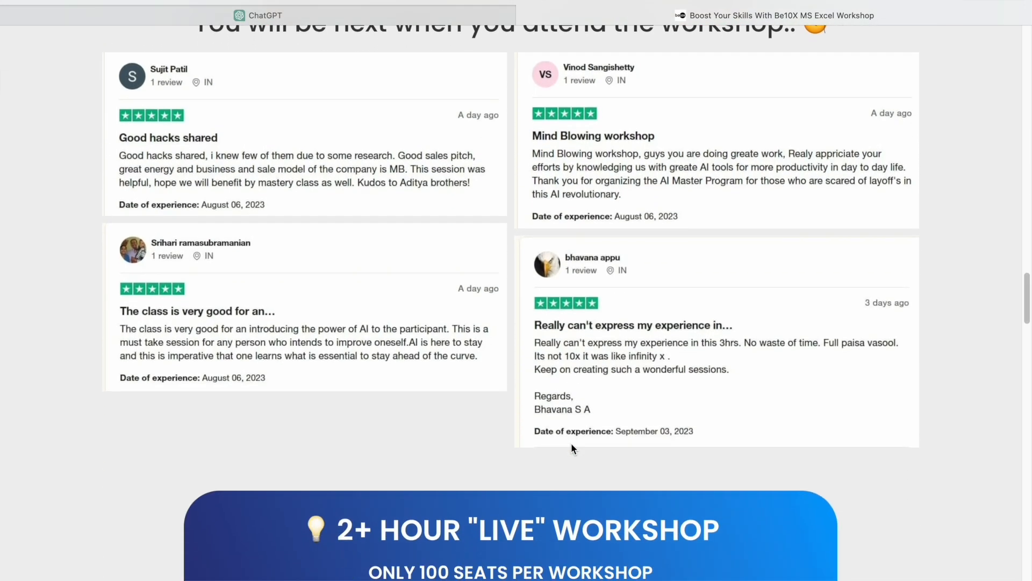
pyautogui.scroll(-3)
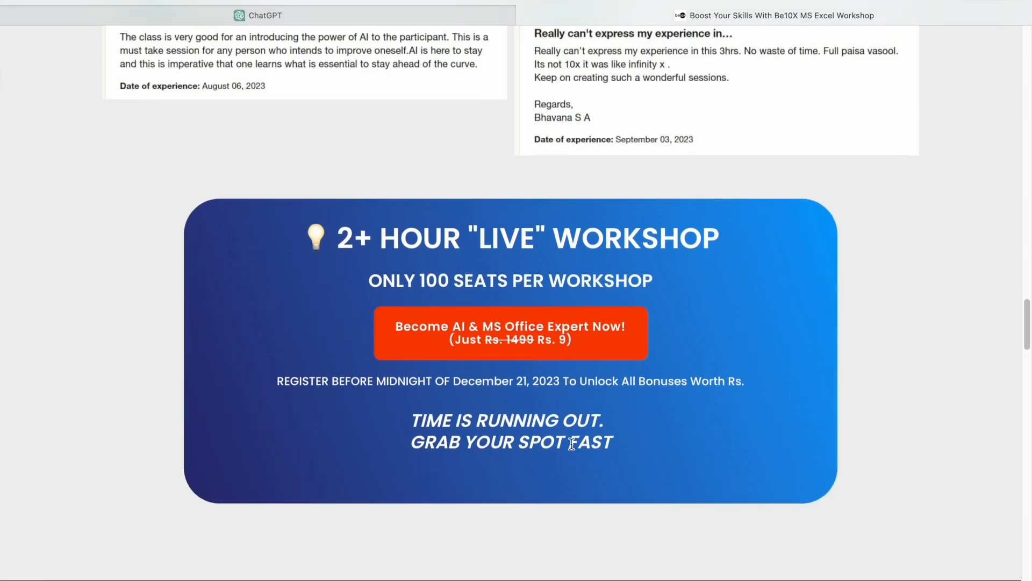
pyautogui.scroll(-3)
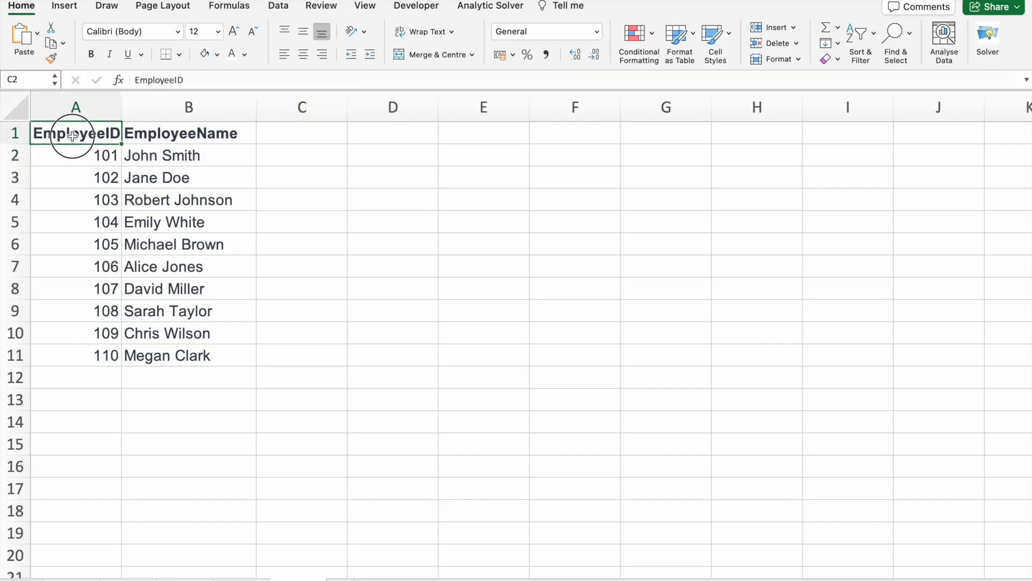
# - Highlight the EmployeeID and EmployeeName columns holding IDs 101 to 110
pyautogui.click(75, 106)
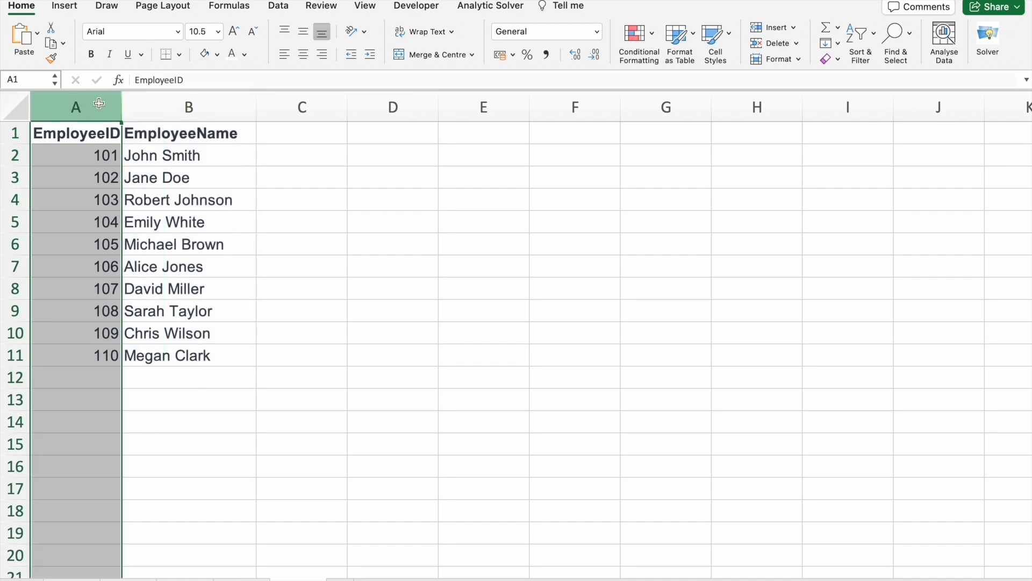
pyautogui.click(189, 106)
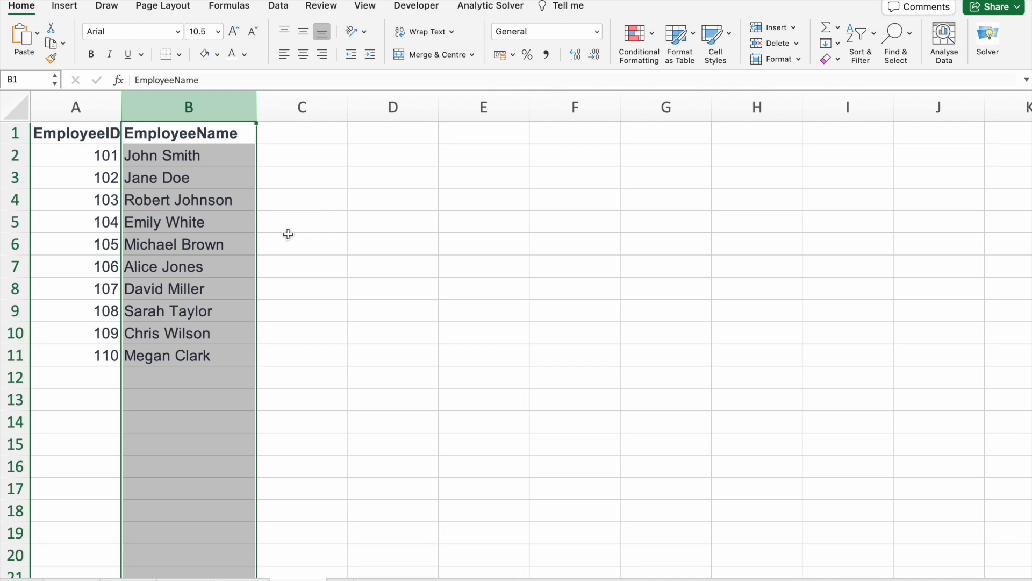
pyautogui.click(75, 244)
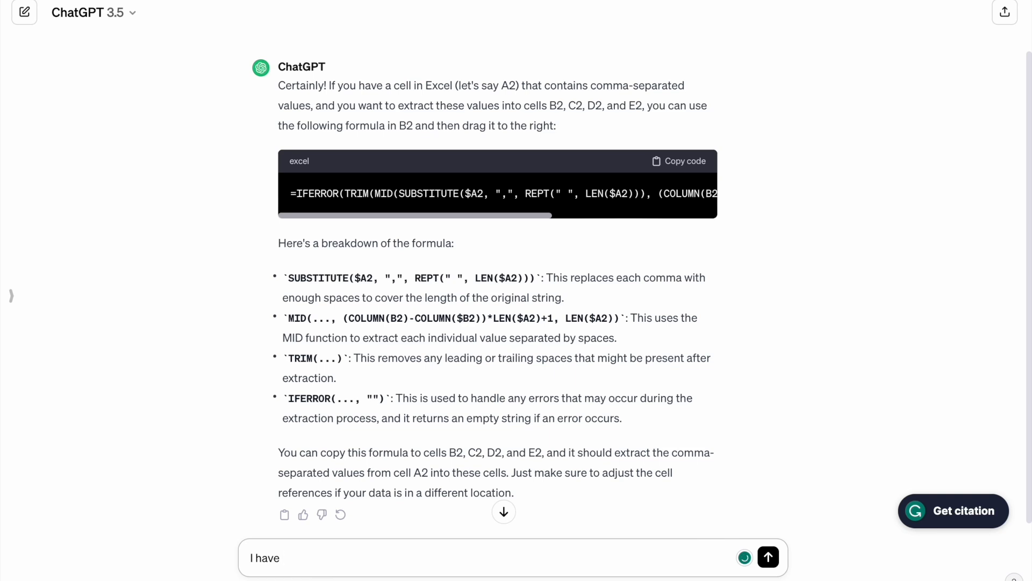
# - Draft a prompt asking for a formula to find EmployeeName from EmployeeId in an Excel sheet
pyautogui.write('excel')
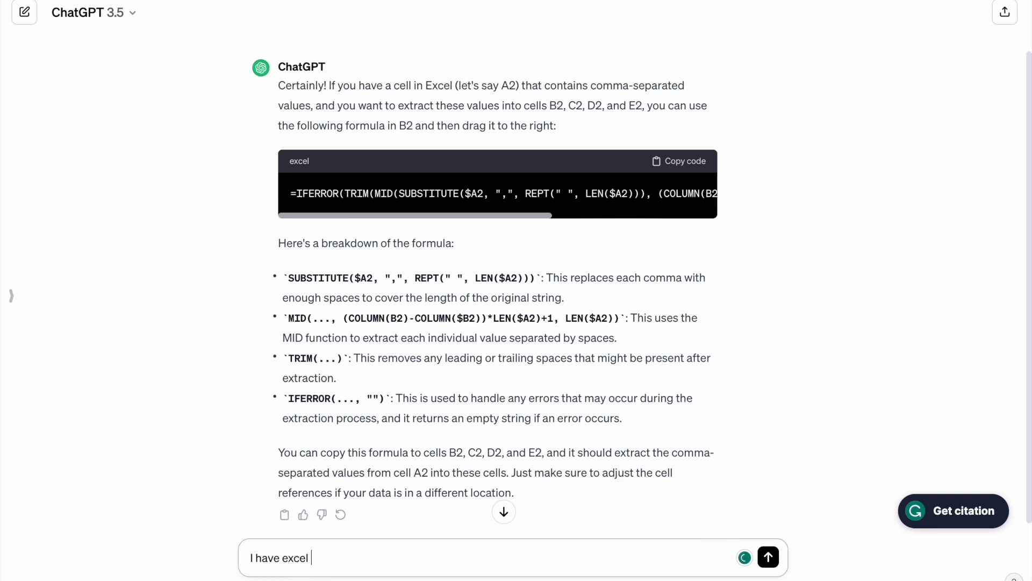
pyautogui.write('sheet w')
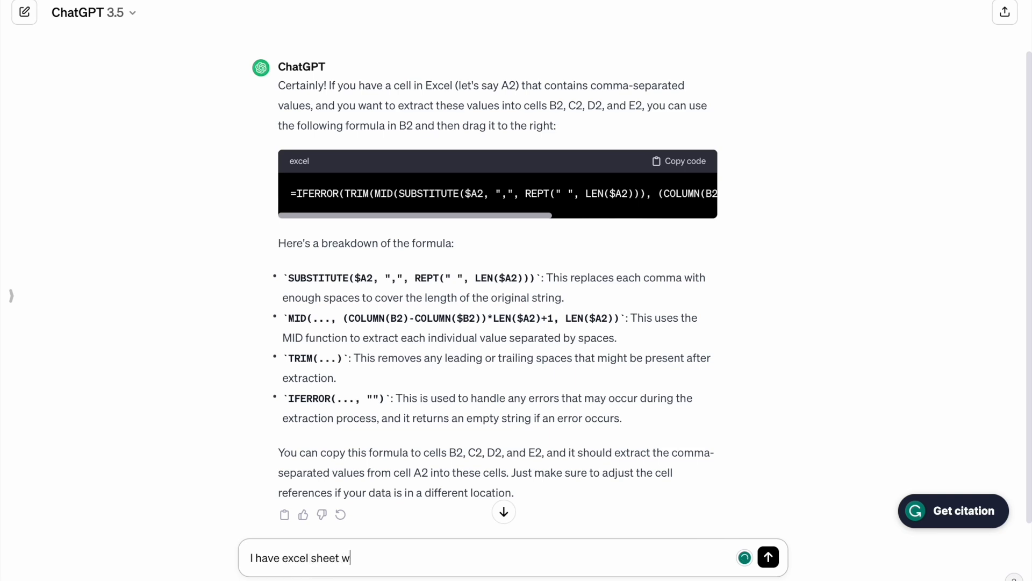
pyautogui.write('ith Em')
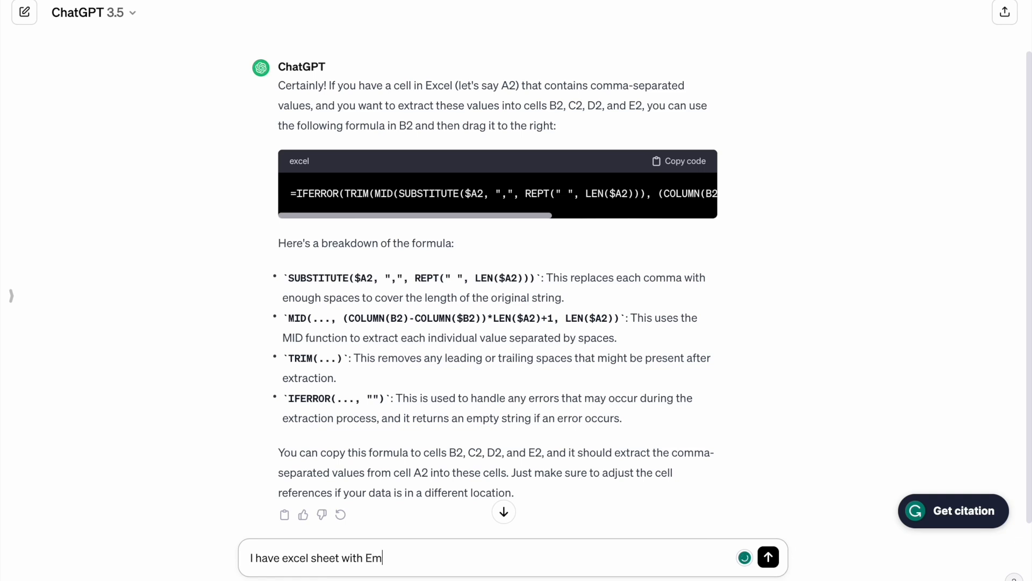
pyautogui.write('ployee')
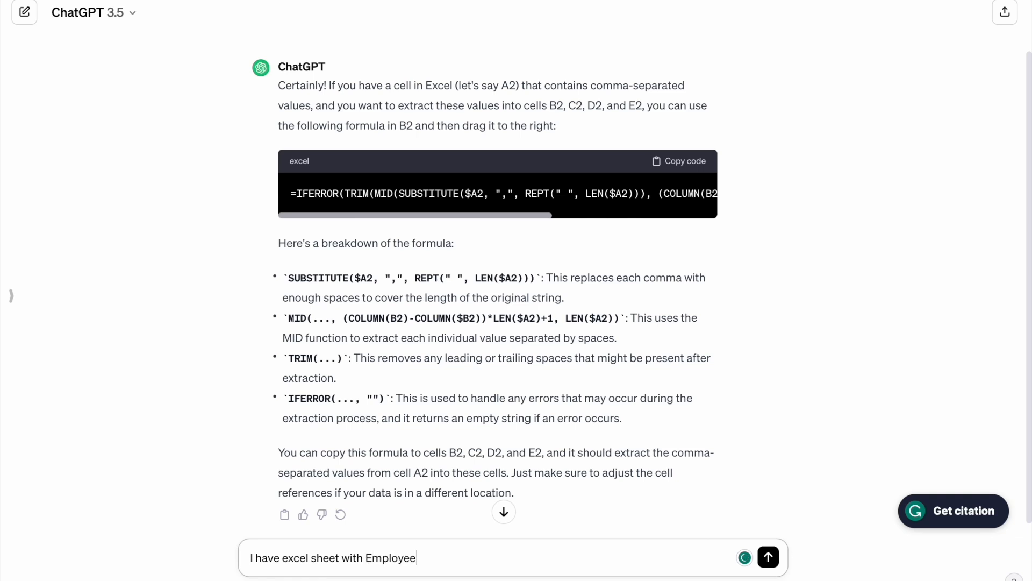
pyautogui.write('Id')
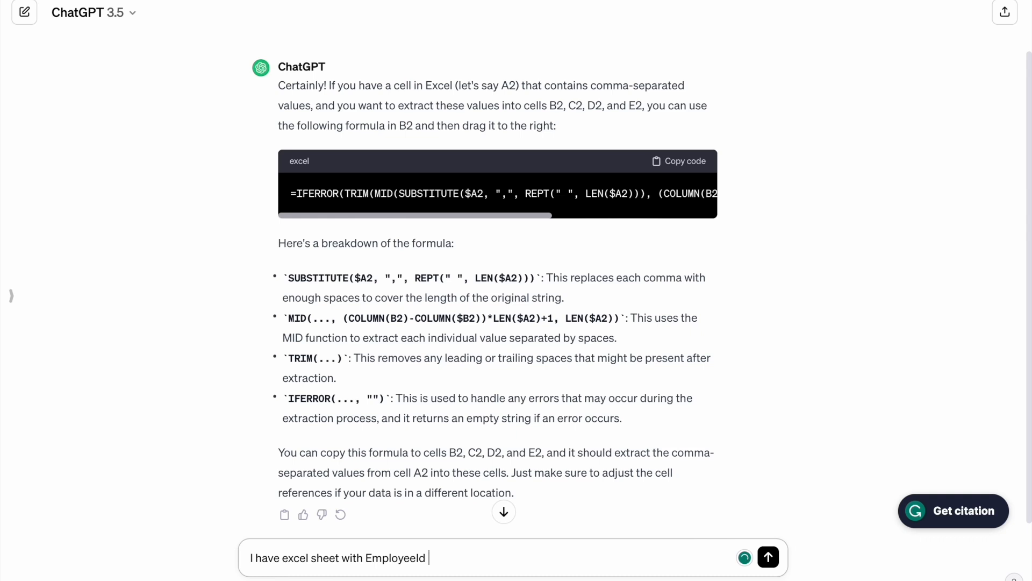
pyautogui.write('and Employee')
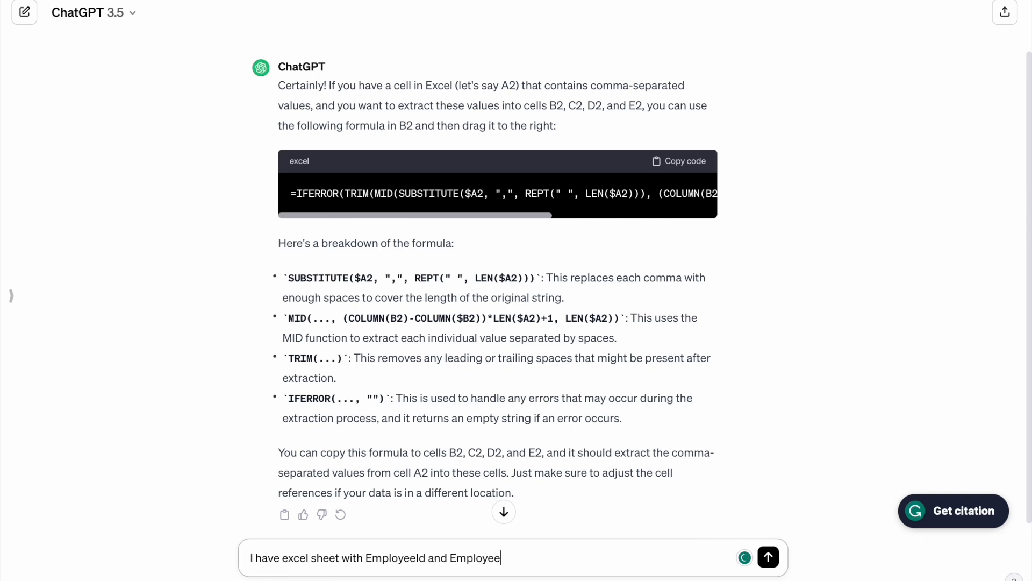
pyautogui.write('Name')
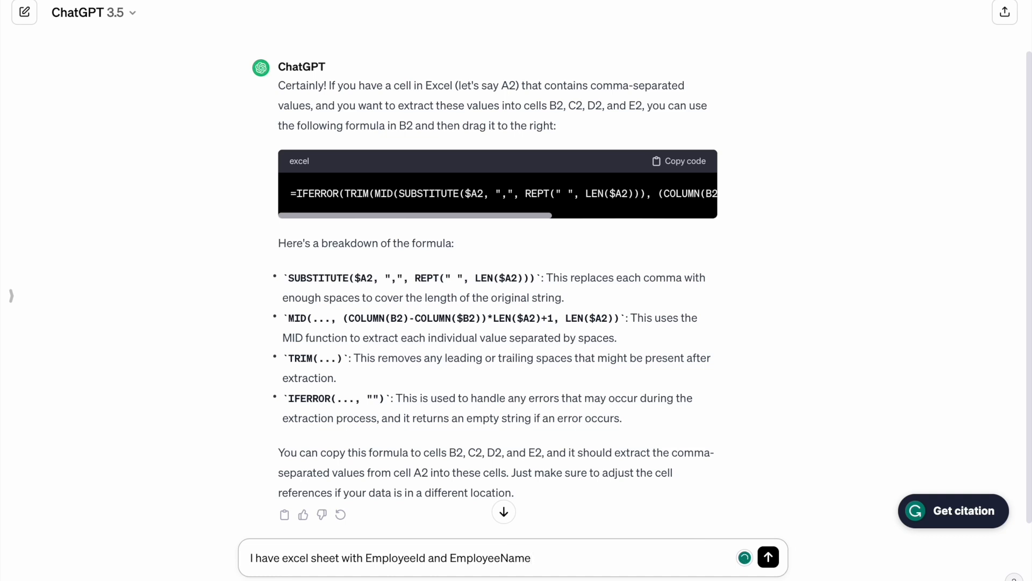
pyautogui.write('give')
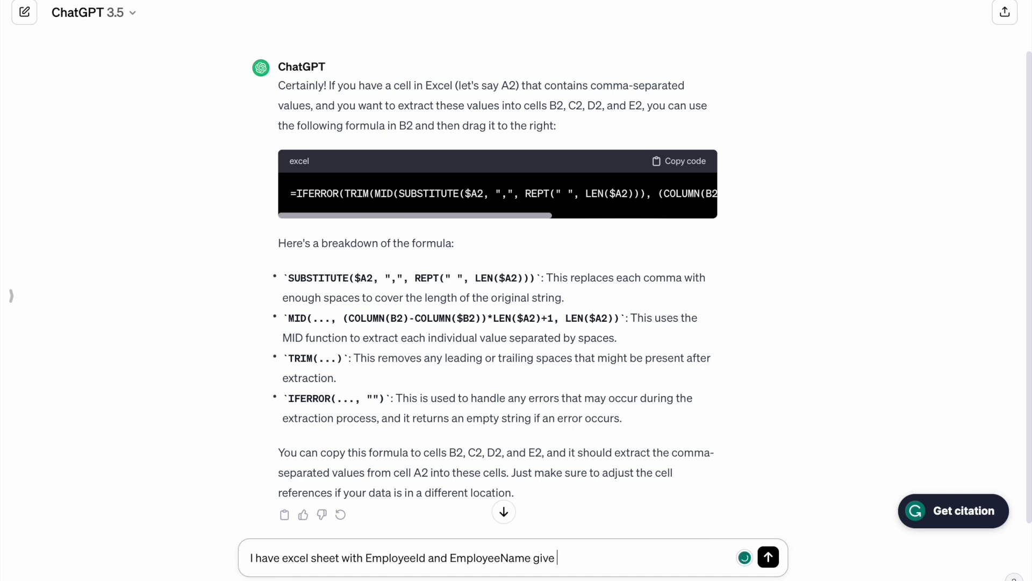
pyautogui.write('me For')
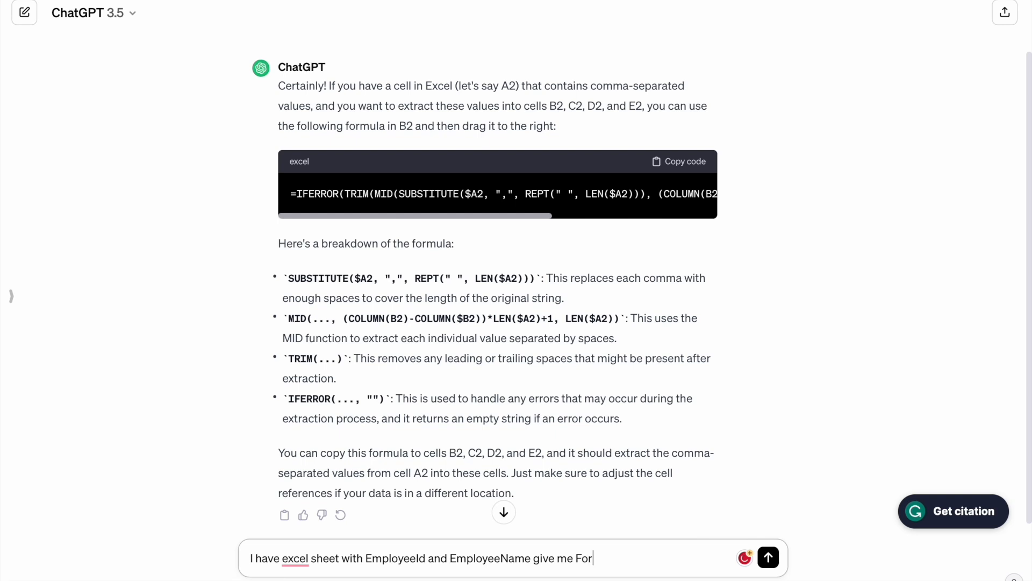
pyautogui.write('mula to')
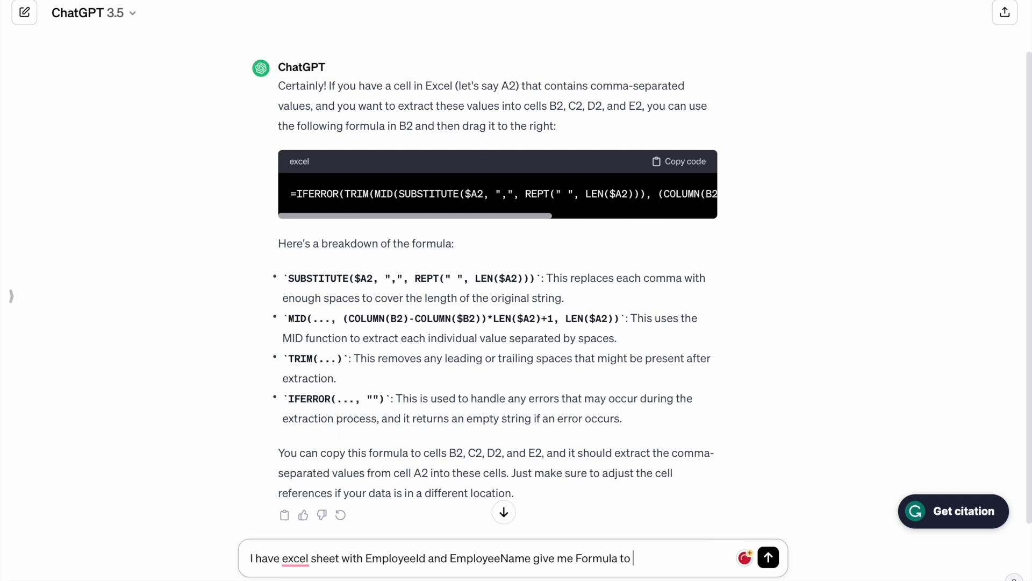
pyautogui.write('find the Employee Name with Emp')
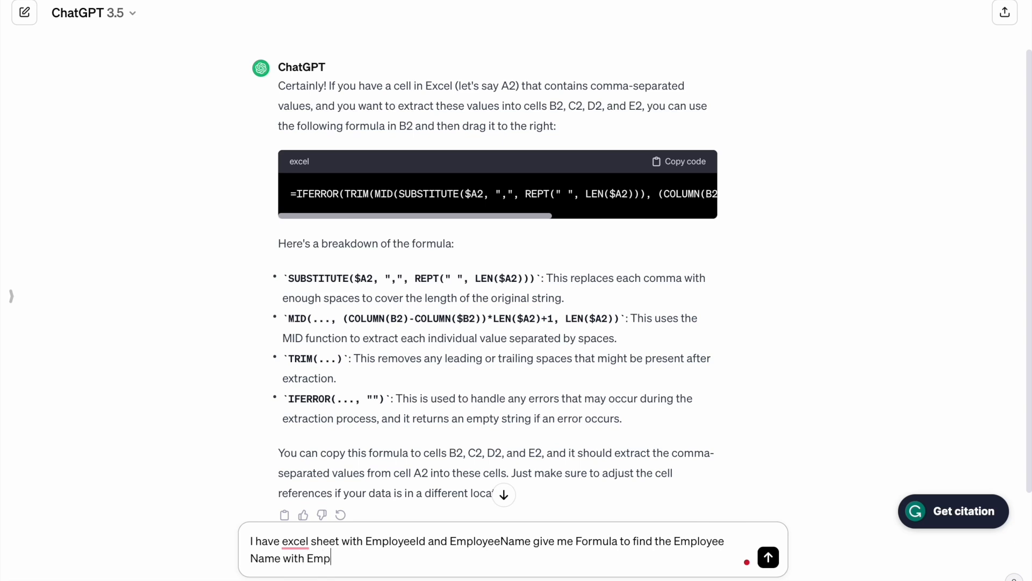
pyautogui.write('loyeeI')
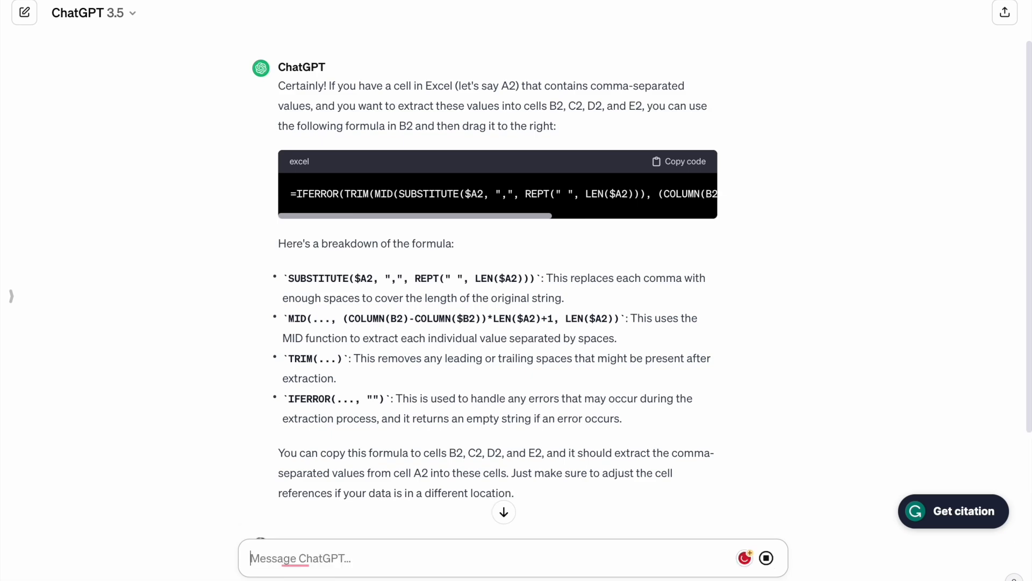
# - Read through ChatGPT's VLOOKUP(D2, A:B, 2, FALSE) answer and its breakdown
pyautogui.scroll(-3)
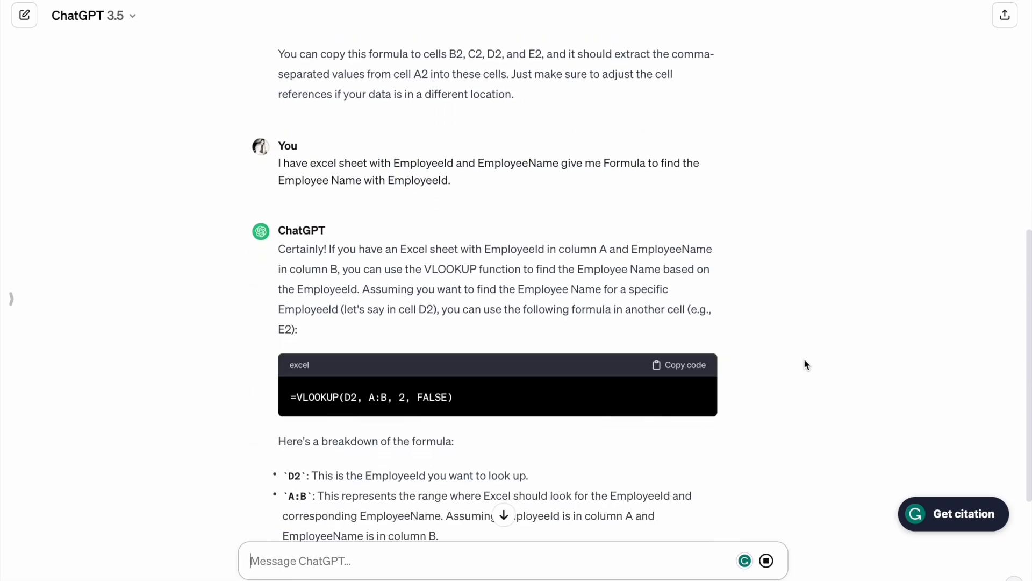
pyautogui.scroll(-3)
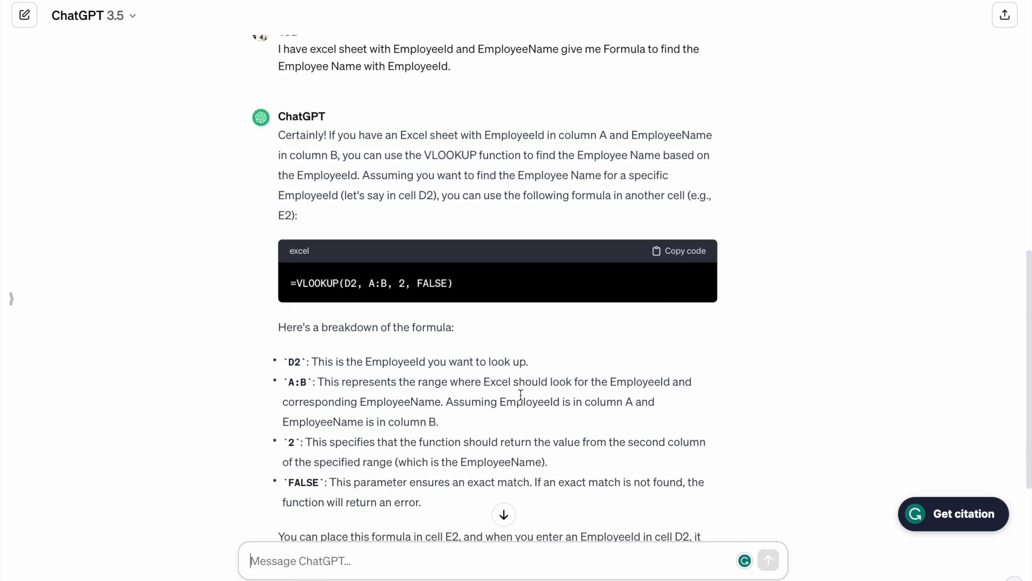
pyautogui.scroll(-3)
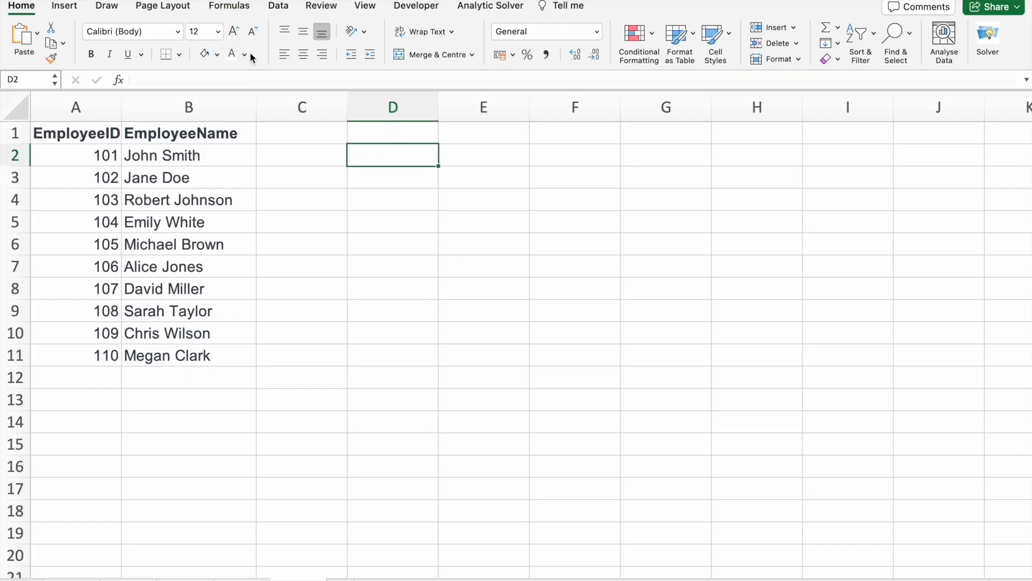
# - Enter =VLOOKUP(107, A1:B11, 2, FALSE) in D2 so it returns David Miller
pyautogui.write('=VLOOKUP(D2, A:B, 2, FALSE)')
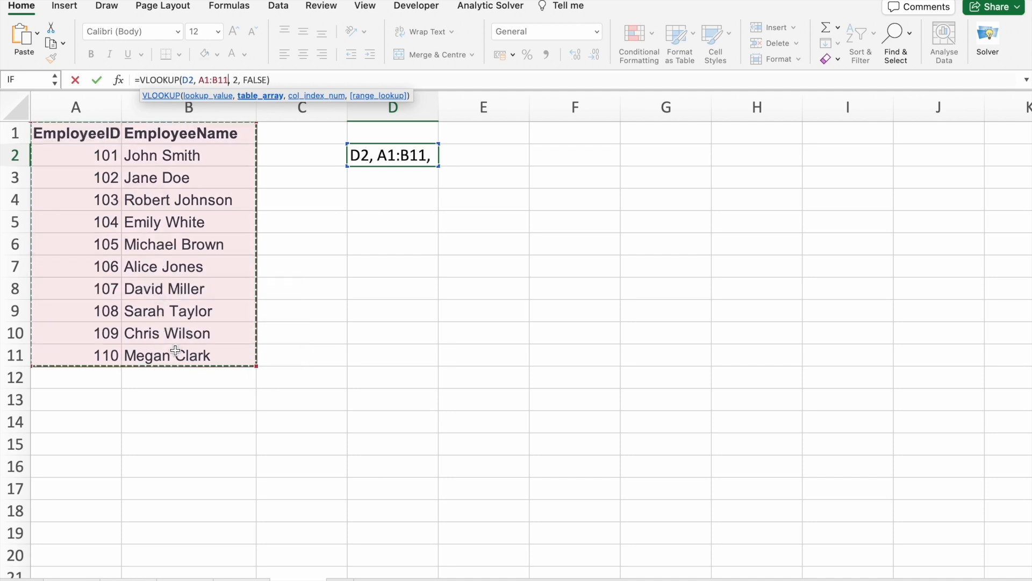
pyautogui.moveTo(180, 80)
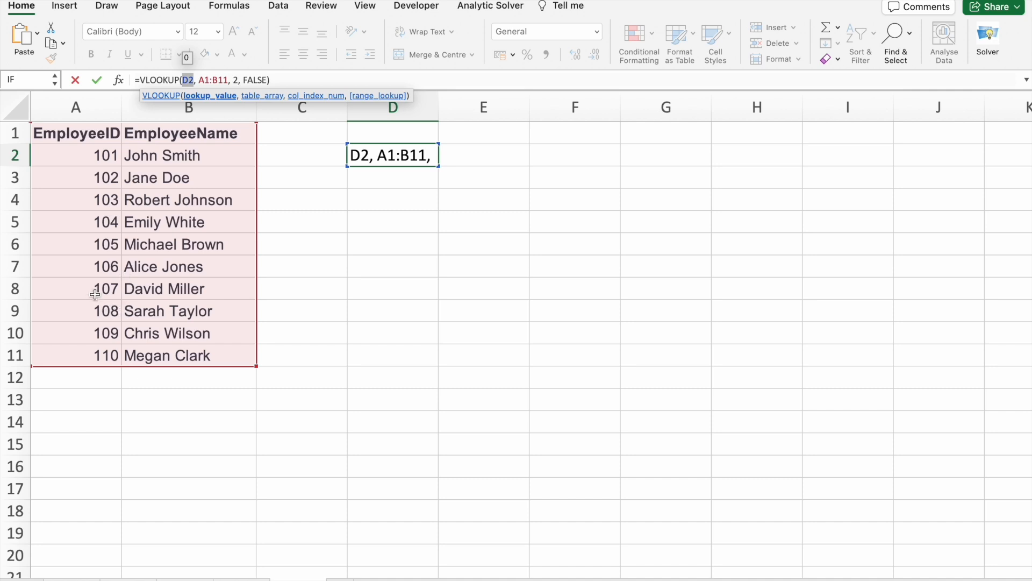
pyautogui.moveTo(121, 298)
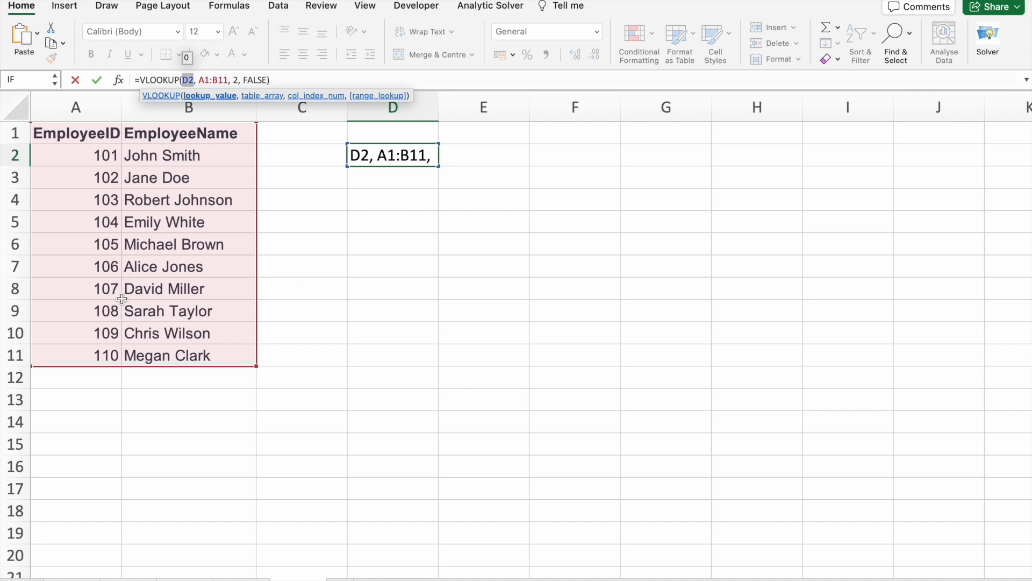
pyautogui.write('107')
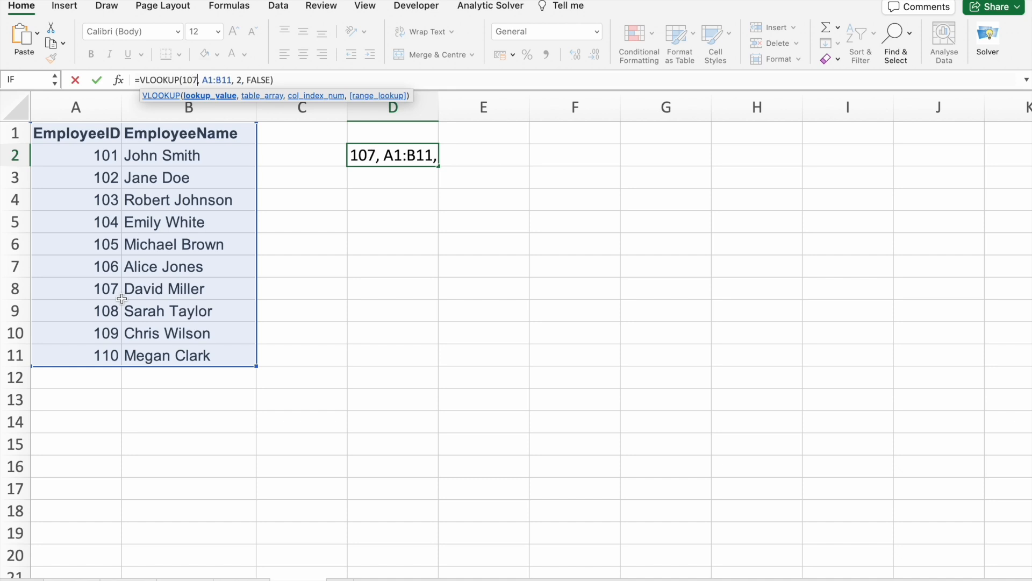
pyautogui.moveTo(291, 80)
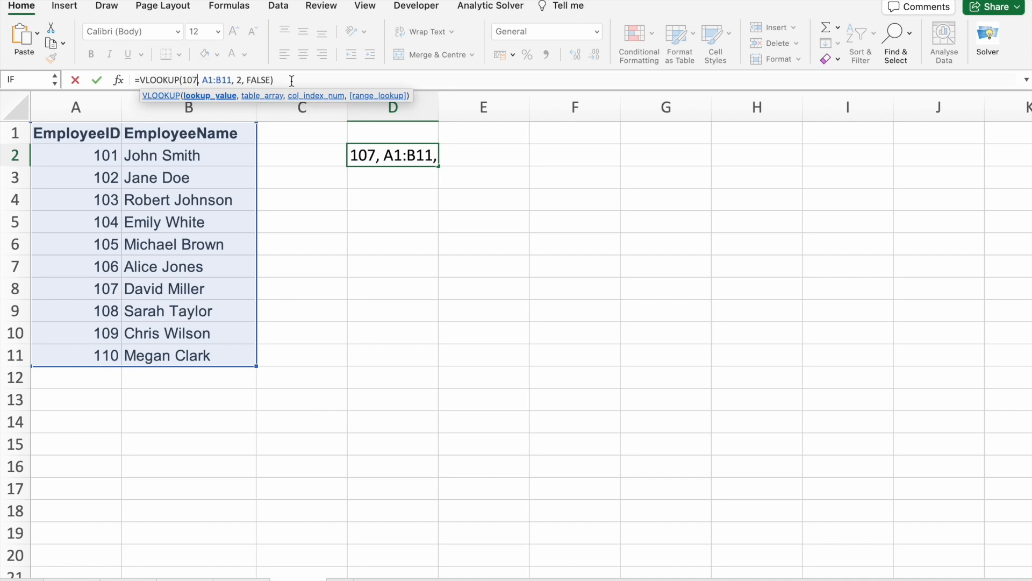
pyautogui.press('Return')
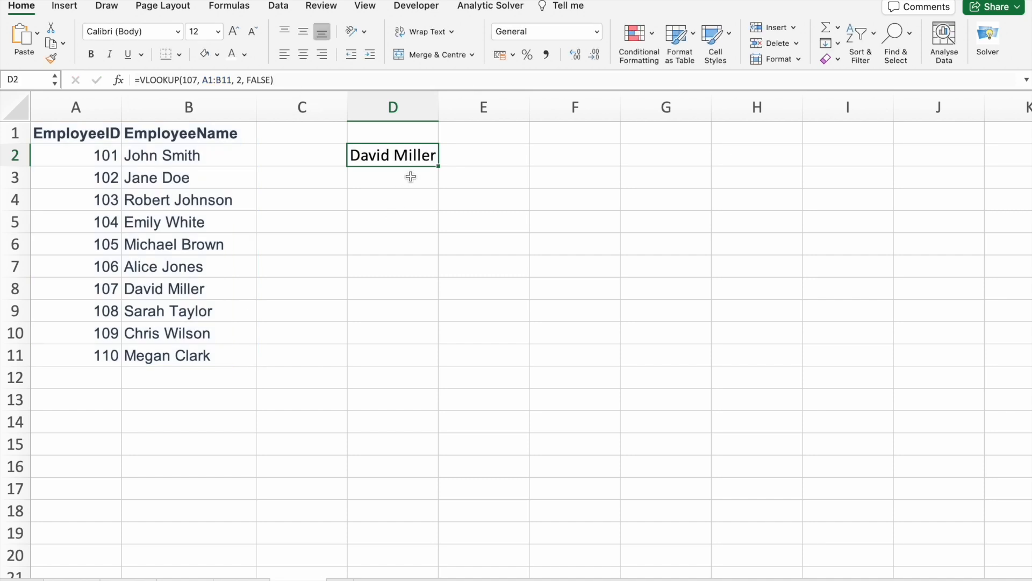
pyautogui.moveTo(388, 189)
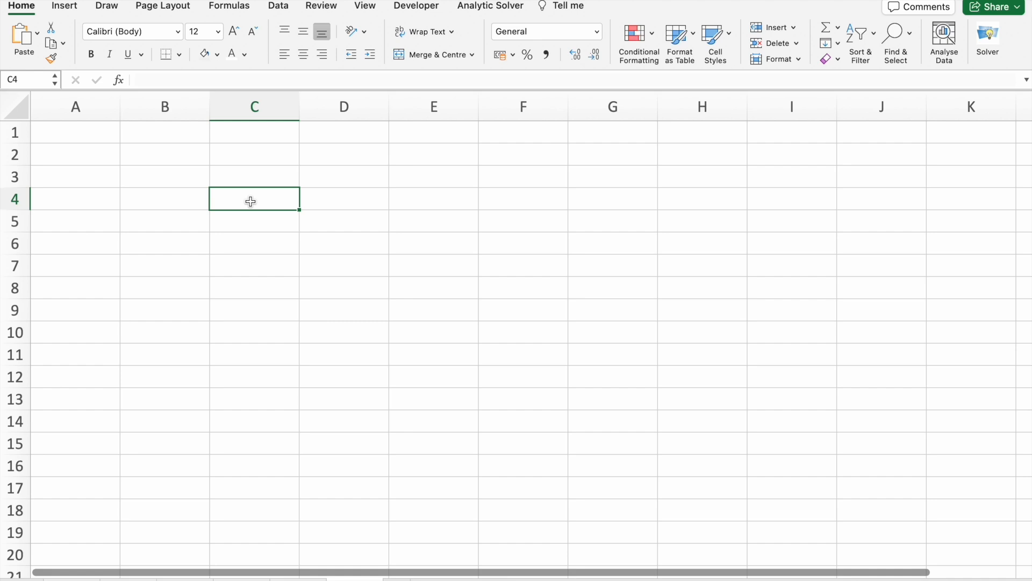
# - Enter DS in C4 to get Data Science, then bring up the AutoCorrect settings
pyautogui.write('DS')
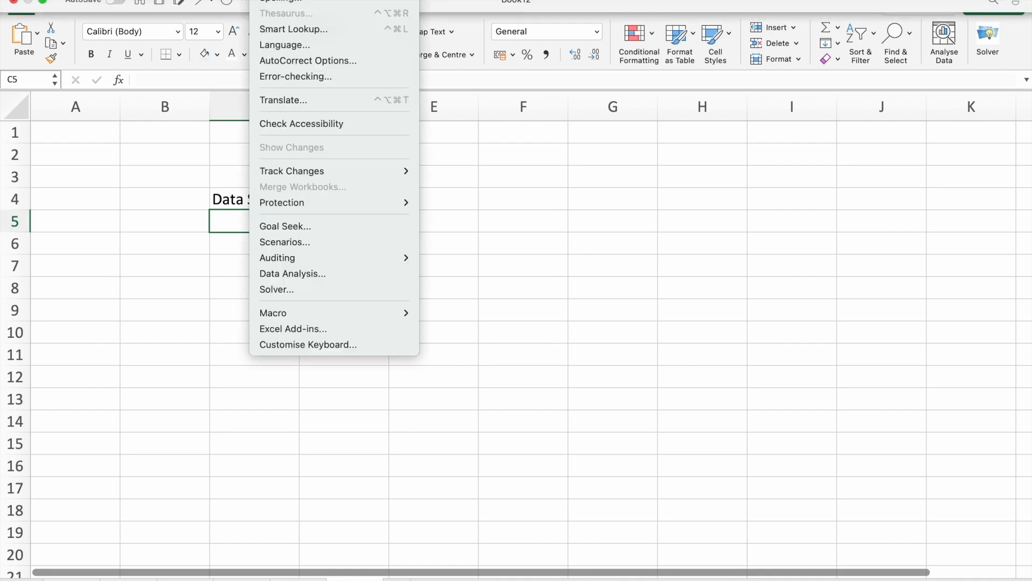
pyautogui.moveTo(306, 60)
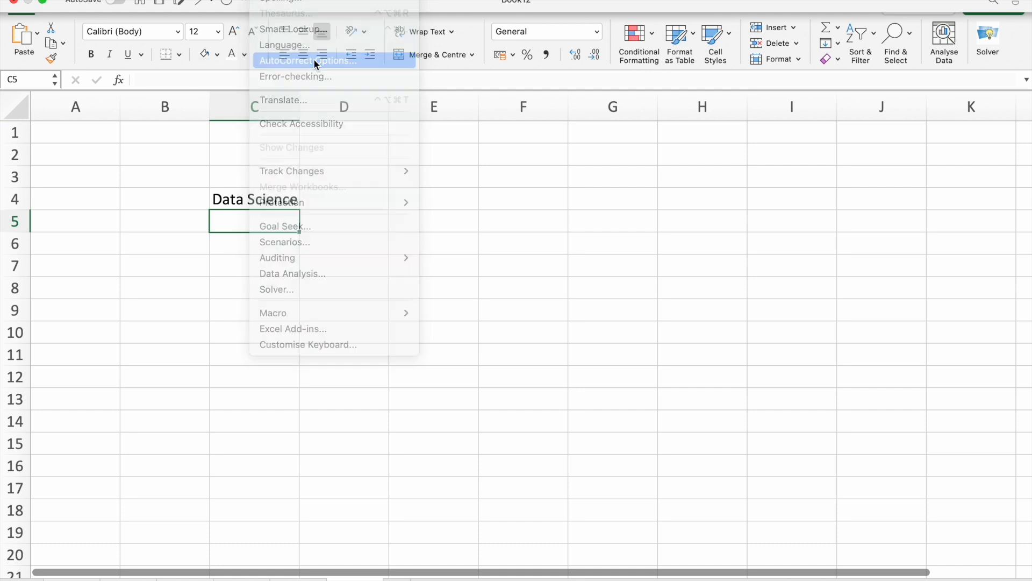
pyautogui.click(306, 61)
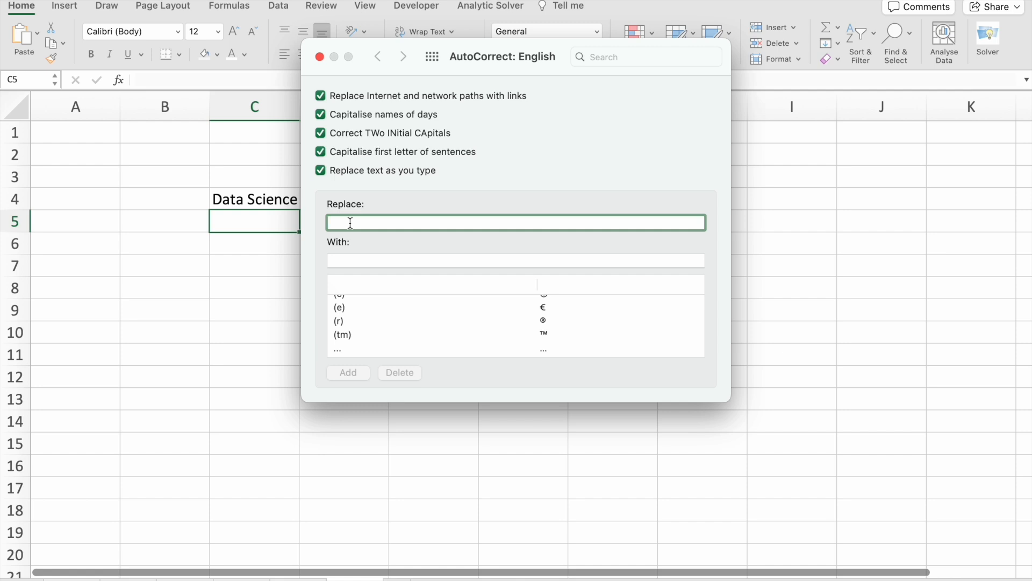
# - Add an AutoCorrect entry replacing DA with Data Analytics and close the settings
pyautogui.write('DA')
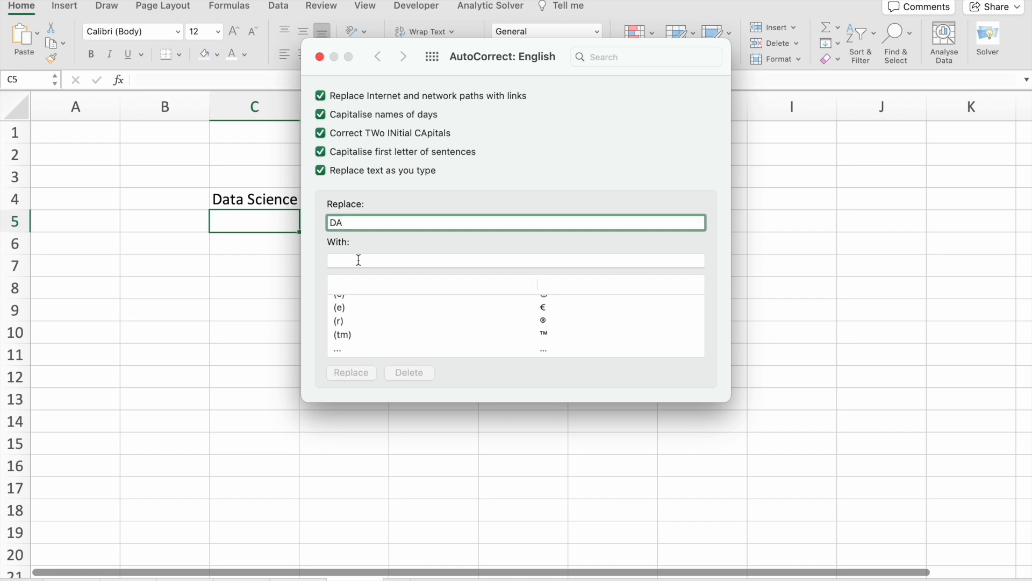
pyautogui.write('Da')
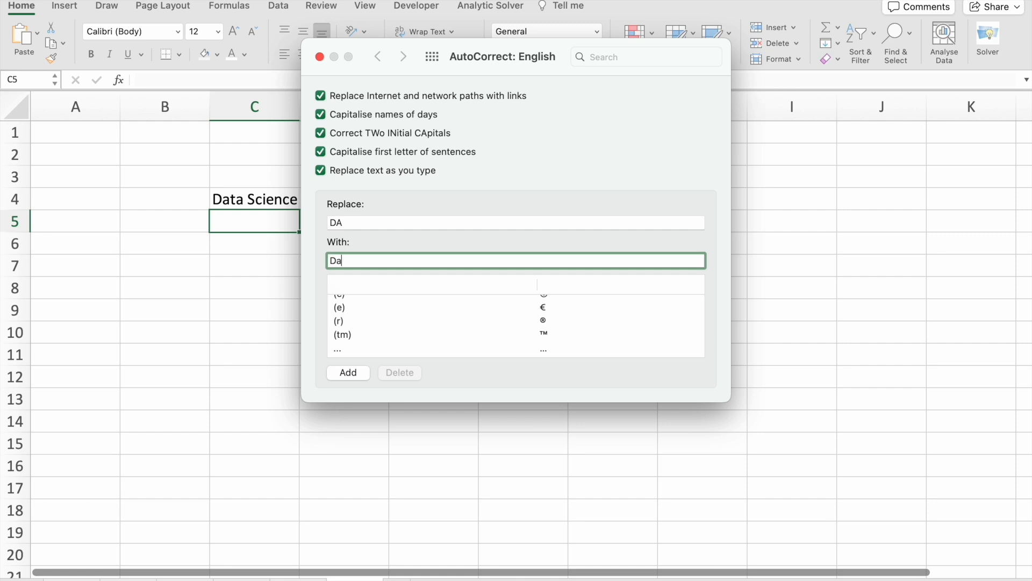
pyautogui.write('ta Anal')
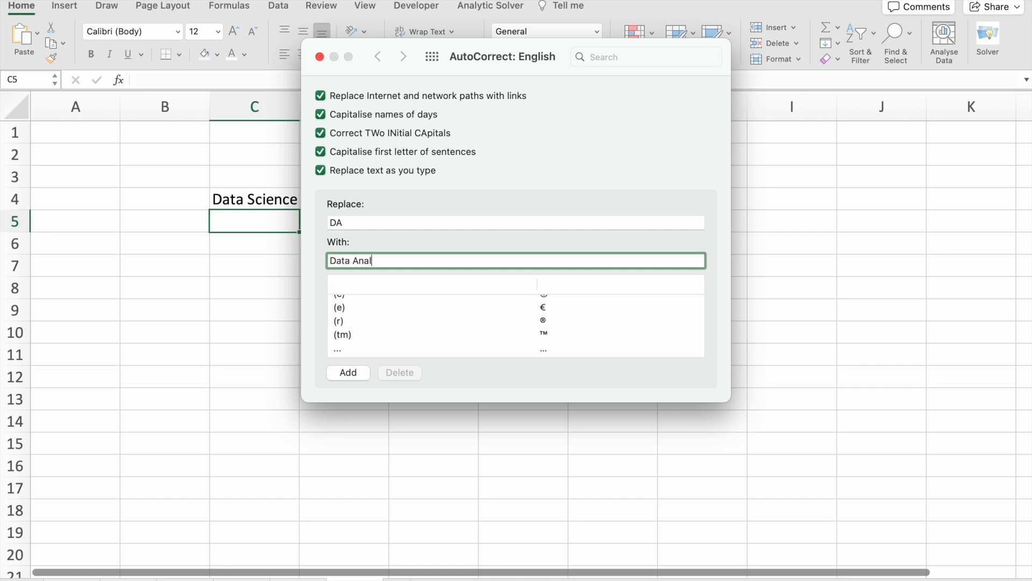
pyautogui.write('ytics')
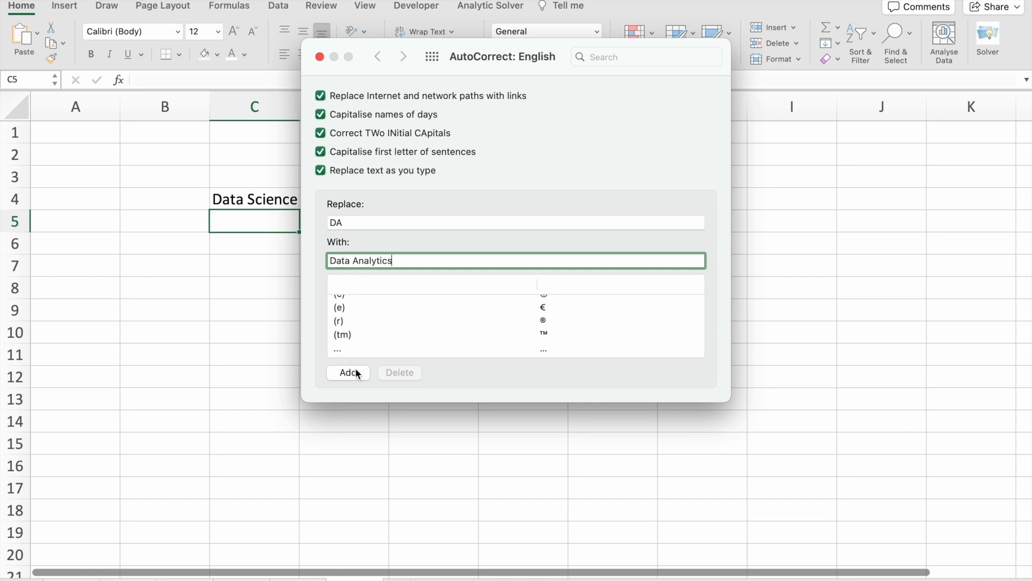
pyautogui.click(348, 372)
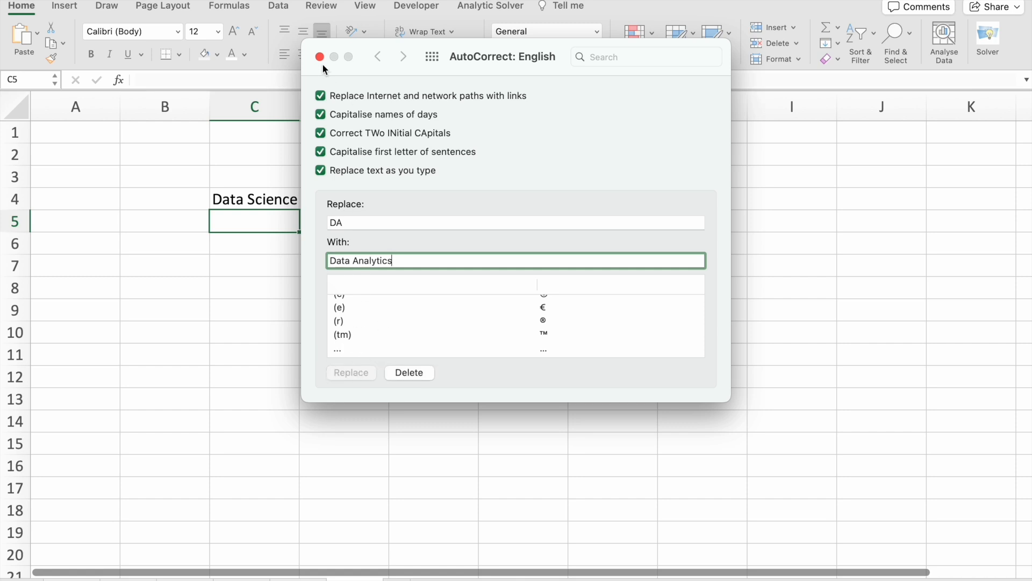
pyautogui.click(320, 56)
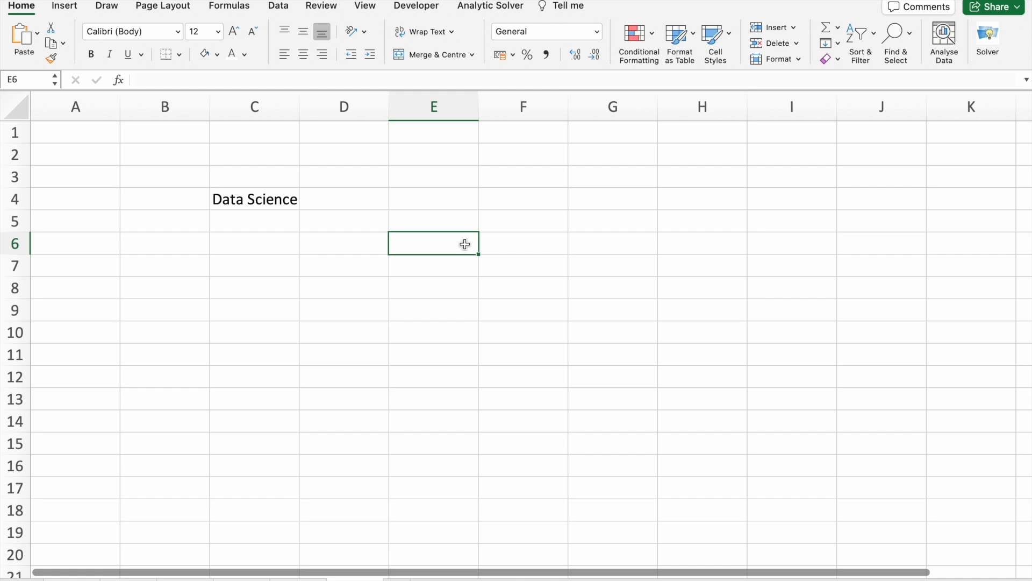
# - Enter DA in E6 and let AutoCorrect expand it to Data Analytics
pyautogui.write('DA')
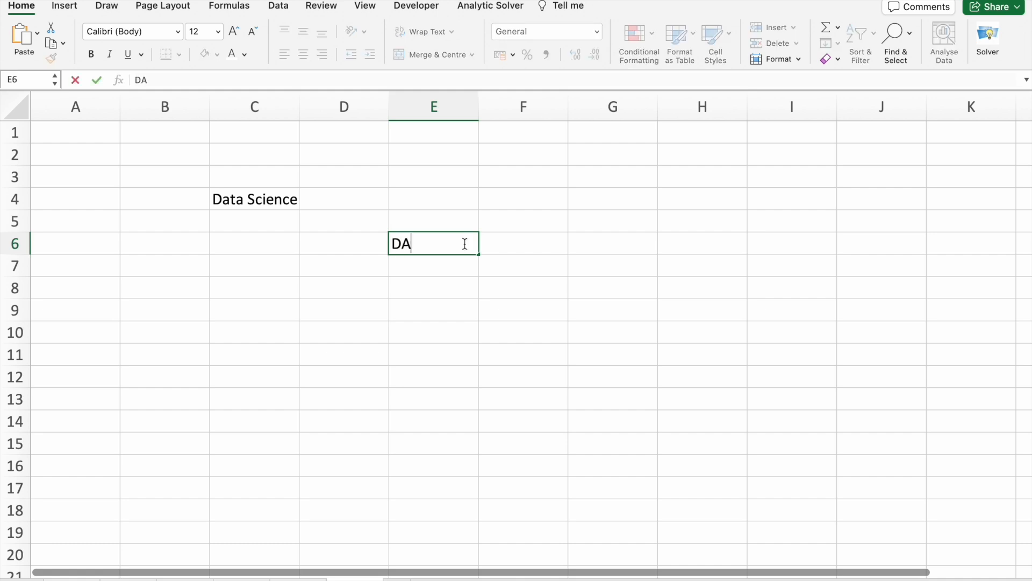
pyautogui.write('ta Analytics')
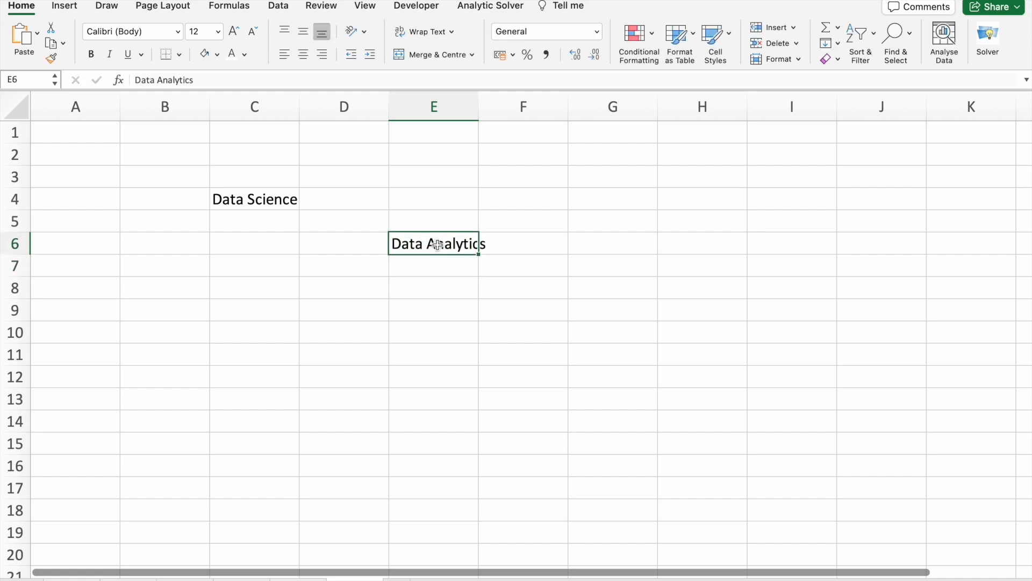